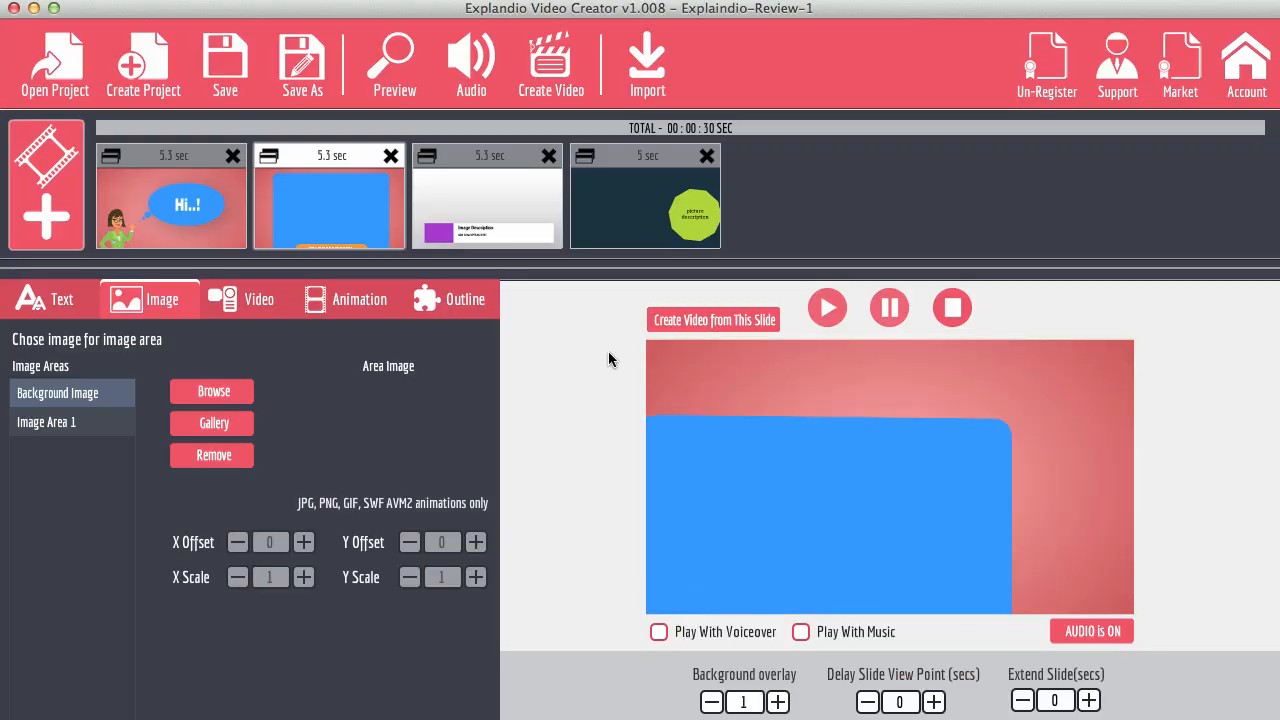
Review the first slide's text units (THIS IS, Jenny) and return to its image settings.
{"action": "left_click", "coordinate": [170, 195]}
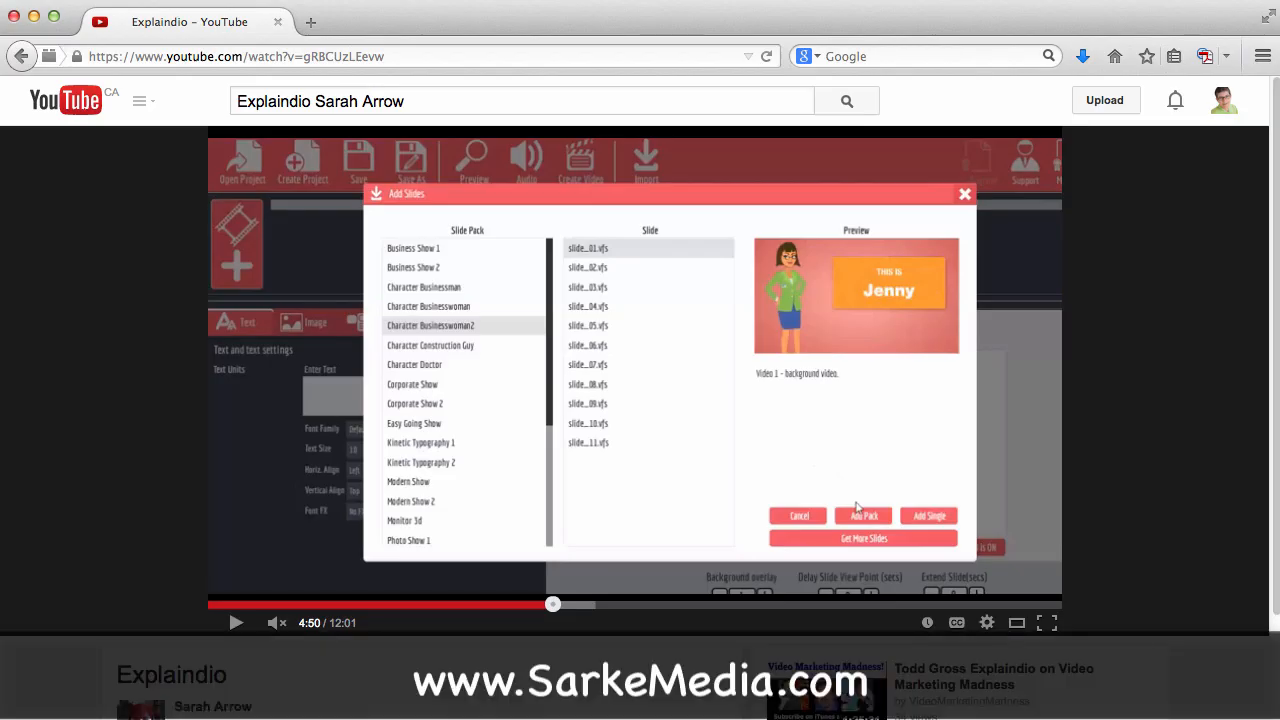
{"action": "left_click", "coordinate": [862, 515]}
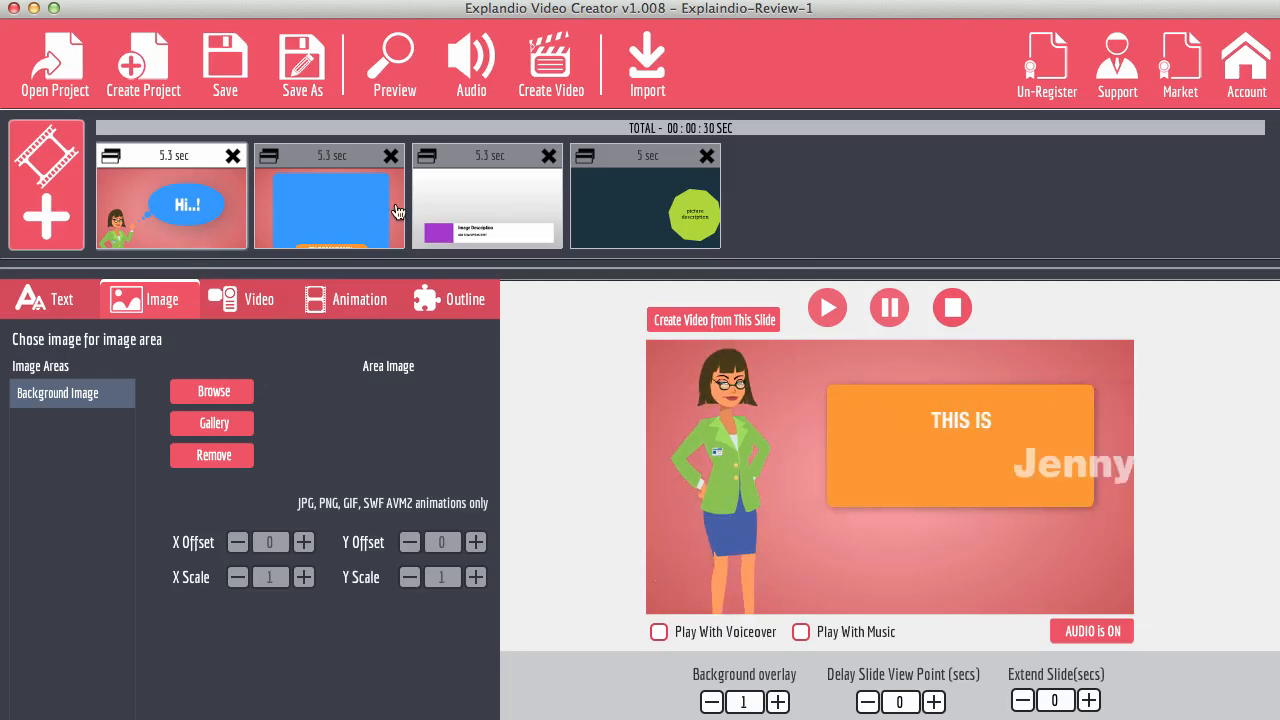
{"action": "left_click", "coordinate": [170, 205]}
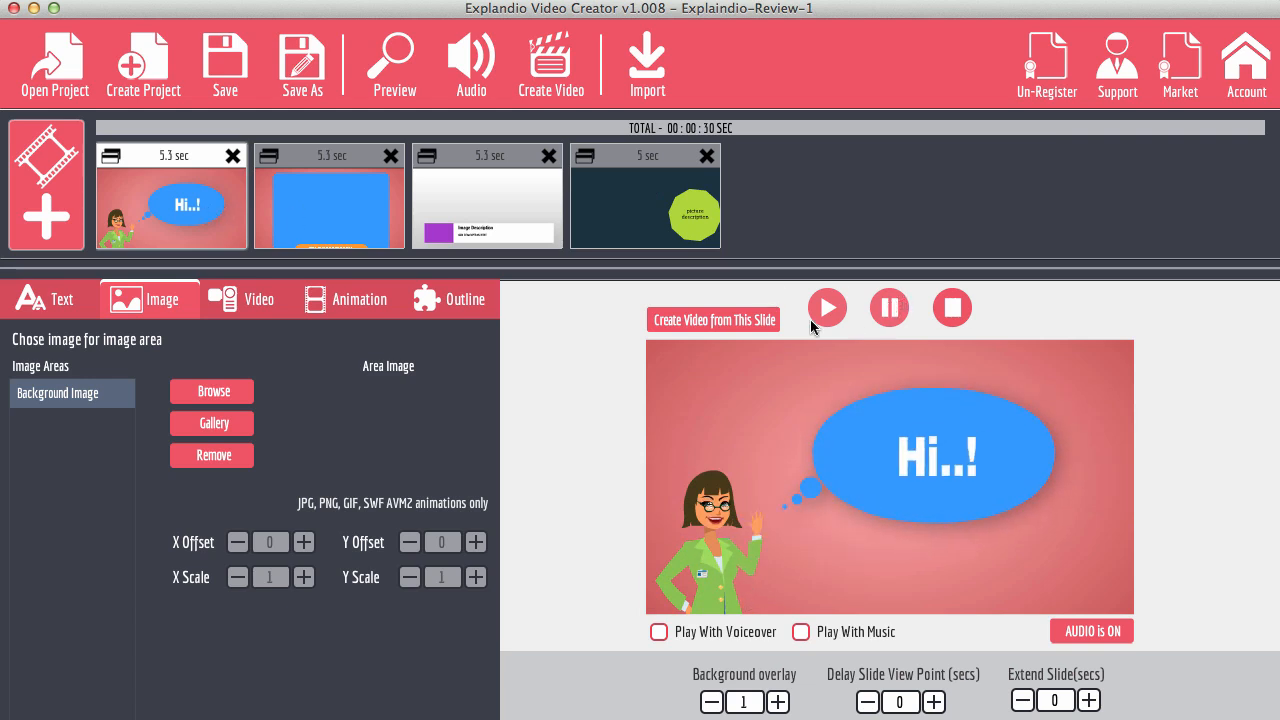
{"action": "left_click", "coordinate": [50, 299]}
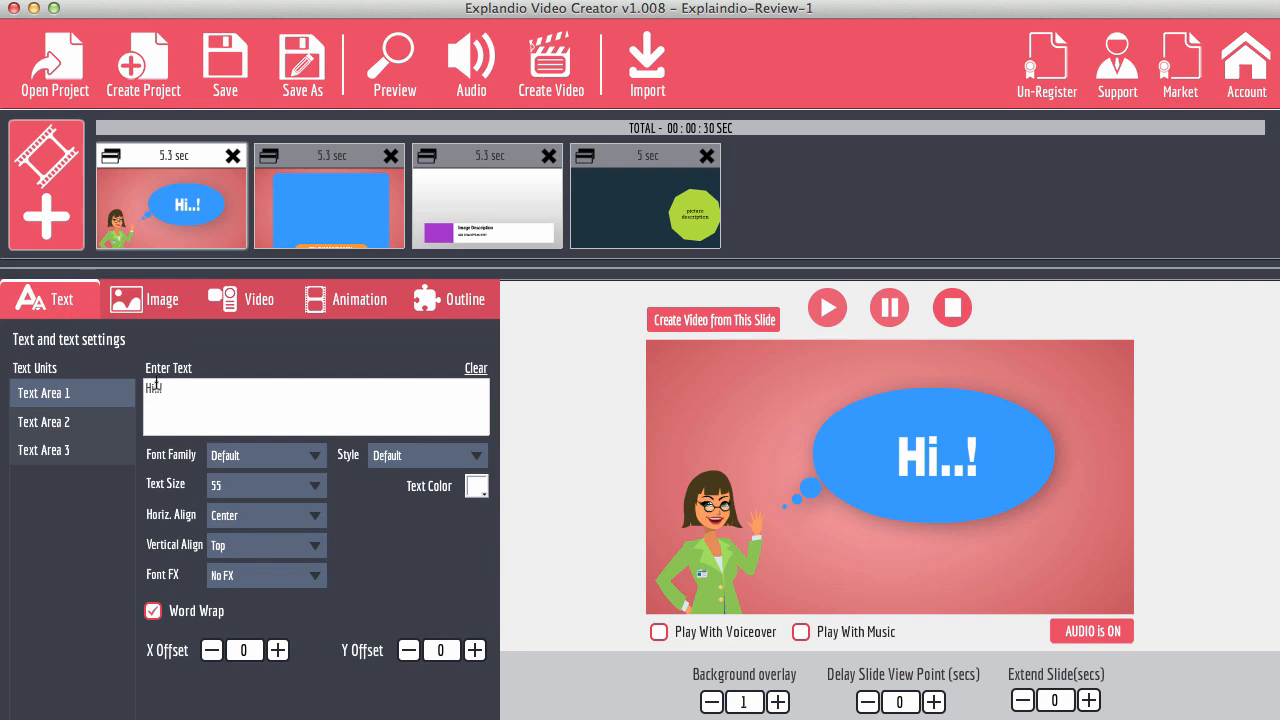
{"action": "left_click", "coordinate": [43, 421]}
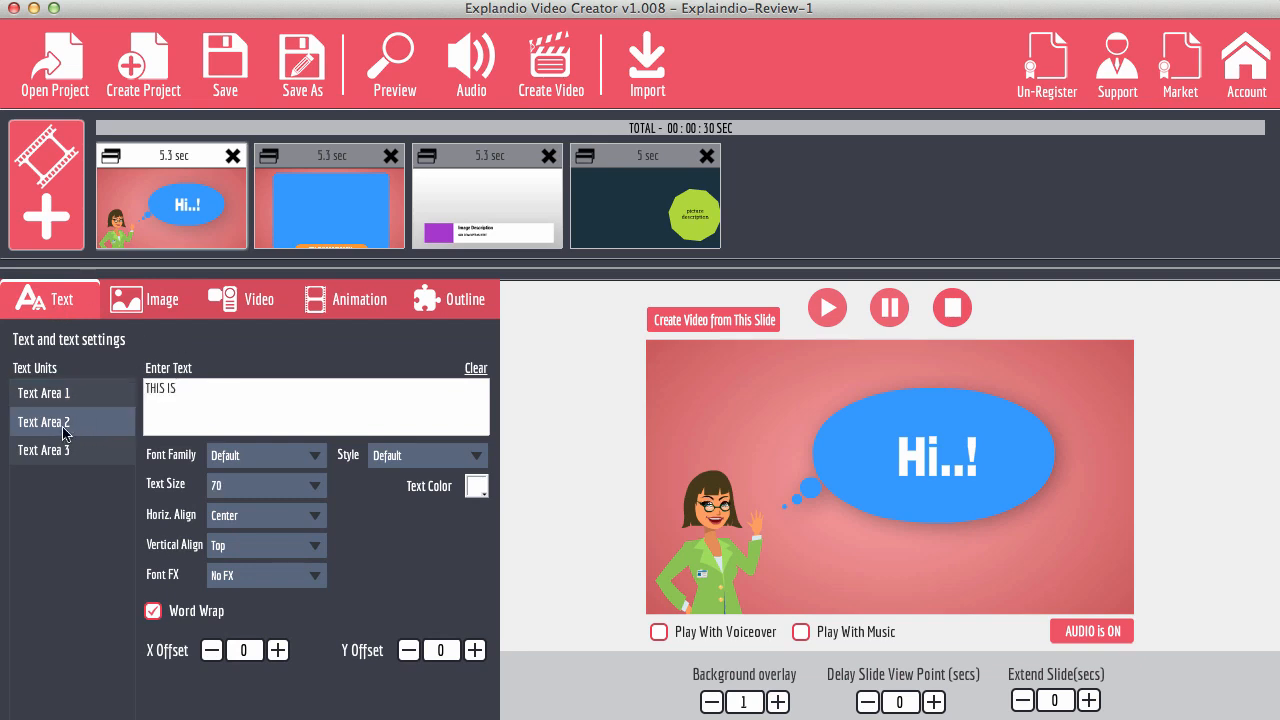
{"action": "left_click", "coordinate": [43, 450]}
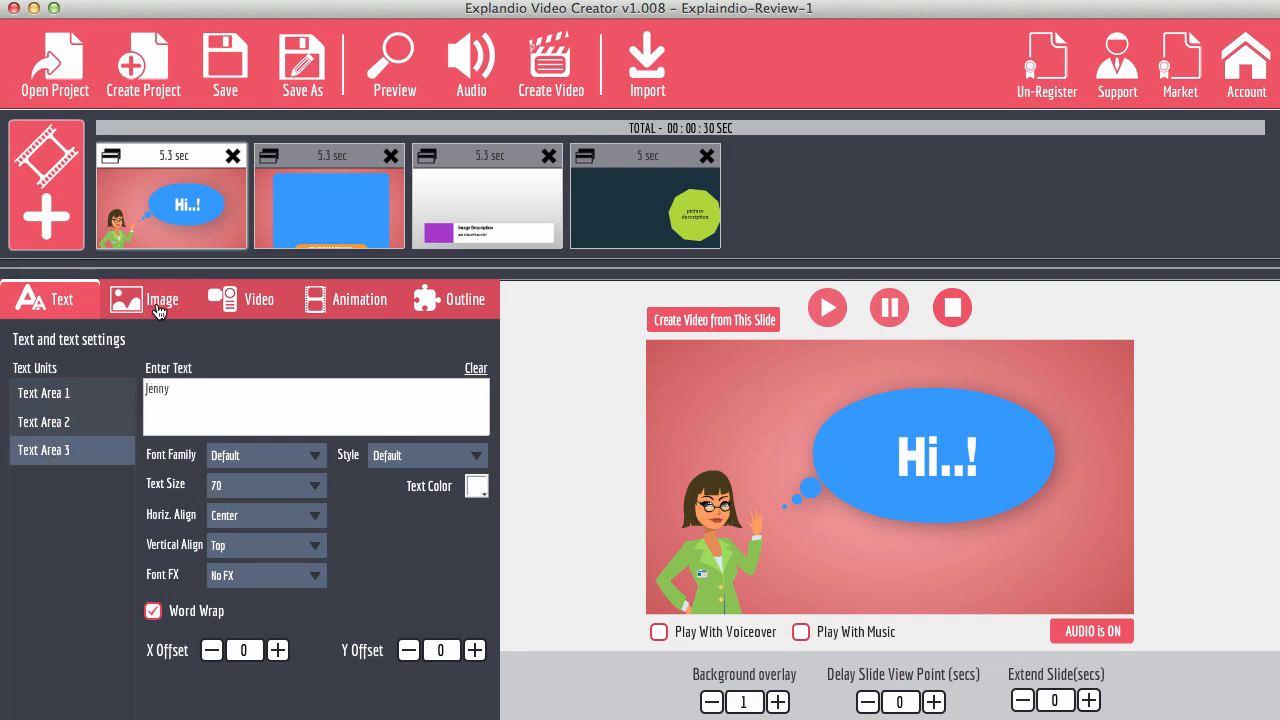
{"action": "left_click", "coordinate": [148, 299]}
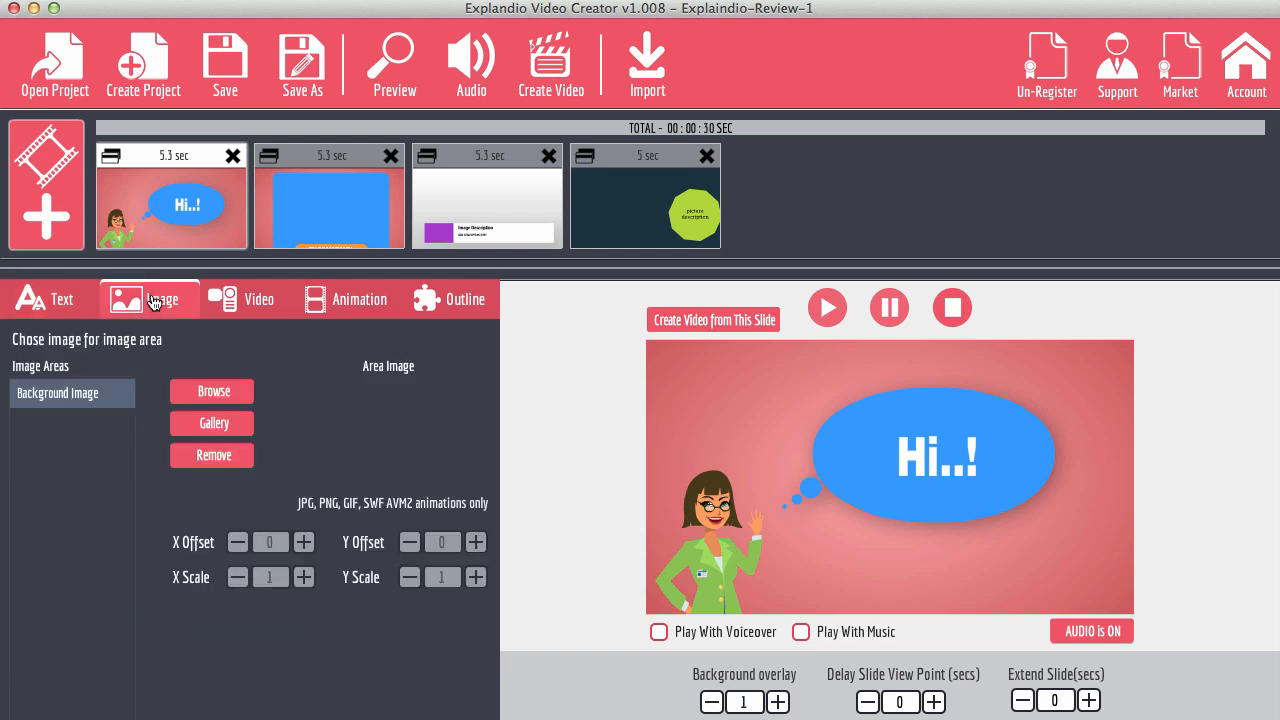
{"action": "mouse_move", "coordinate": [76, 383]}
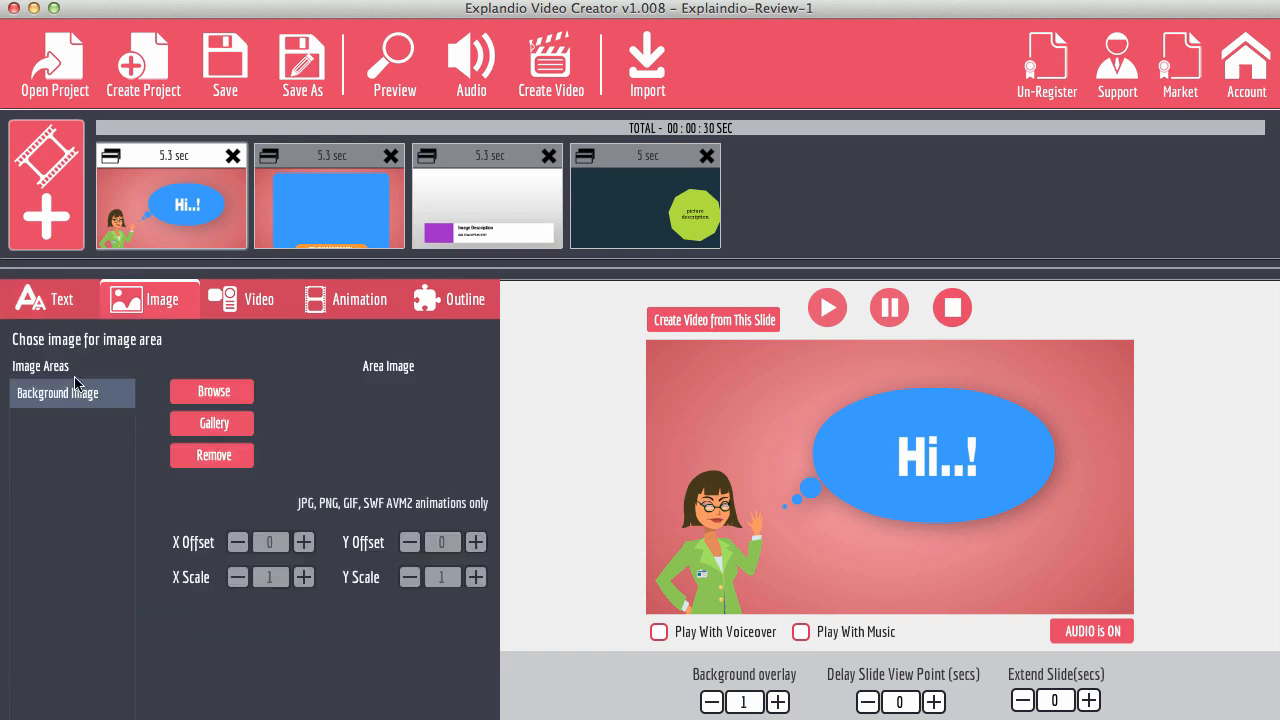
{"action": "mouse_move", "coordinate": [60, 405]}
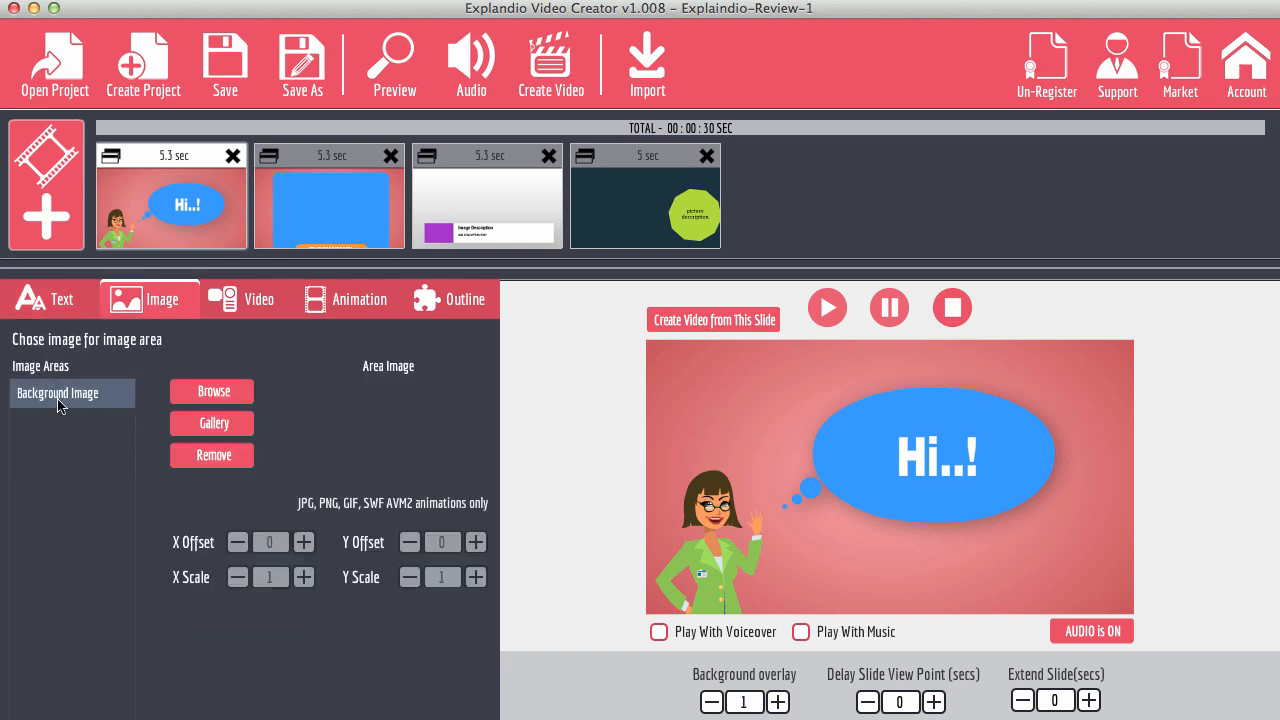
{"action": "mouse_move", "coordinate": [310, 518]}
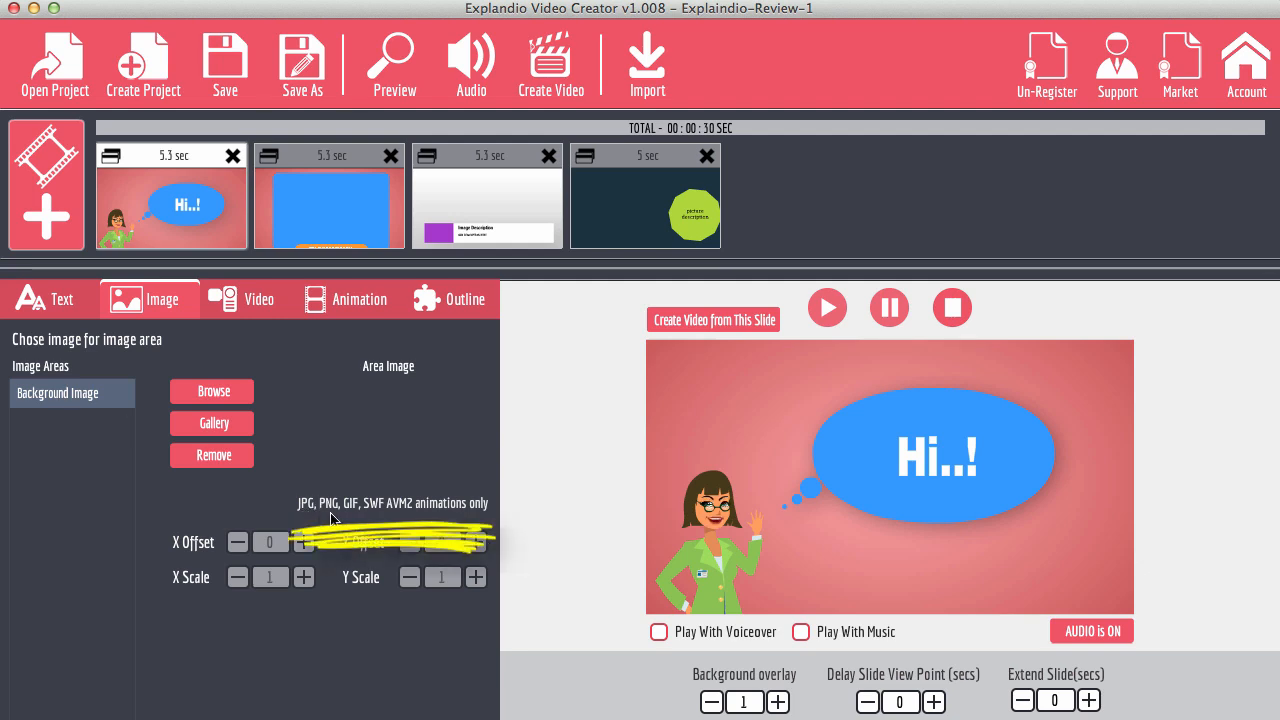
{"action": "mouse_move", "coordinate": [404, 515]}
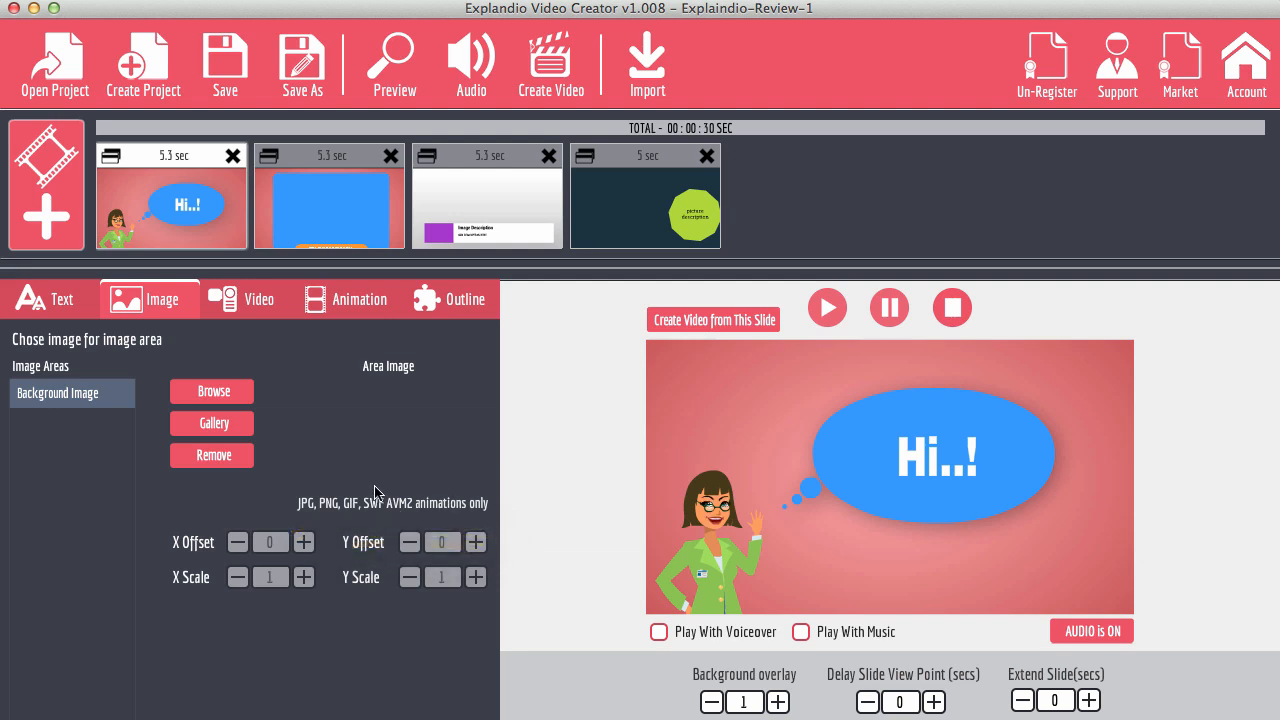
{"action": "mouse_move", "coordinate": [108, 405]}
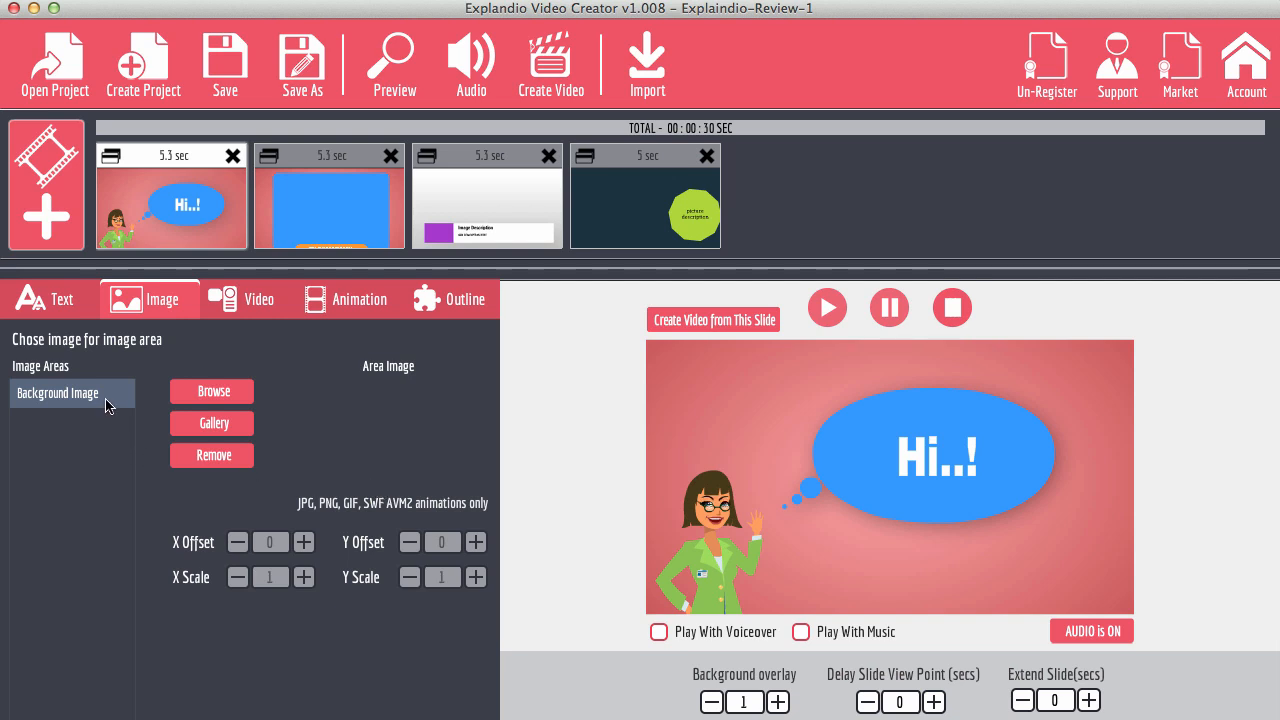
Try the clouds photo as the first slide's background, preview it, then remove it again.
{"action": "left_click", "coordinate": [211, 391]}
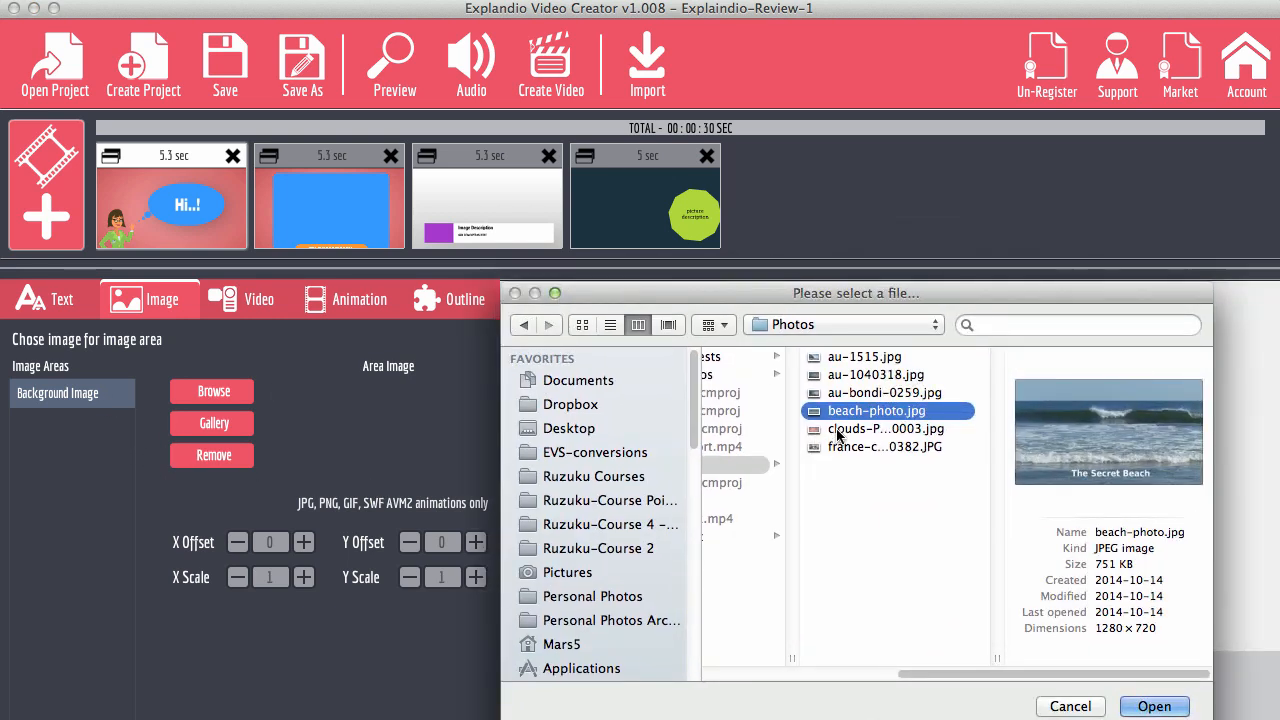
{"action": "left_click", "coordinate": [884, 428]}
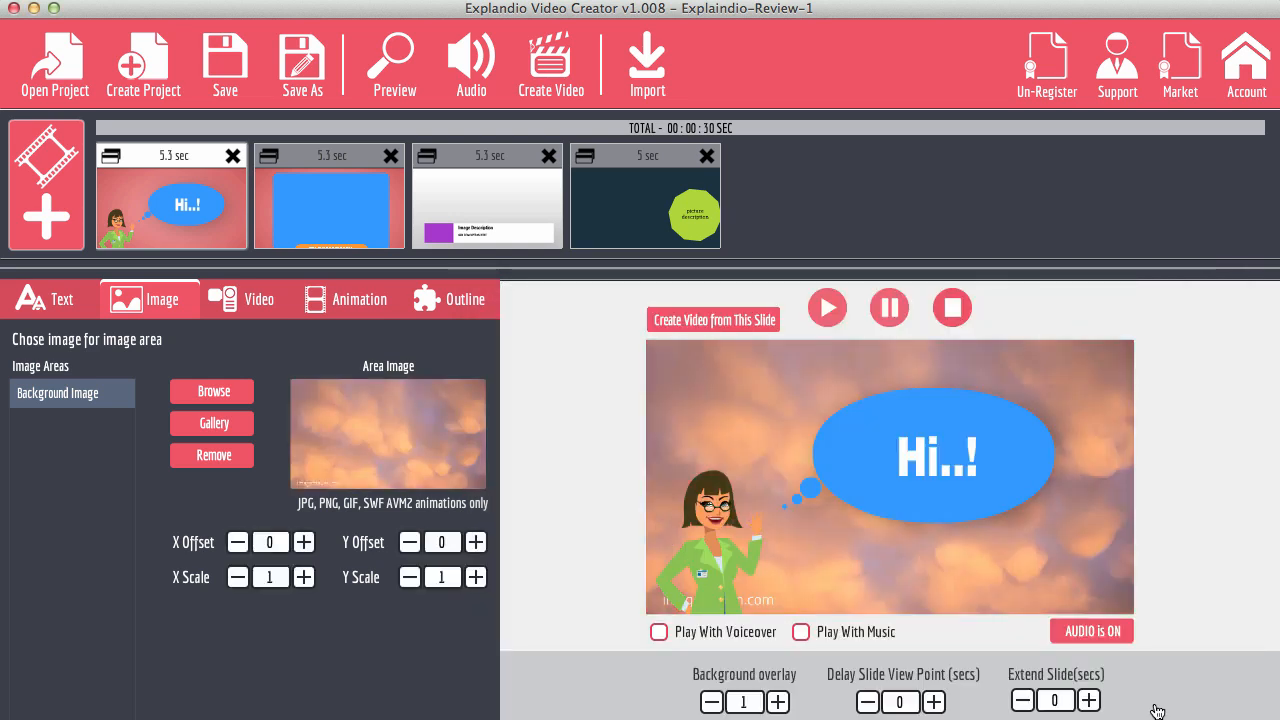
{"action": "mouse_move", "coordinate": [957, 557]}
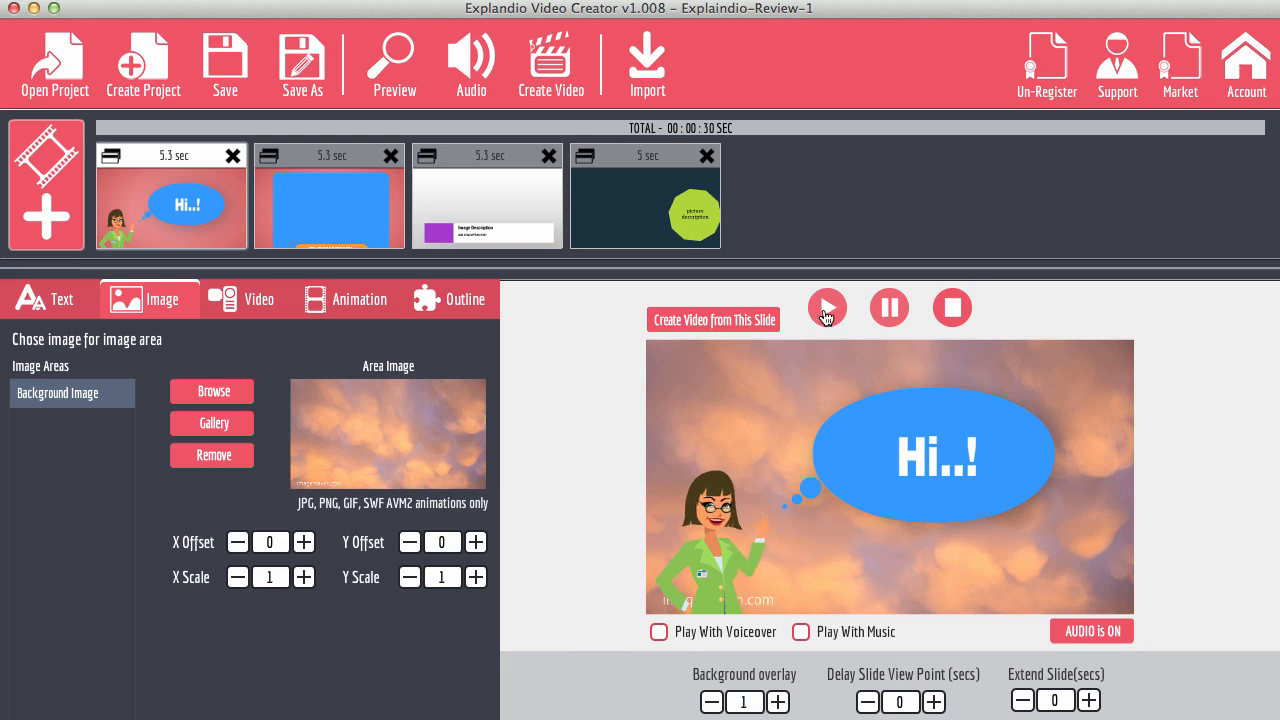
{"action": "left_click", "coordinate": [826, 308]}
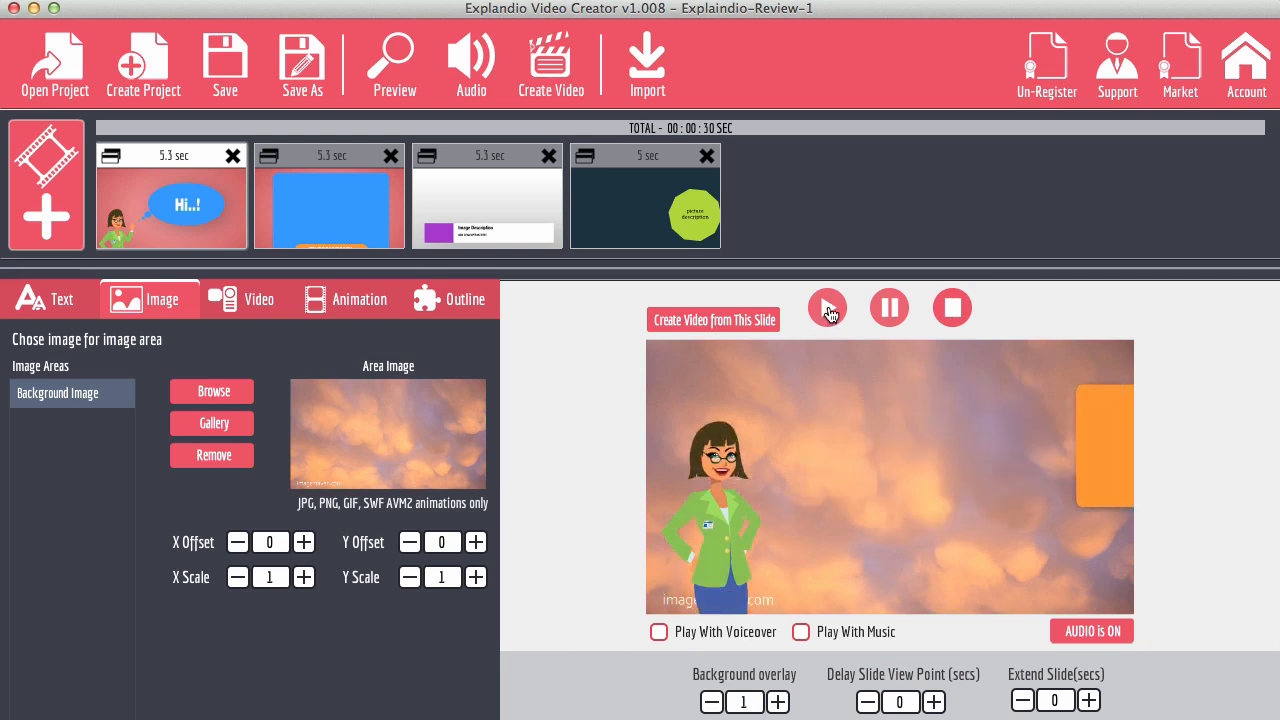
{"action": "left_click", "coordinate": [827, 307]}
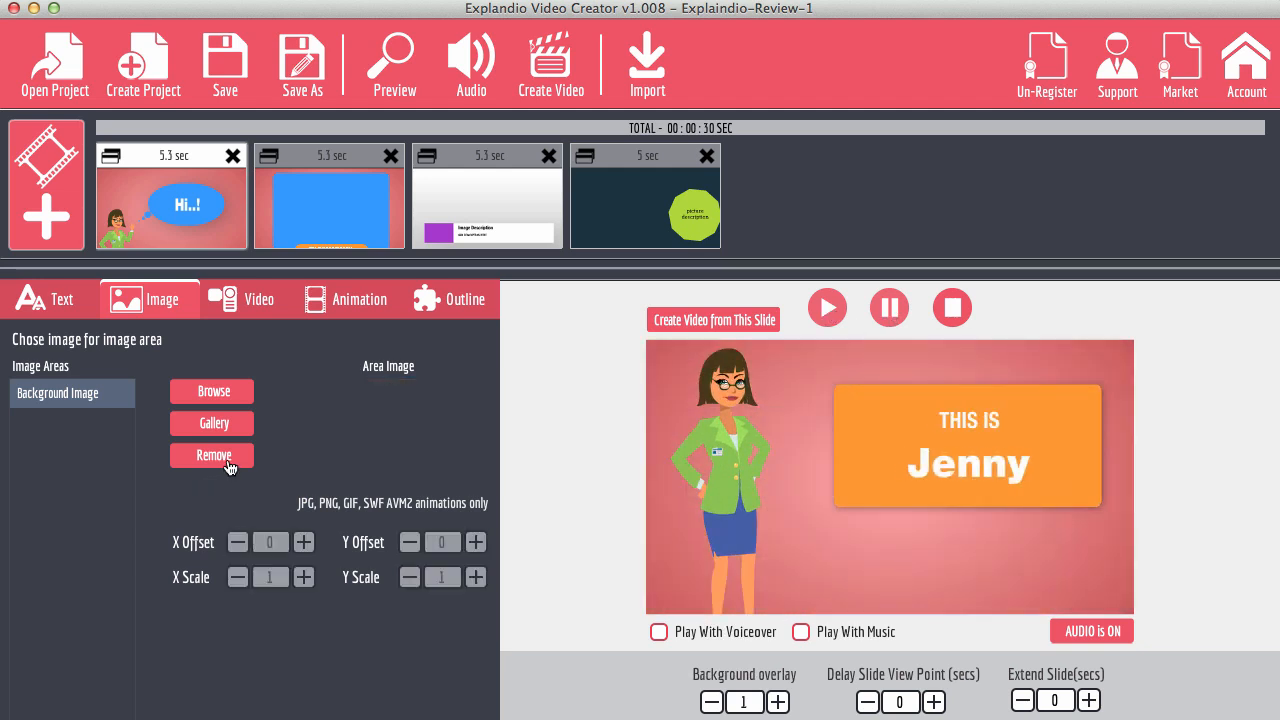
{"action": "mouse_move", "coordinate": [313, 457]}
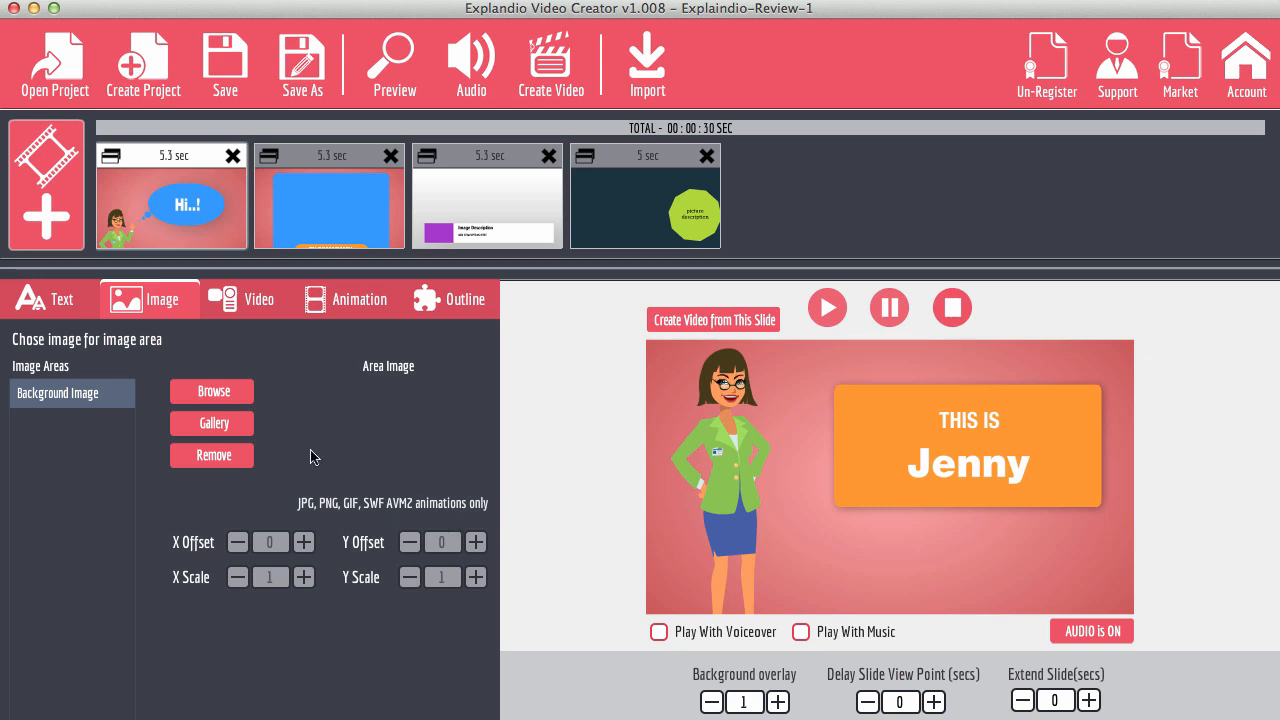
Switch to the second slide and show the Image settings for its blue picture area.
{"action": "left_click", "coordinate": [329, 196]}
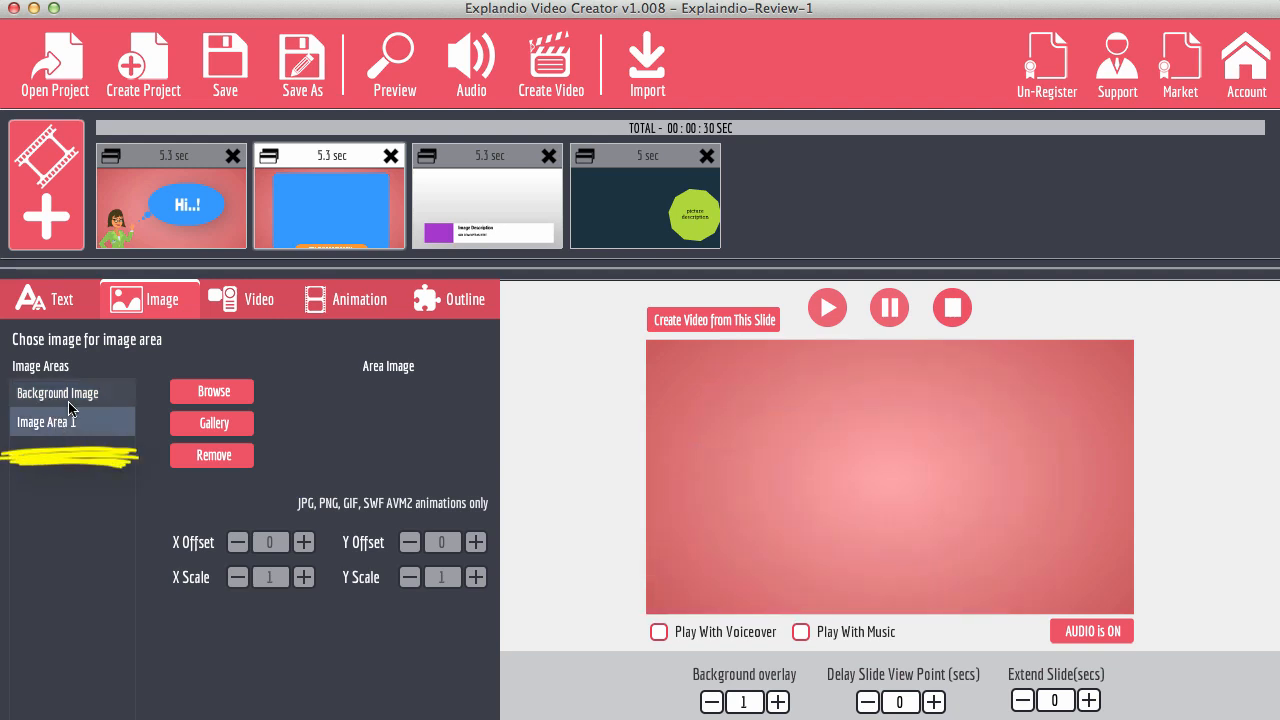
{"action": "left_click", "coordinate": [45, 421]}
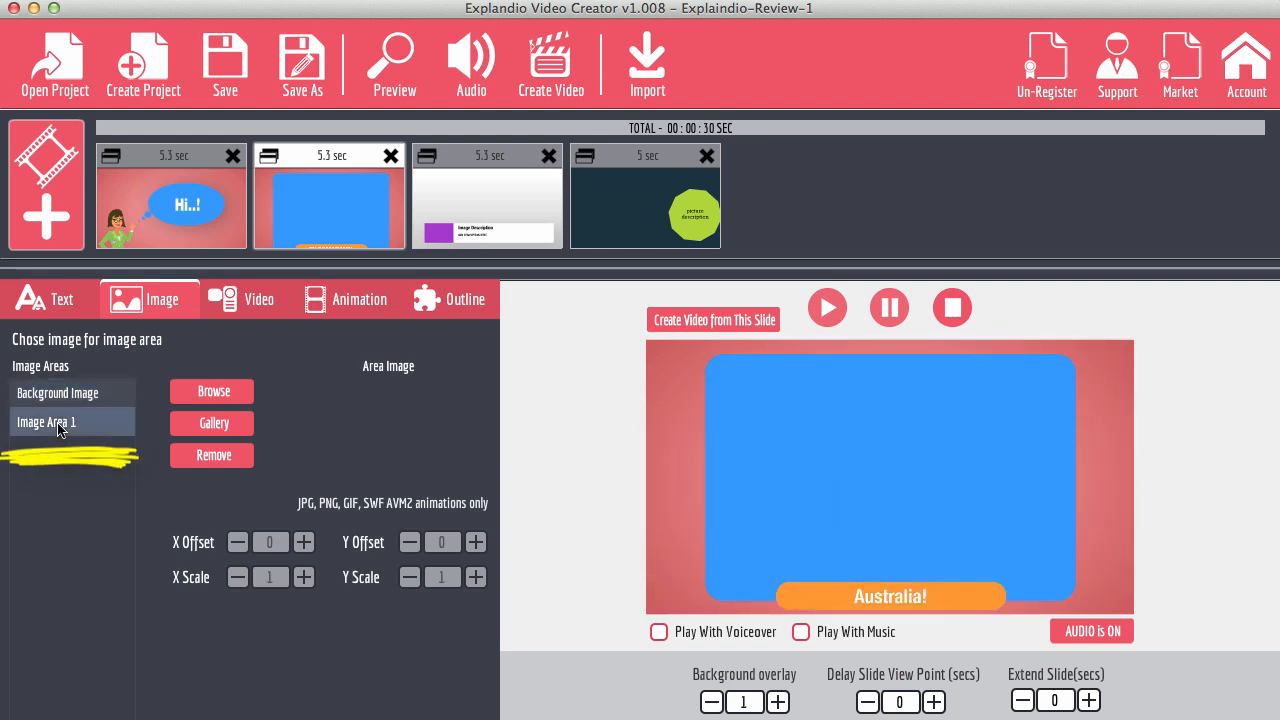
{"action": "mouse_move", "coordinate": [985, 385]}
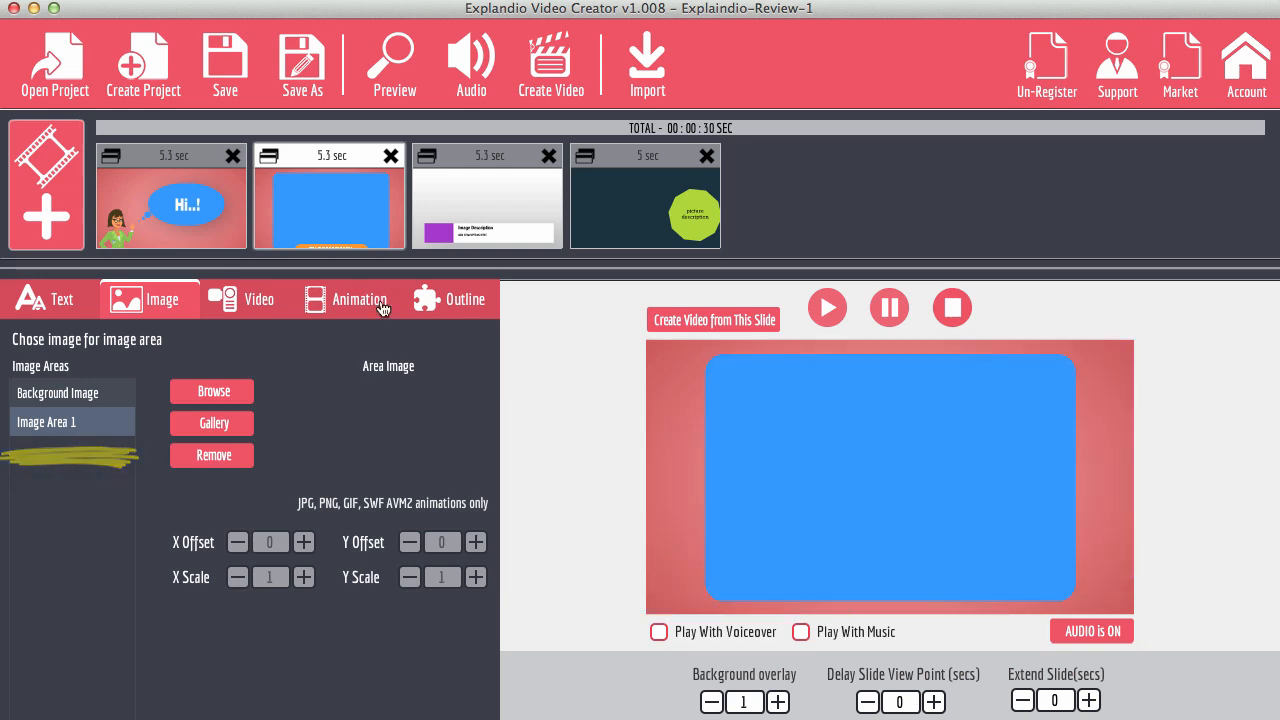
{"action": "left_click", "coordinate": [258, 299]}
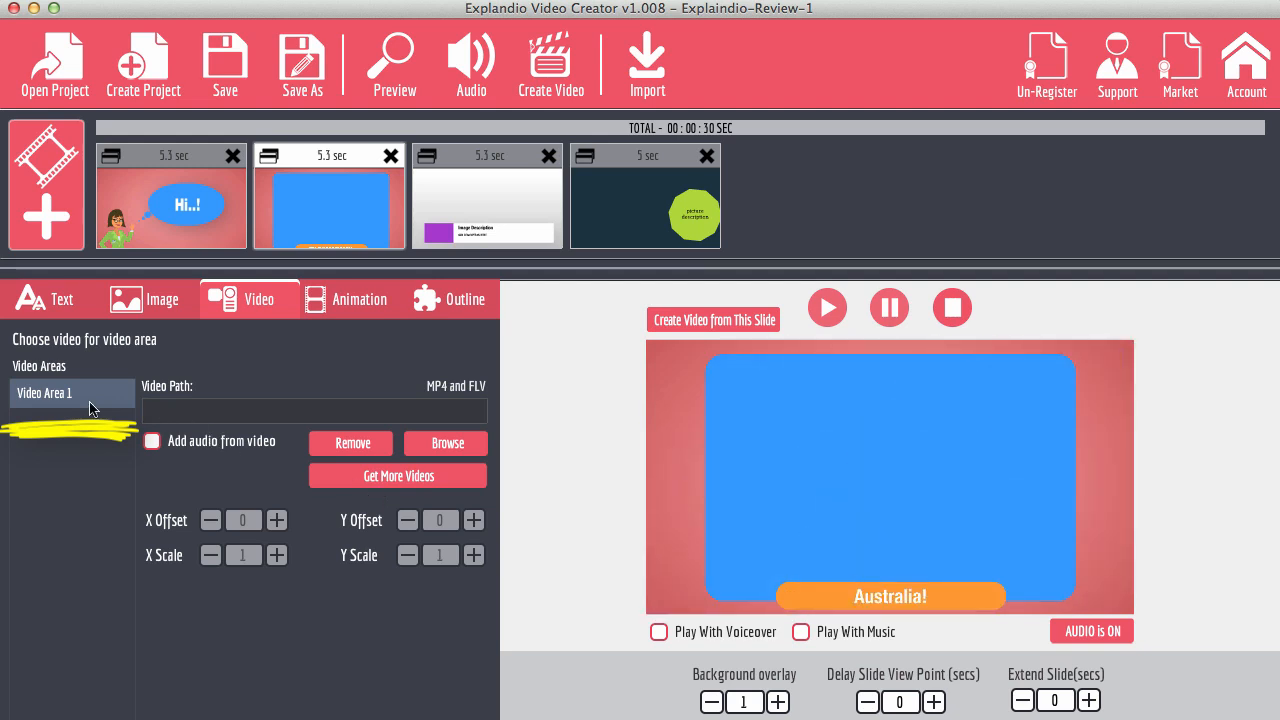
{"action": "mouse_move", "coordinate": [210, 320]}
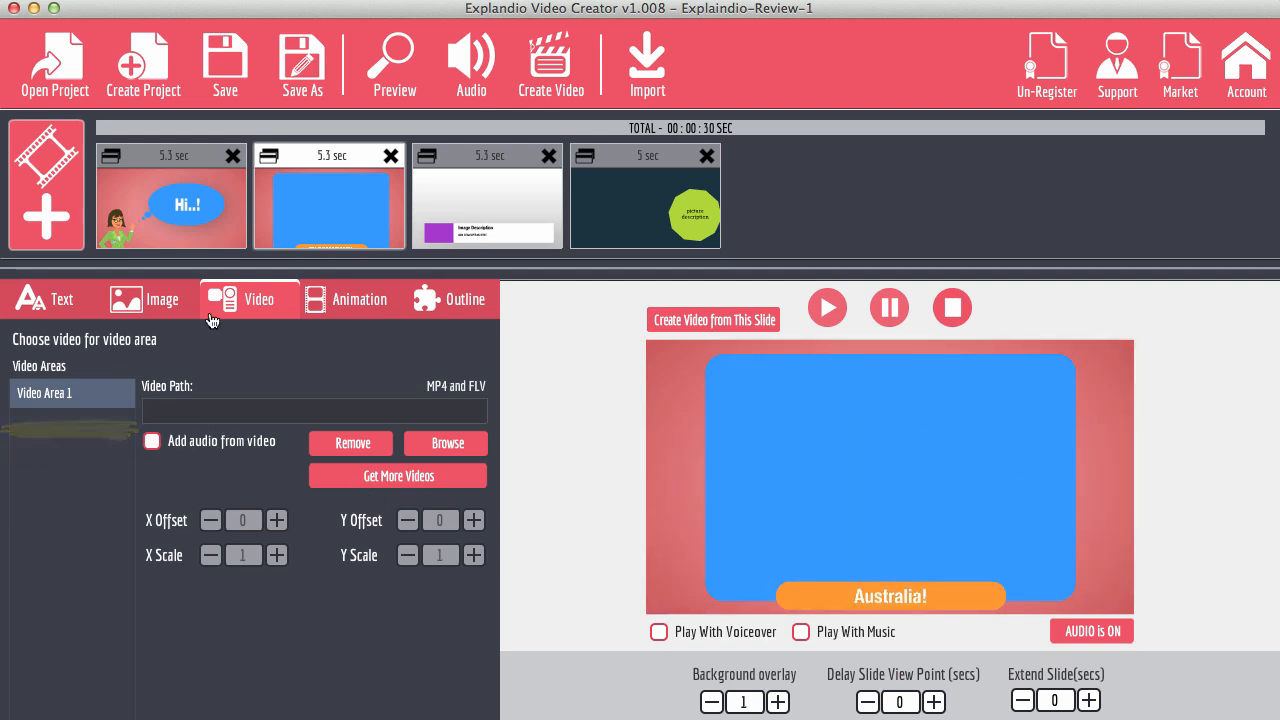
{"action": "left_click", "coordinate": [146, 299]}
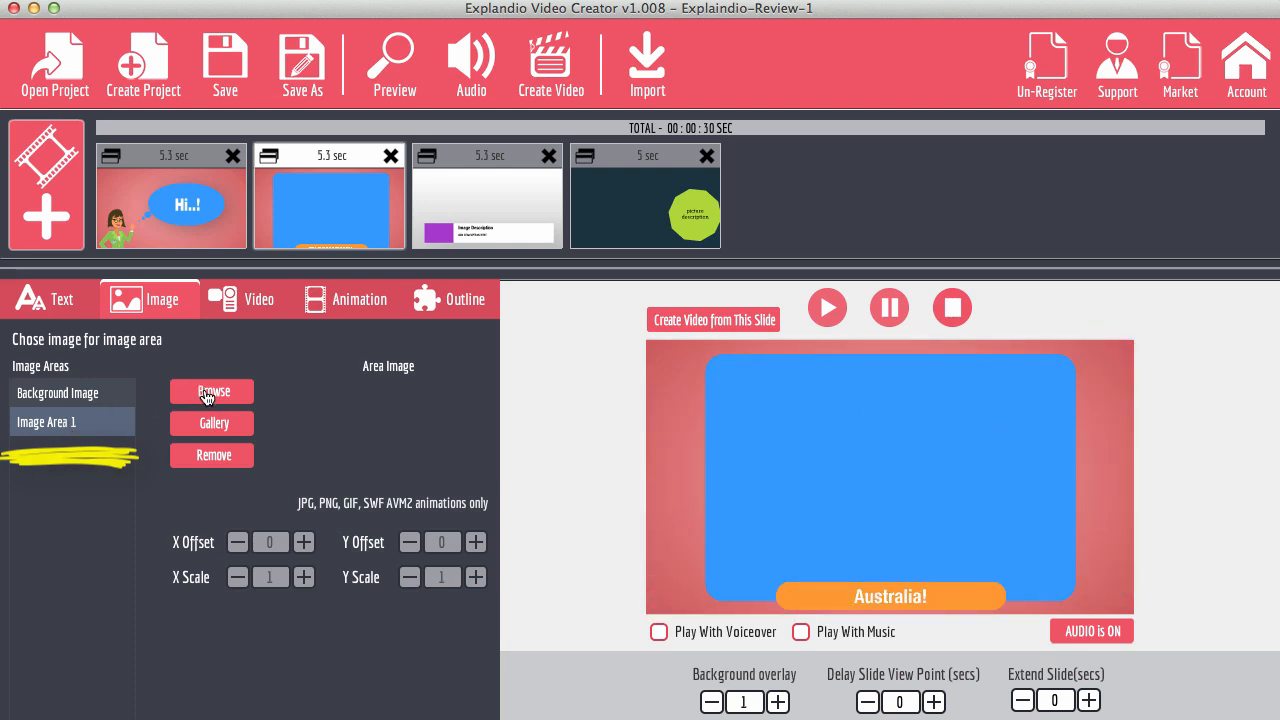
Fill the second slide's Image Area 1, trying au-bondi-0259.jpg then the rainbow opera house photo.
{"action": "left_click", "coordinate": [211, 391]}
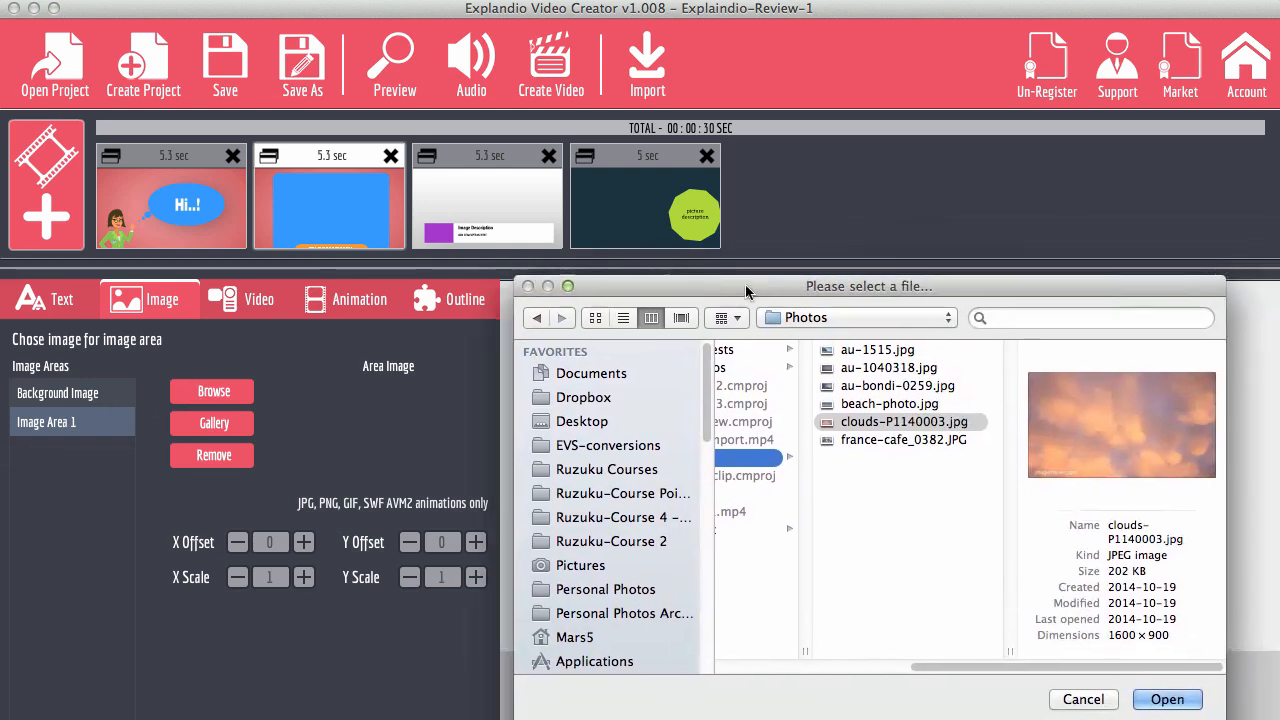
{"action": "left_click", "coordinate": [896, 386]}
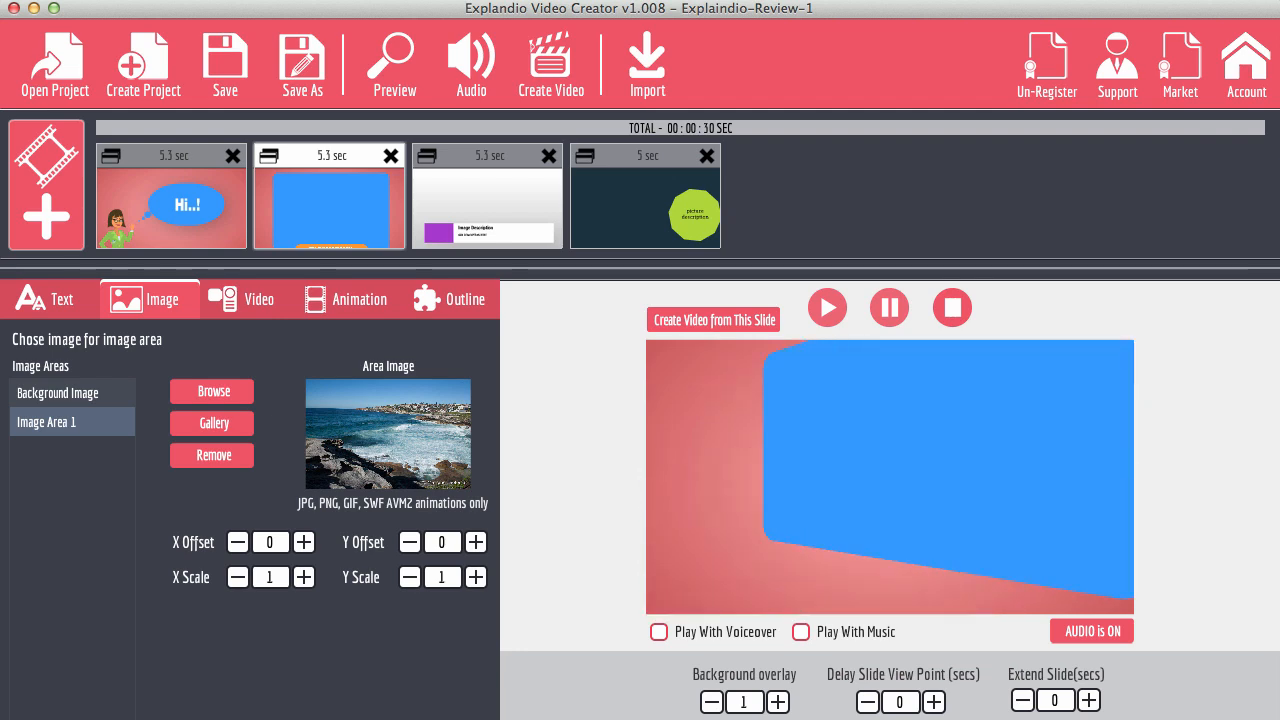
{"action": "left_click", "coordinate": [827, 307]}
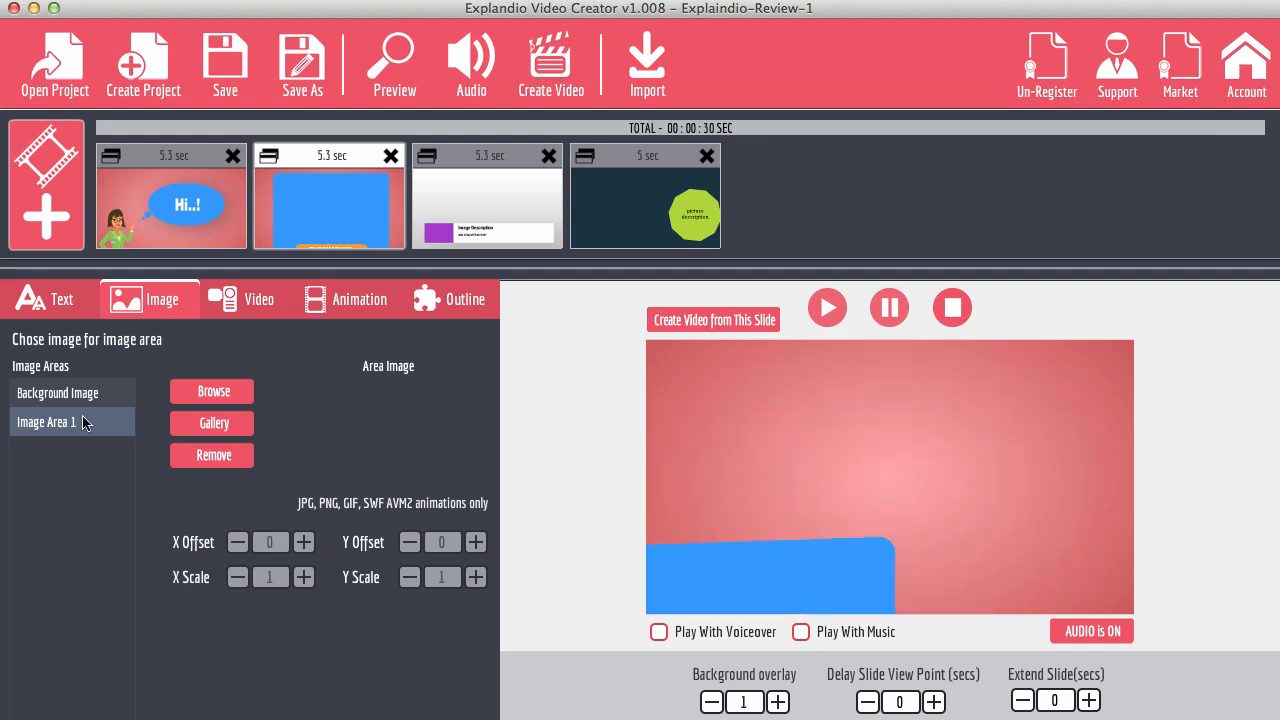
{"action": "left_click", "coordinate": [211, 391]}
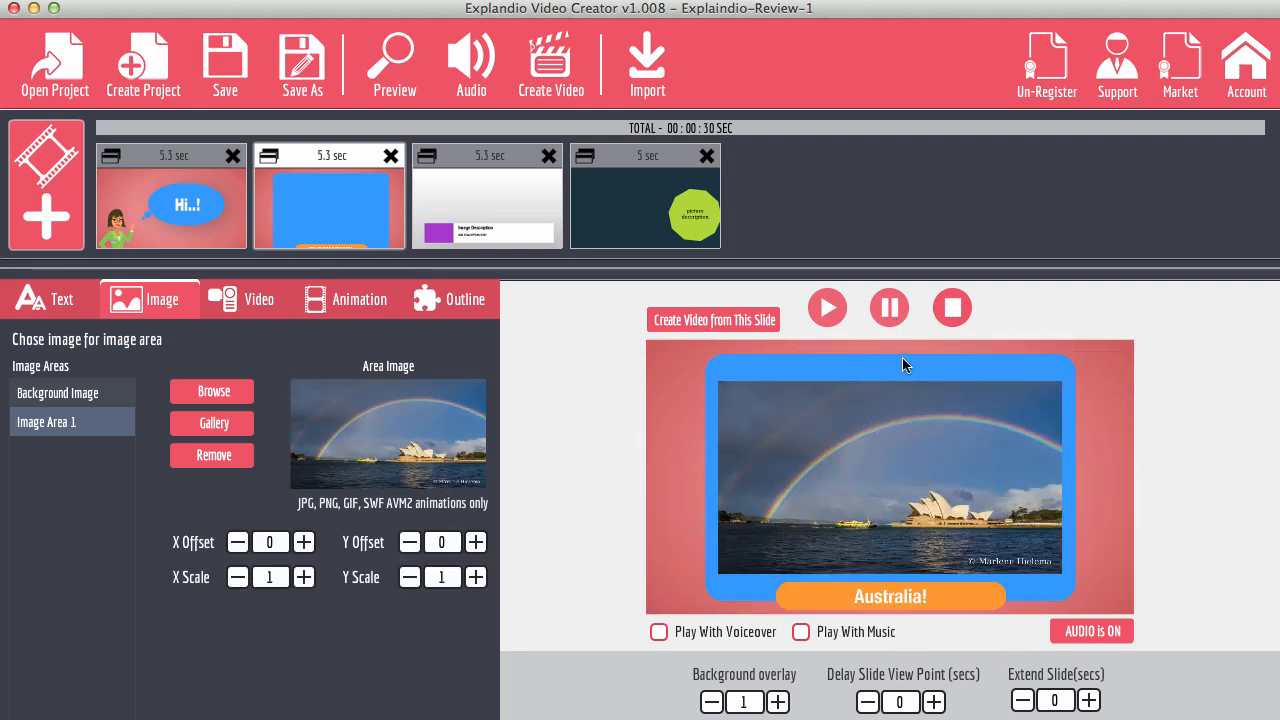
{"action": "mouse_move", "coordinate": [781, 598]}
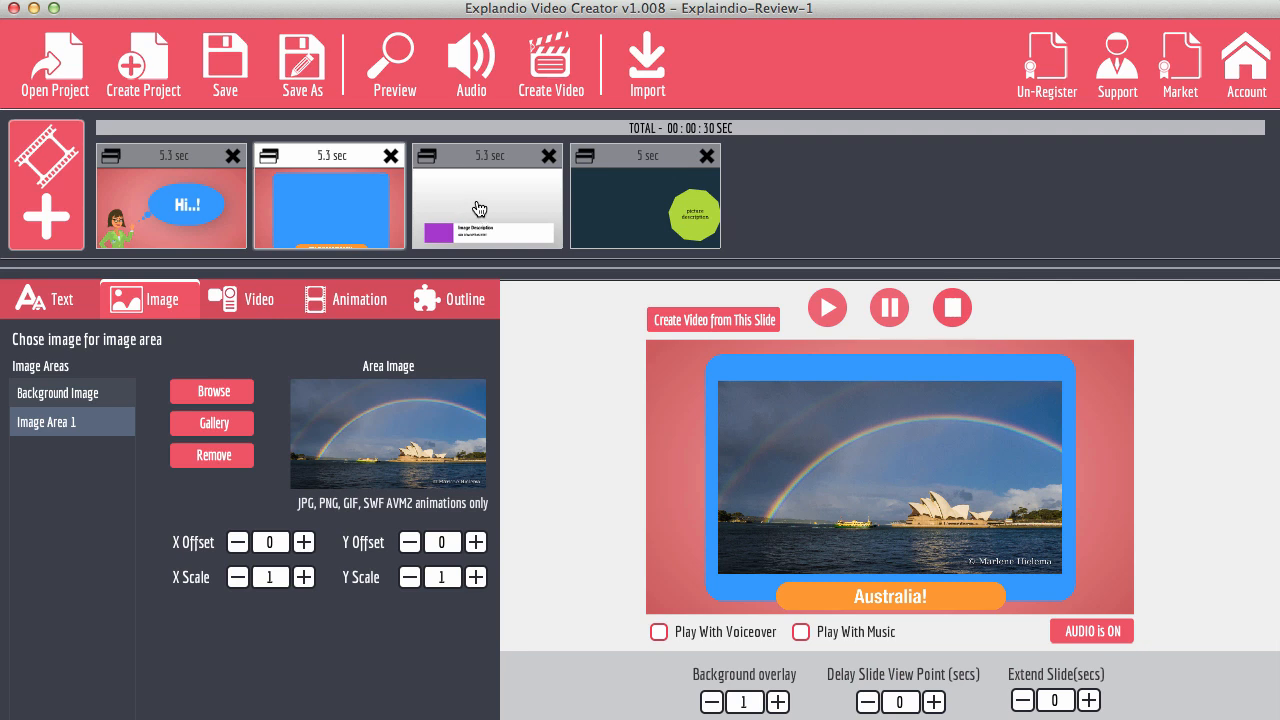
On the third slide, choose the pink cloud picture as the Background Image.
{"action": "left_click", "coordinate": [487, 195]}
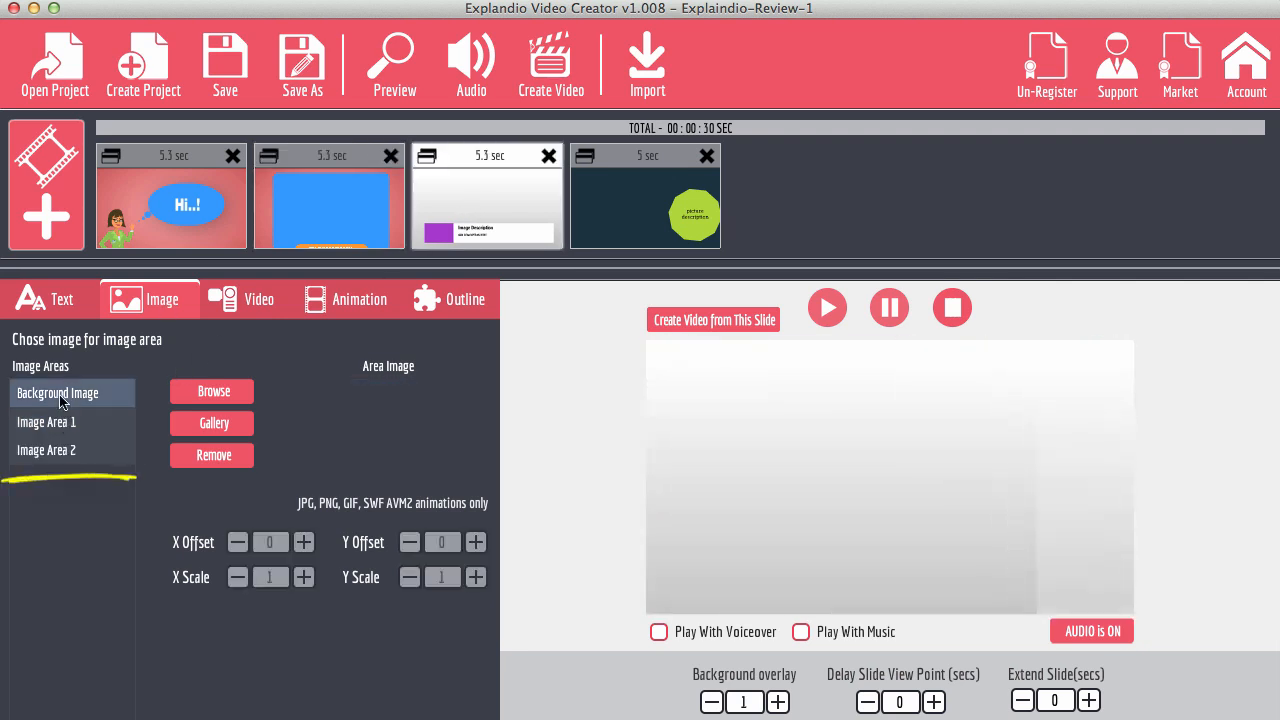
{"action": "left_click", "coordinate": [46, 450]}
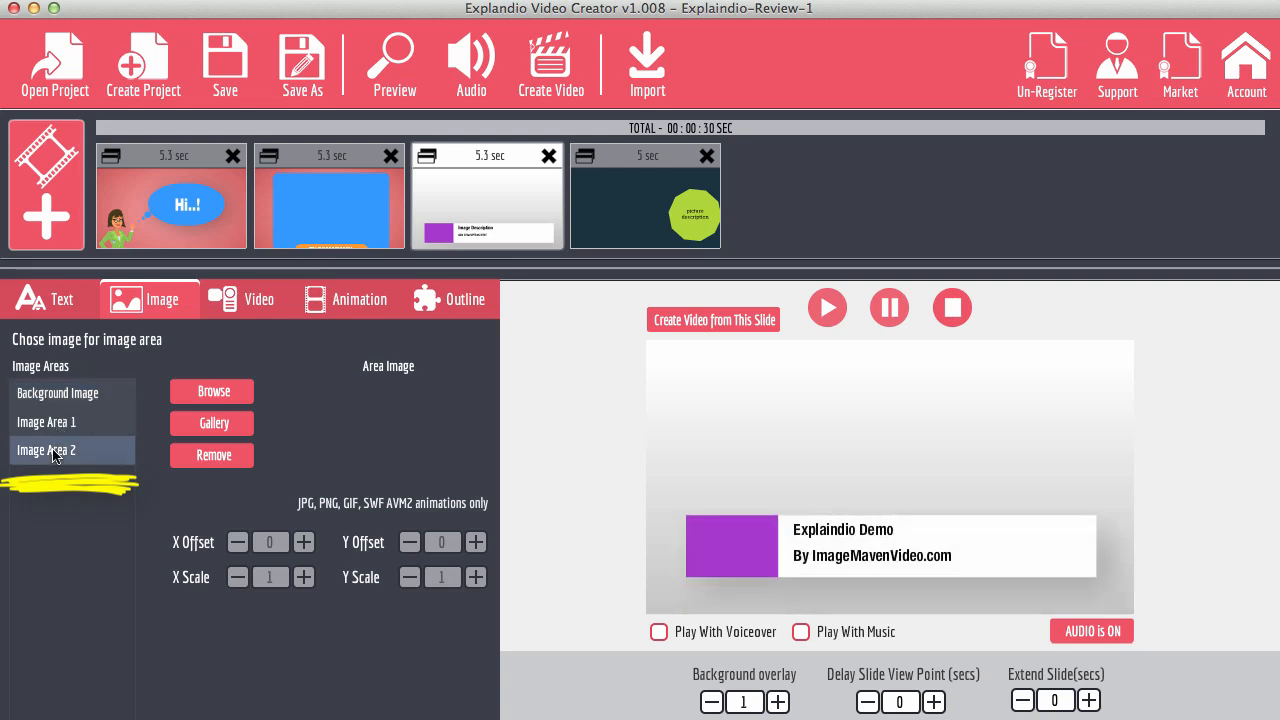
{"action": "left_click", "coordinate": [57, 392]}
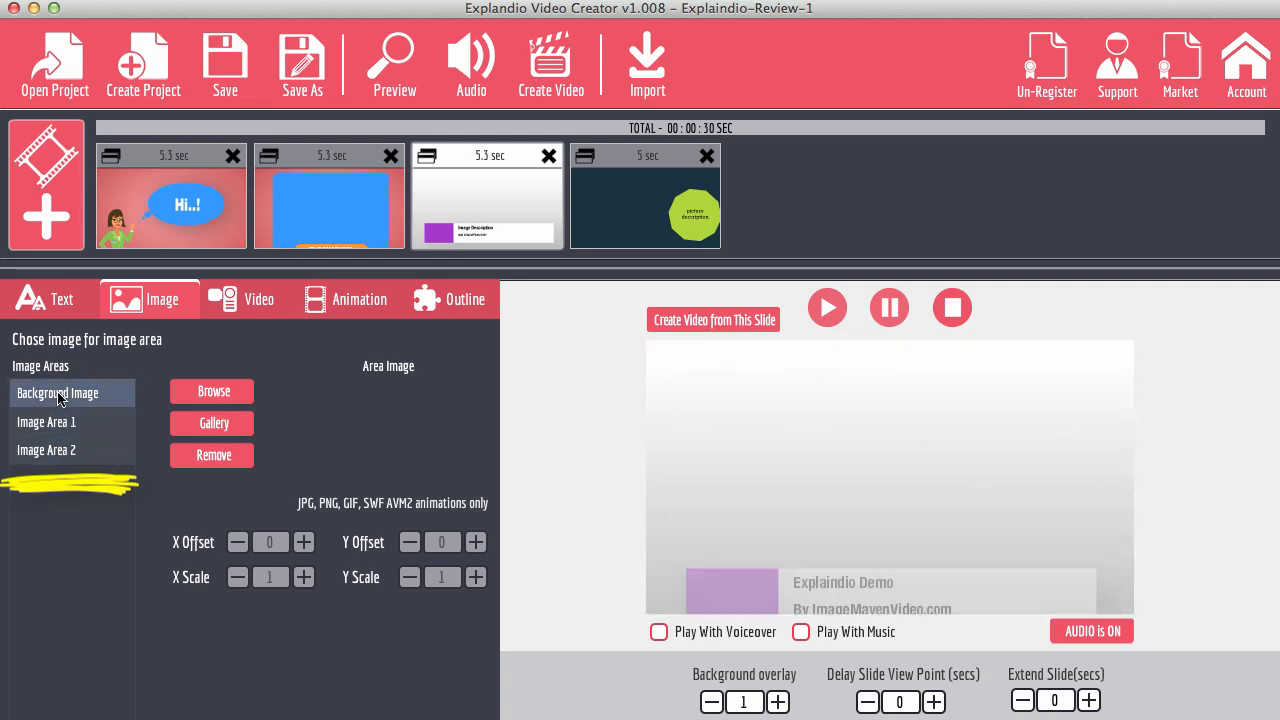
{"action": "left_click", "coordinate": [211, 391]}
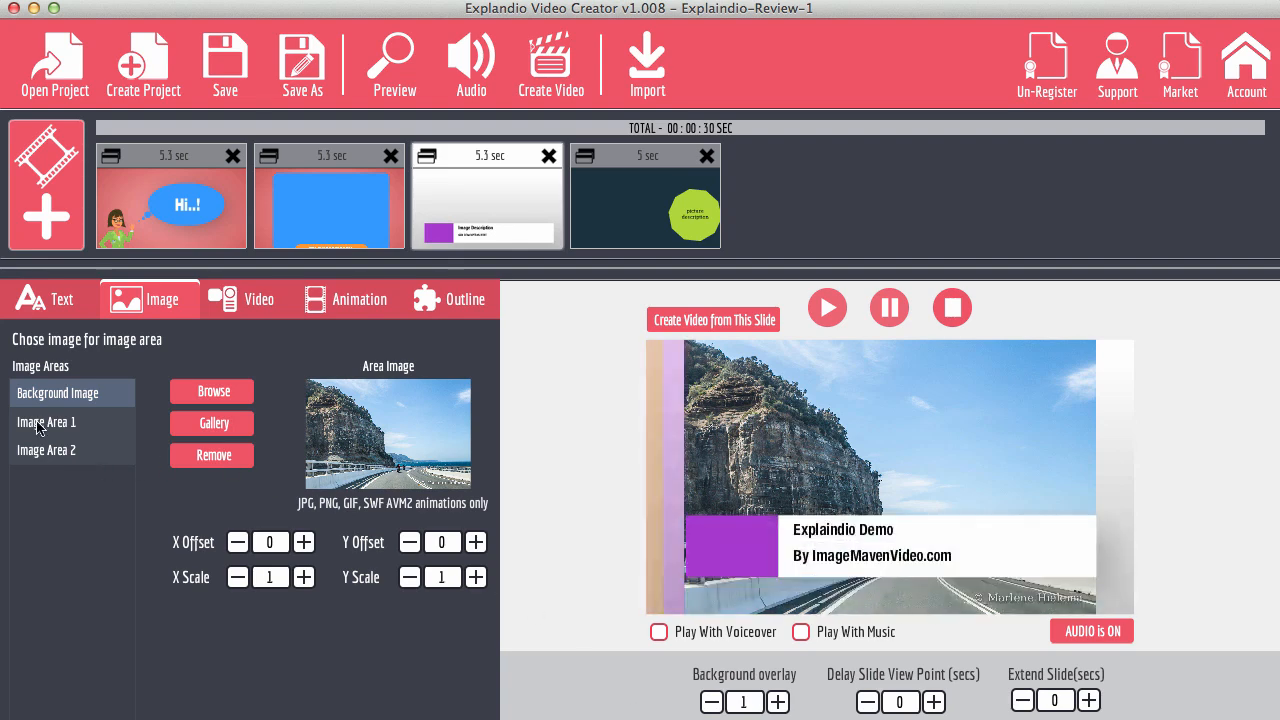
Put the coffee cup photo in Image Area 1 and the coastline photo in Image Area 2.
{"action": "left_click", "coordinate": [211, 391]}
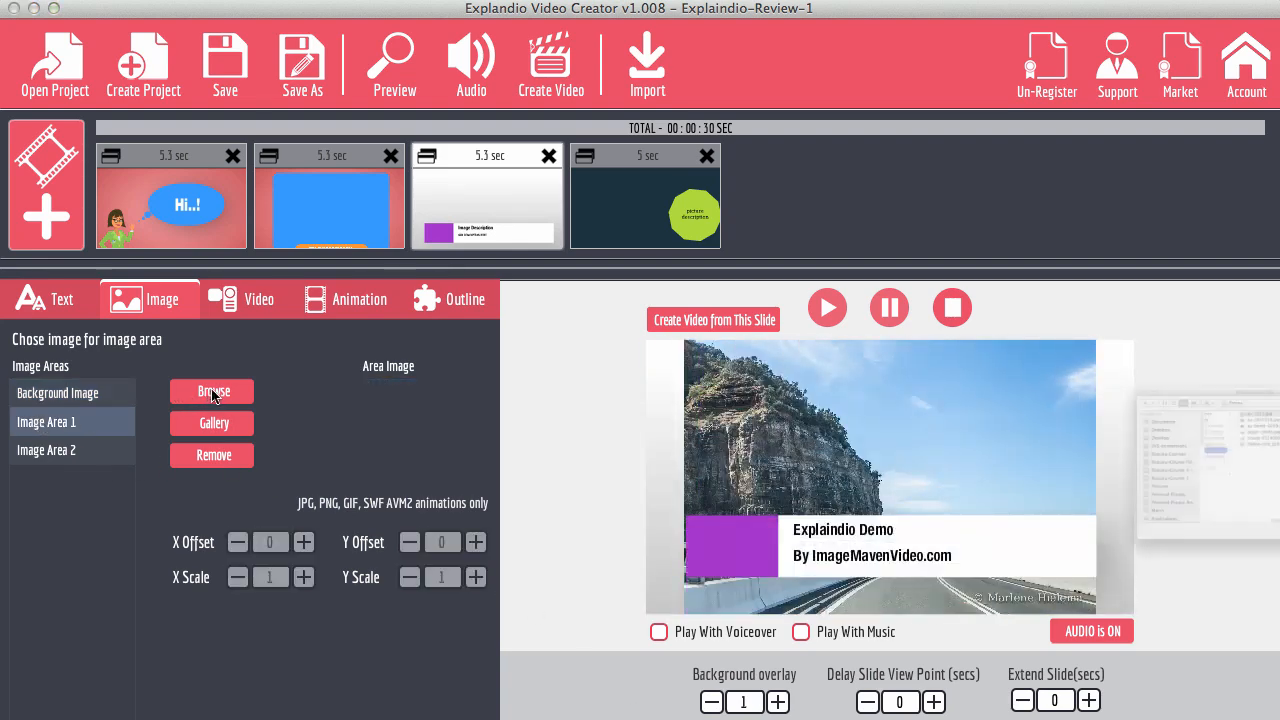
{"action": "left_click", "coordinate": [212, 391]}
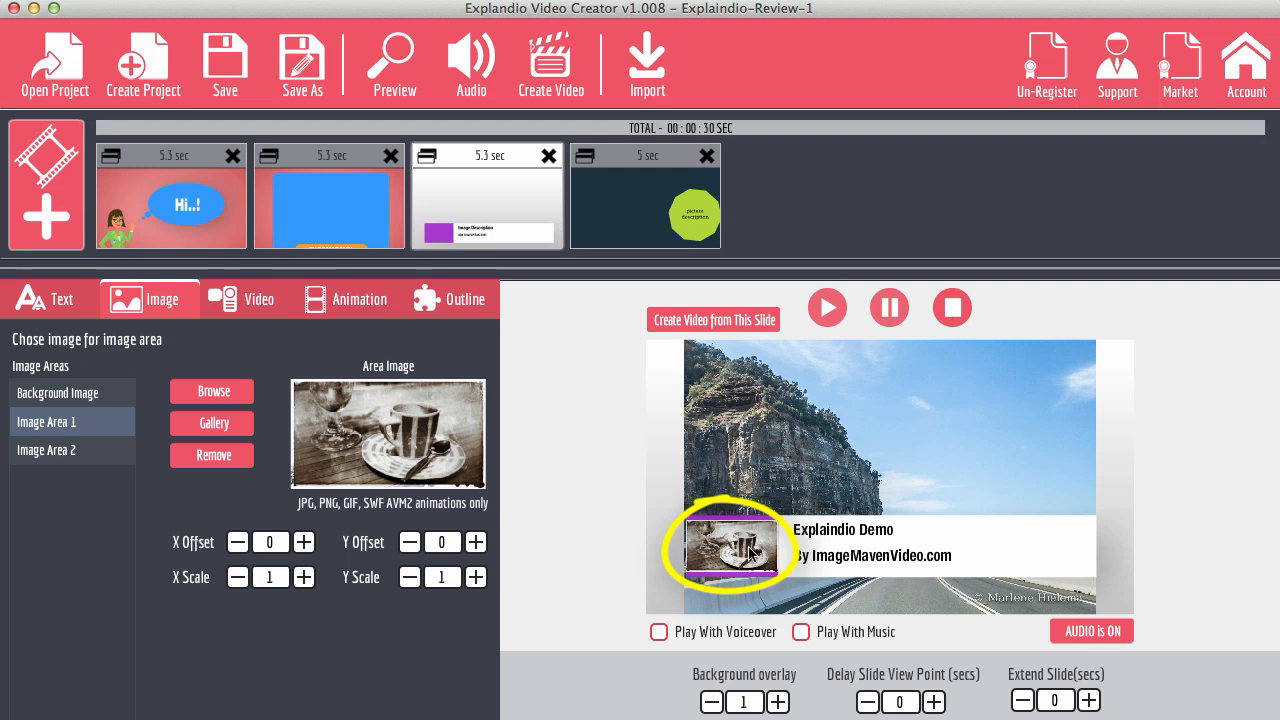
{"action": "mouse_move", "coordinate": [725, 578]}
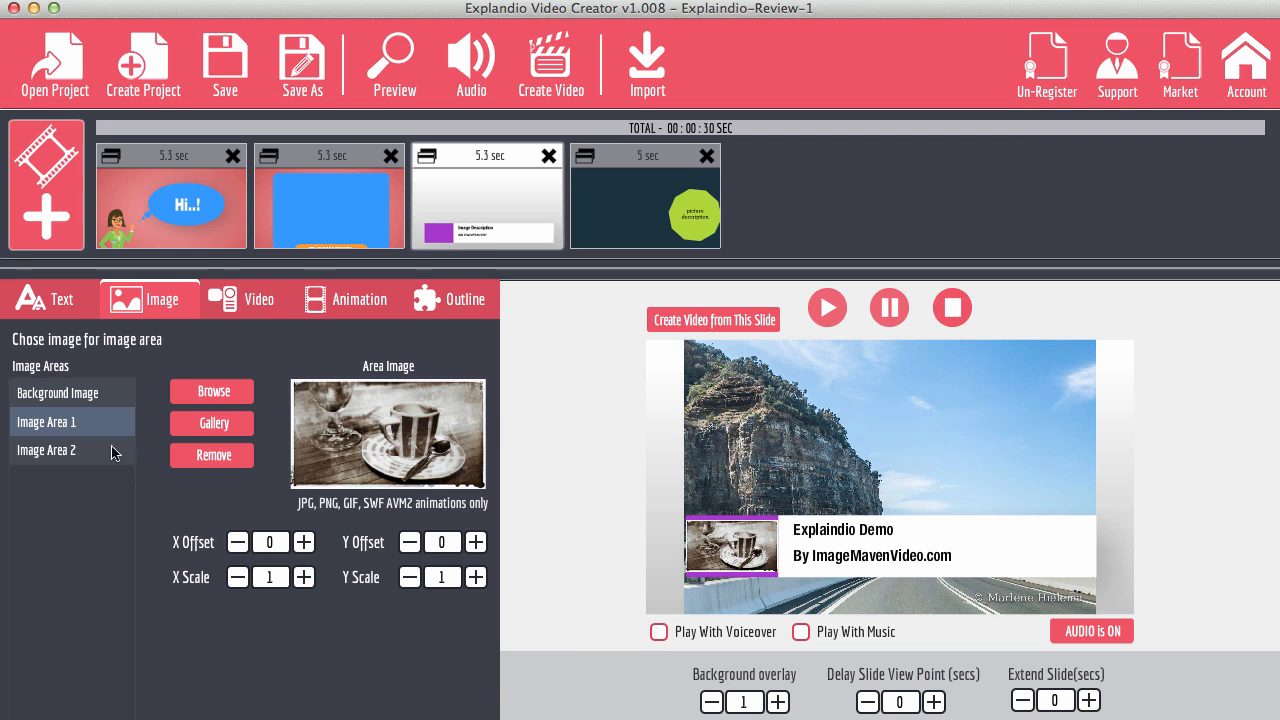
{"action": "left_click", "coordinate": [71, 450]}
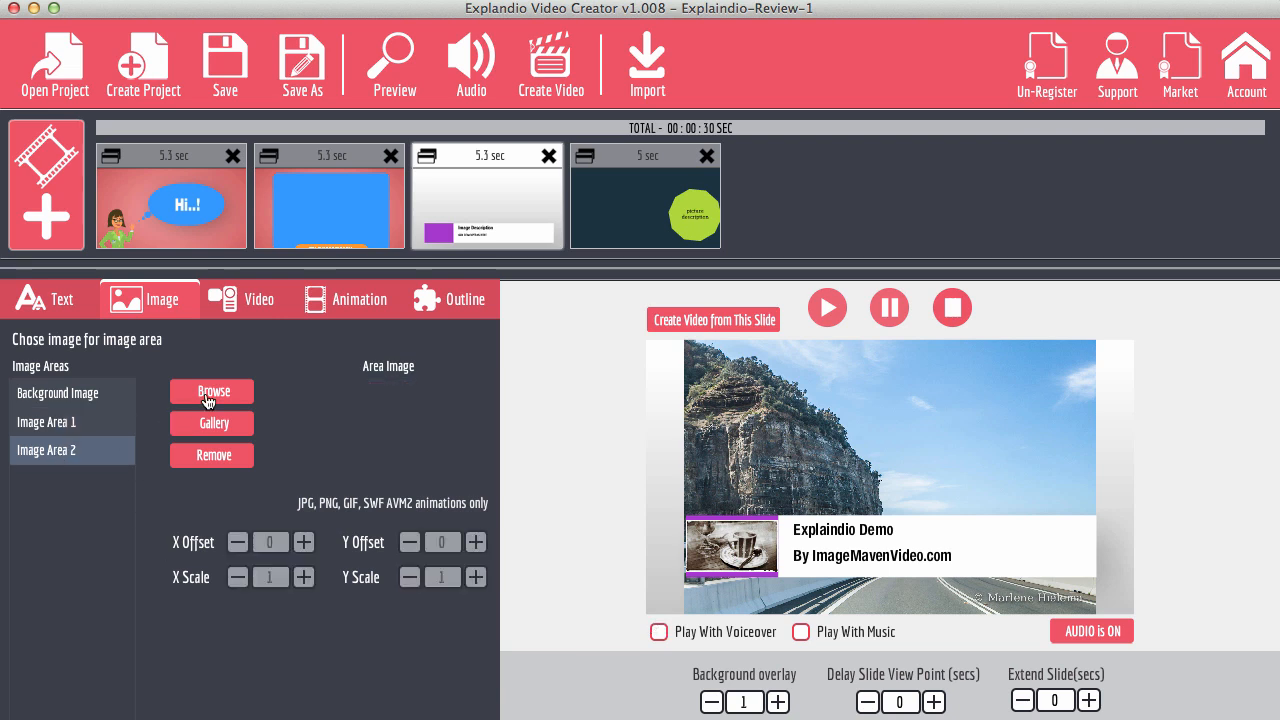
{"action": "left_click", "coordinate": [211, 391]}
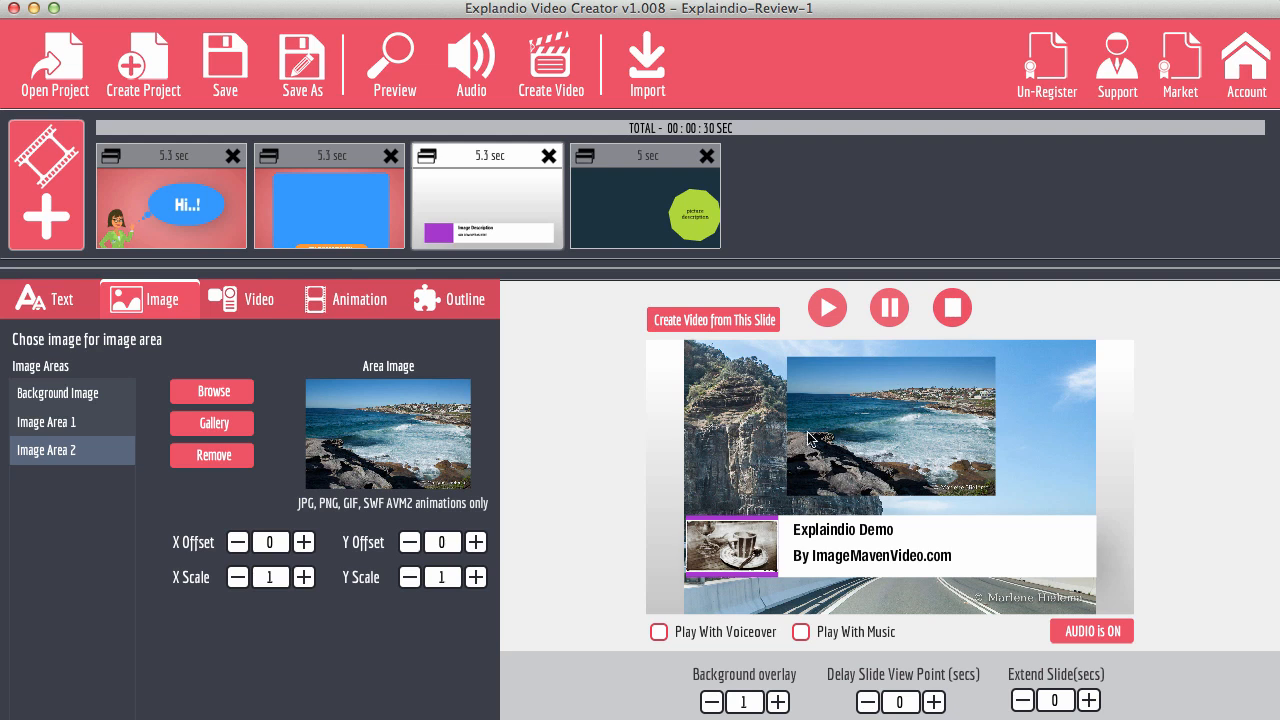
{"action": "mouse_move", "coordinate": [858, 598]}
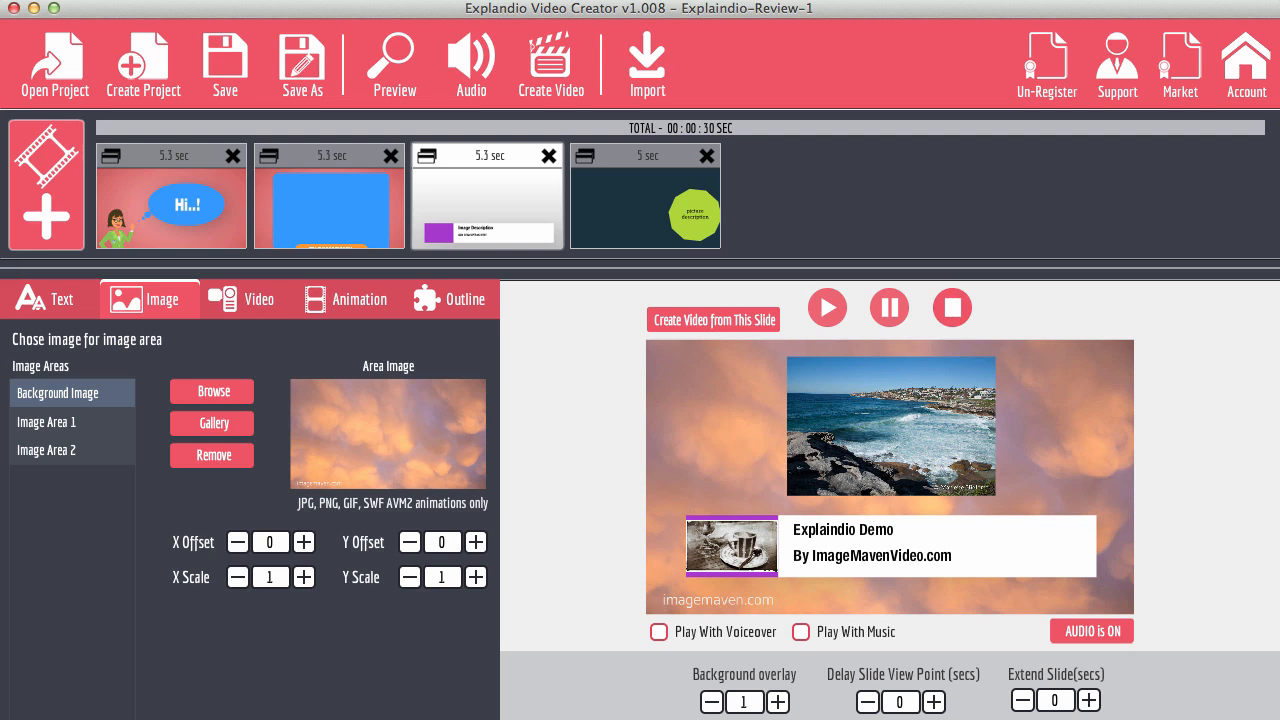
Shift the coastline photo in Image Area 2 left to an X Offset of about -259.
{"action": "left_click", "coordinate": [304, 542]}
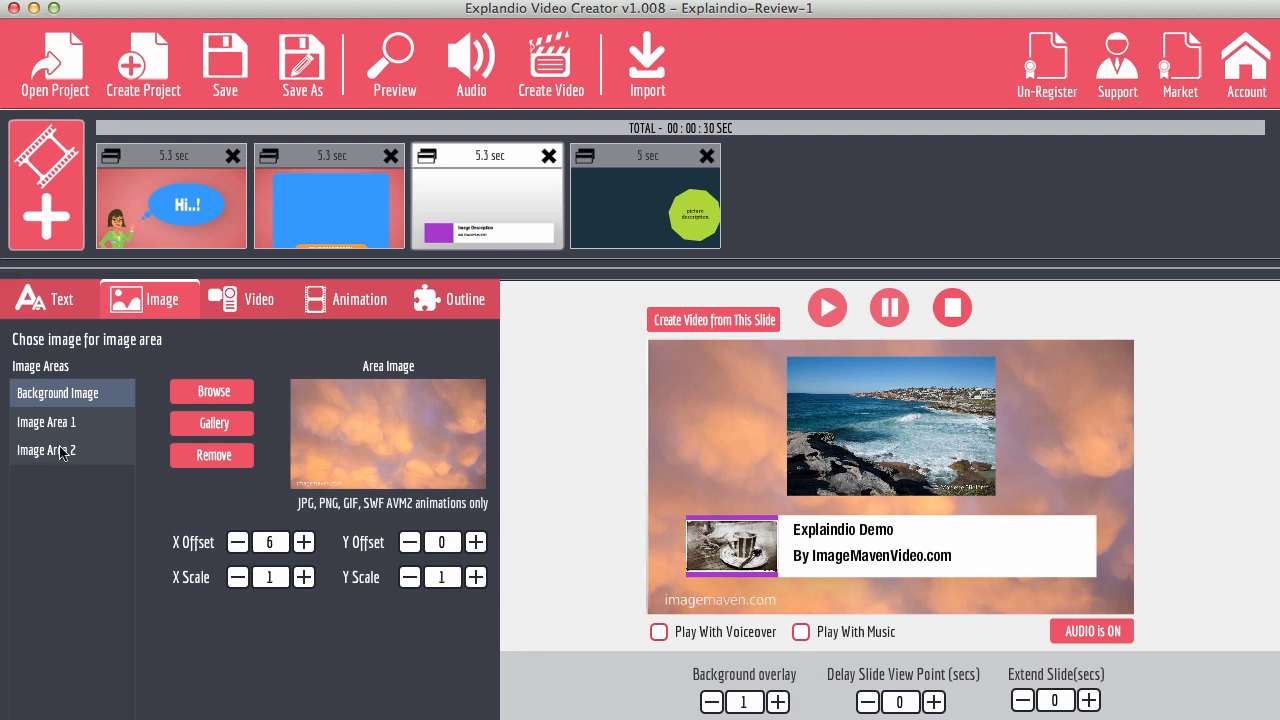
{"action": "left_click", "coordinate": [60, 450]}
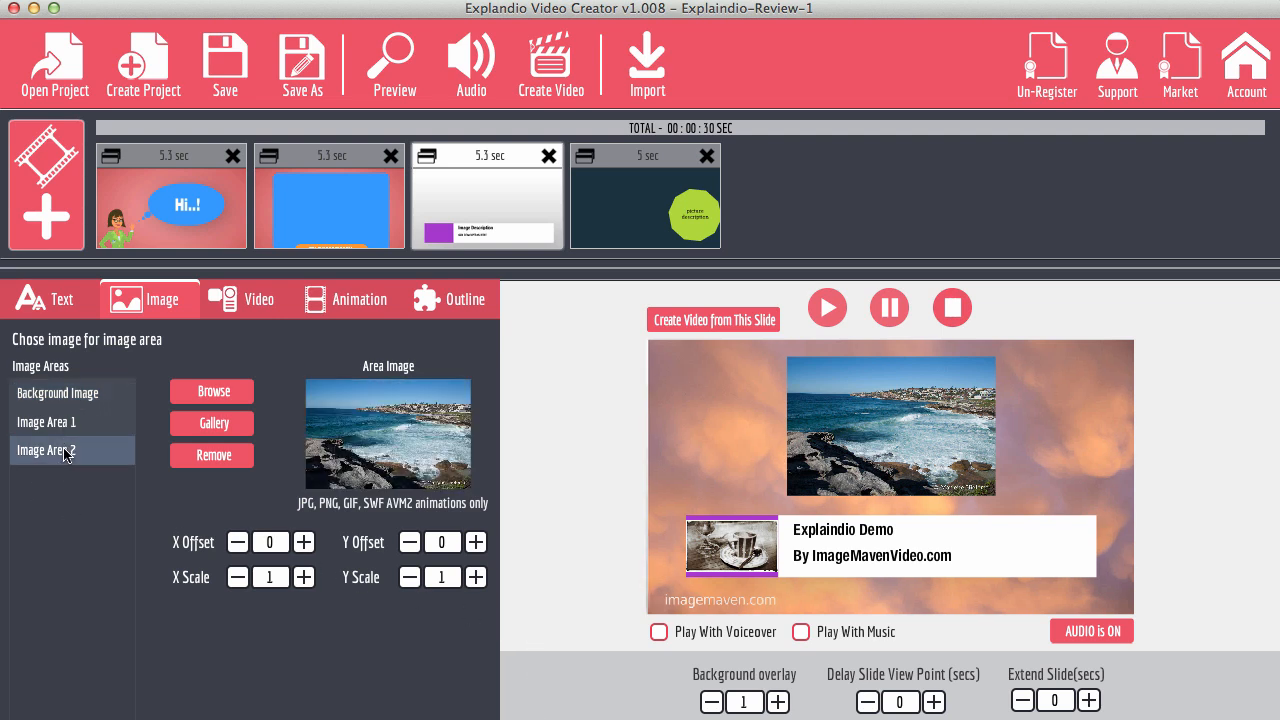
{"action": "mouse_move", "coordinate": [228, 546]}
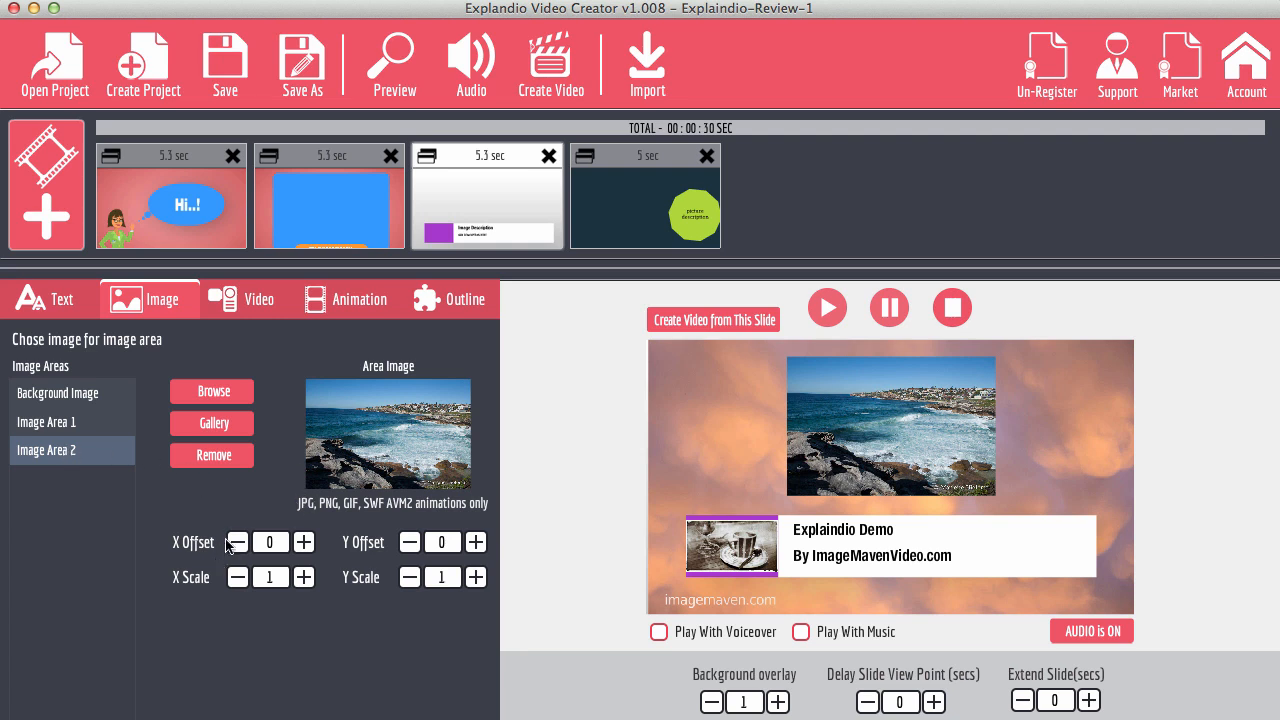
{"action": "left_click", "coordinate": [238, 542]}
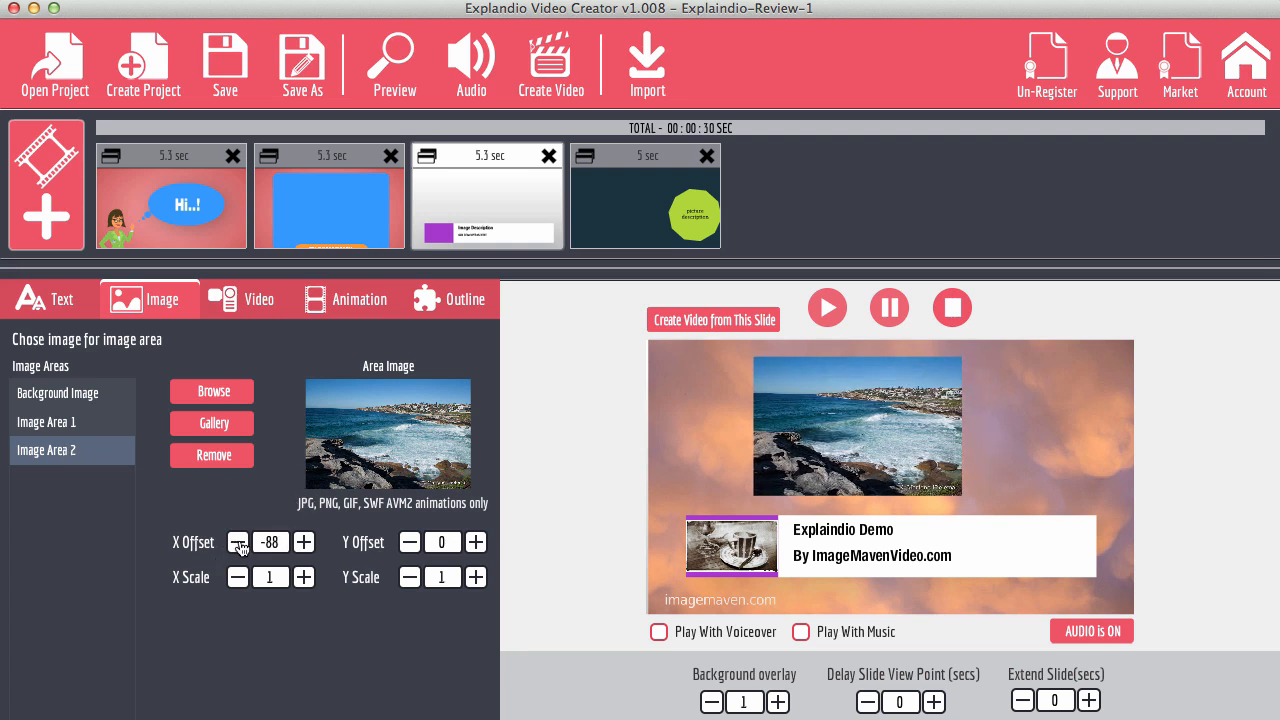
{"action": "left_click", "coordinate": [238, 542]}
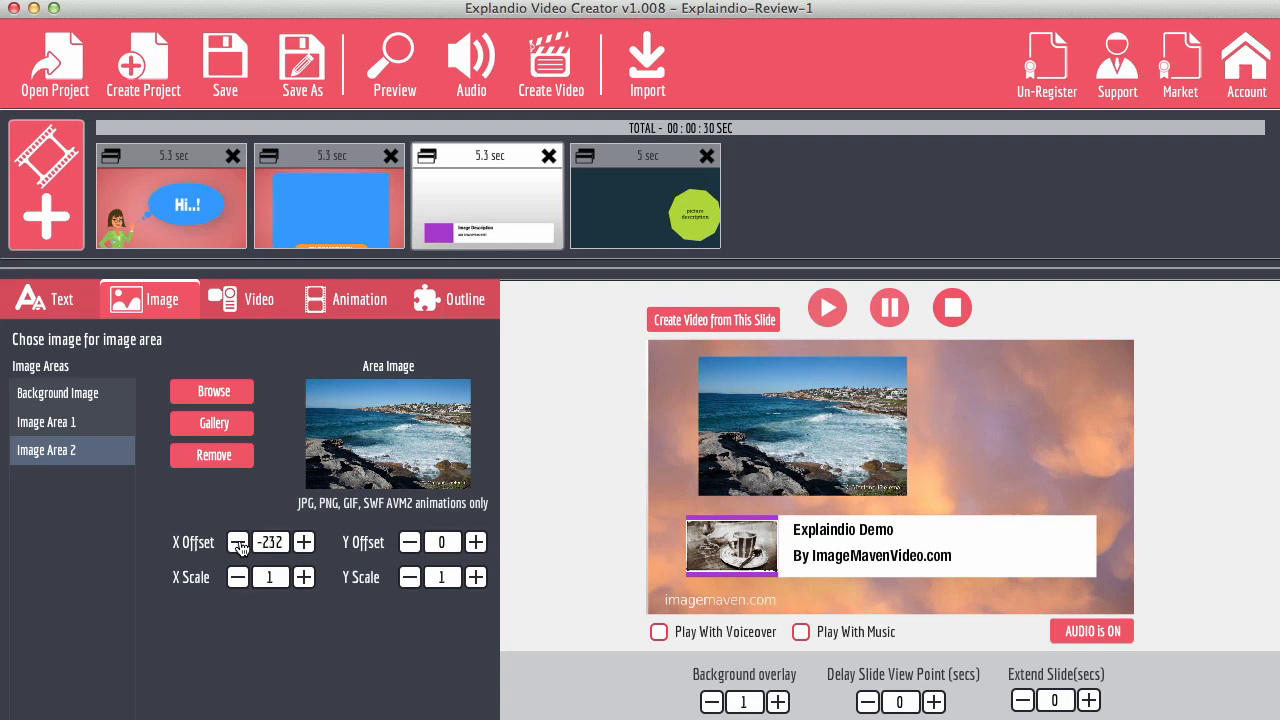
{"action": "left_click", "coordinate": [238, 542]}
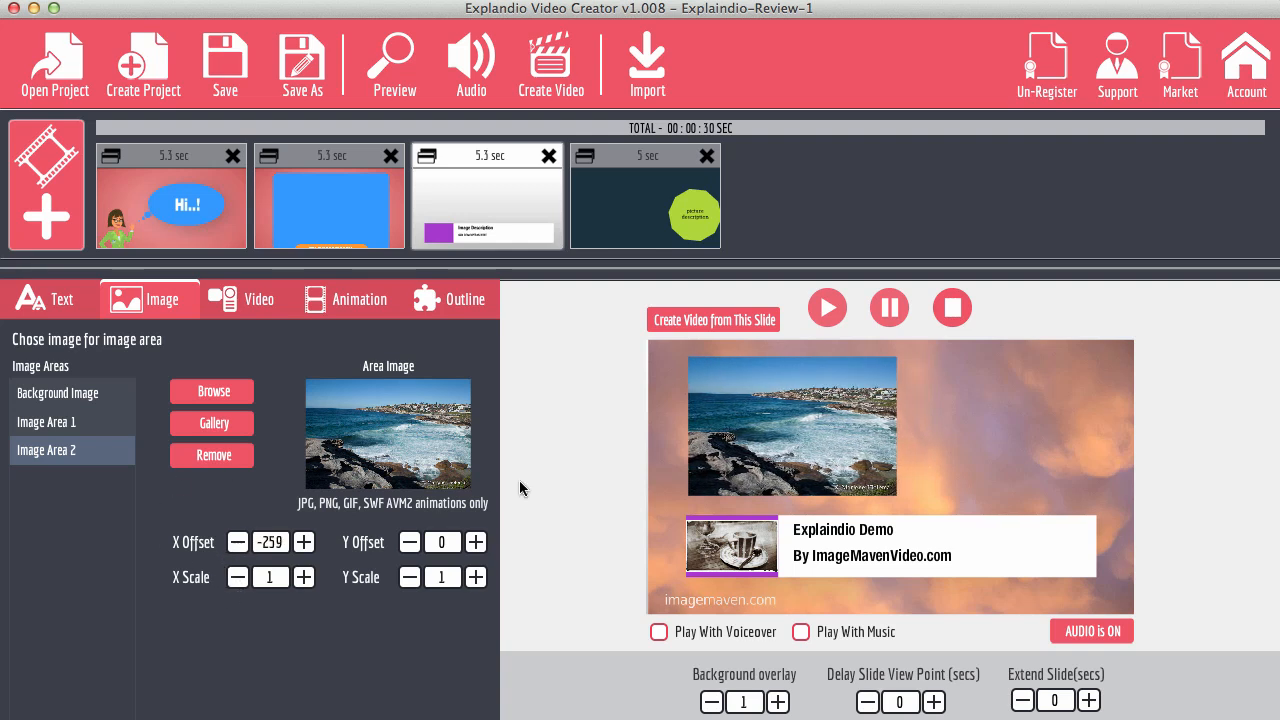
Enlarge the coffee cup thumbnail in Image Area 1 to 1.2 X and Y scale.
{"action": "left_click", "coordinate": [45, 421]}
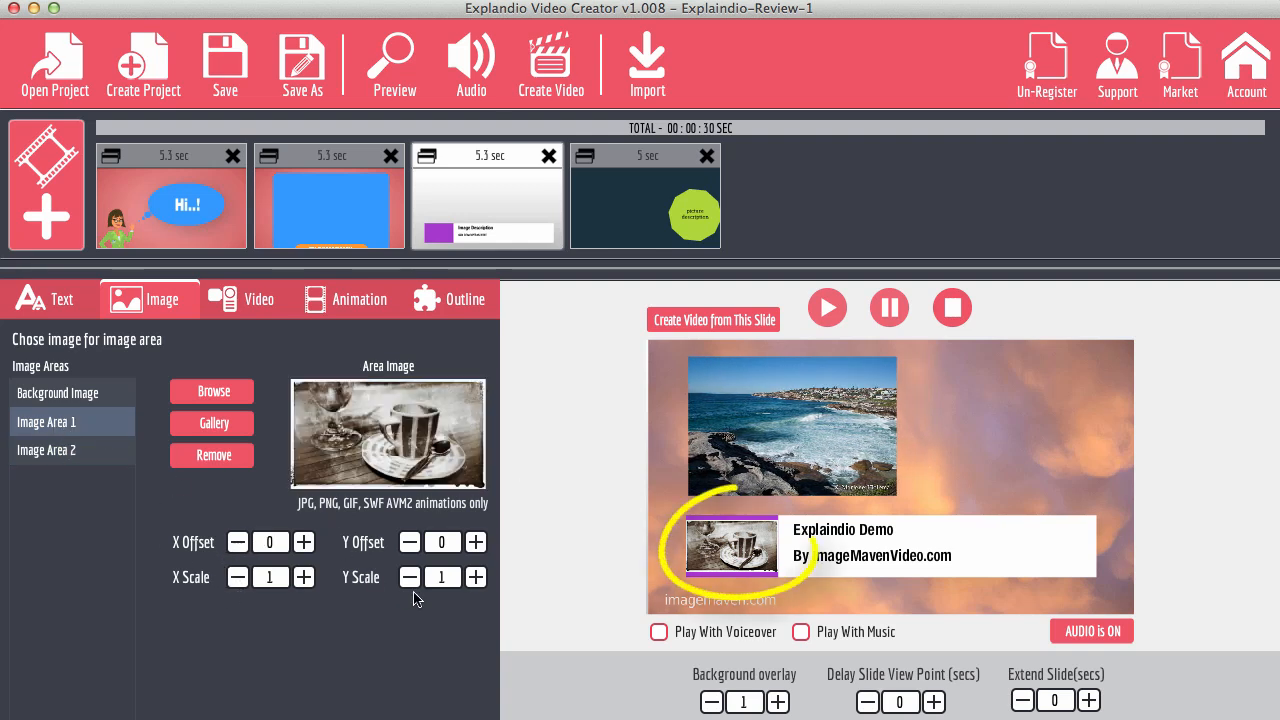
{"action": "left_click", "coordinate": [476, 577]}
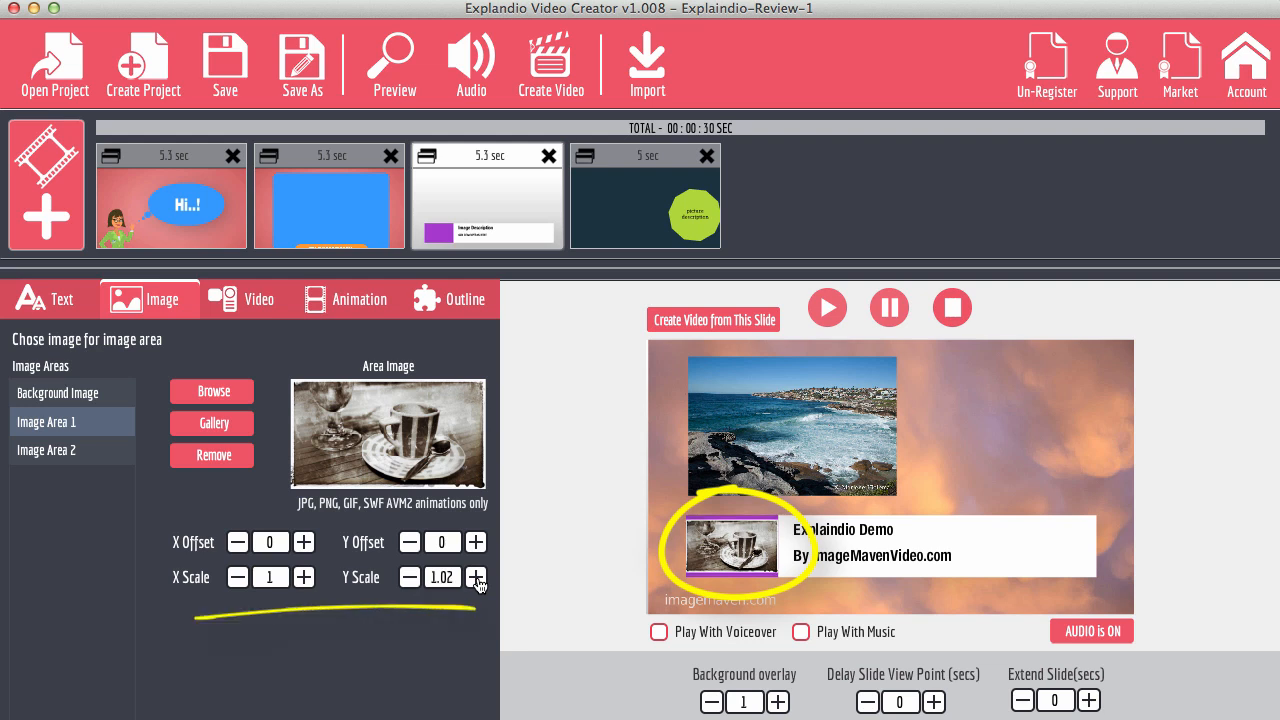
{"action": "left_click", "coordinate": [476, 577]}
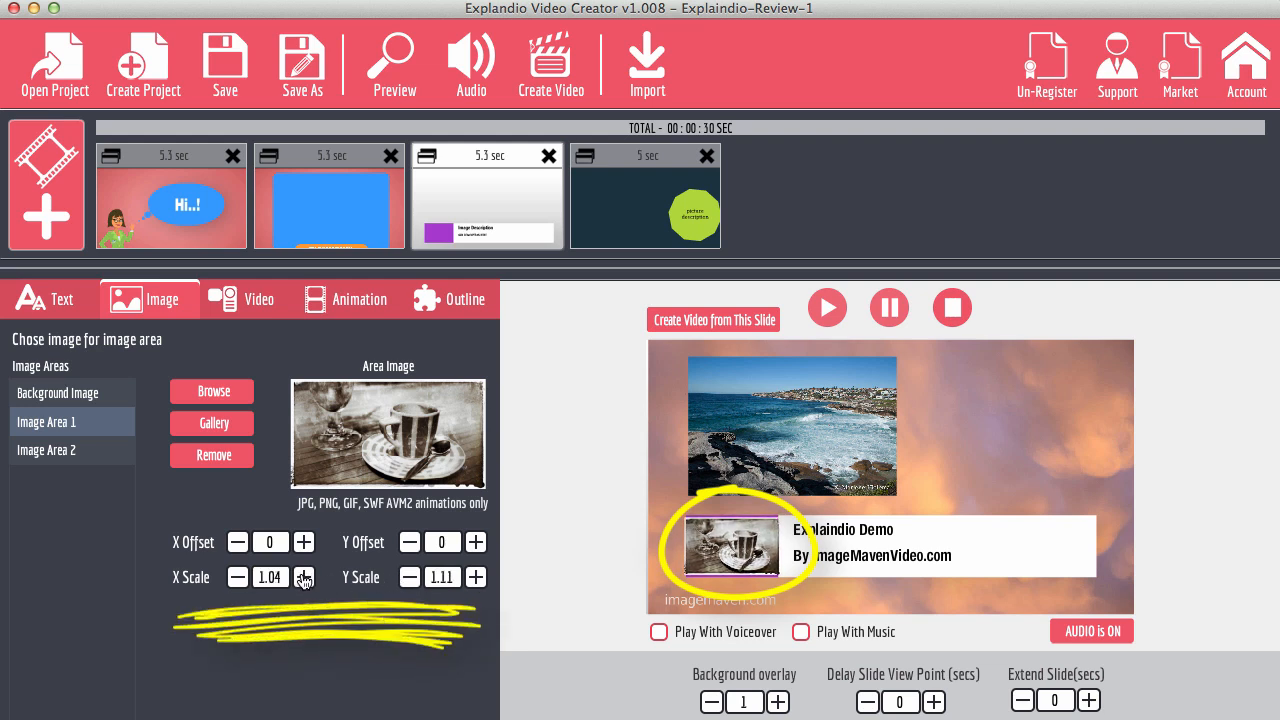
{"action": "left_click", "coordinate": [476, 577]}
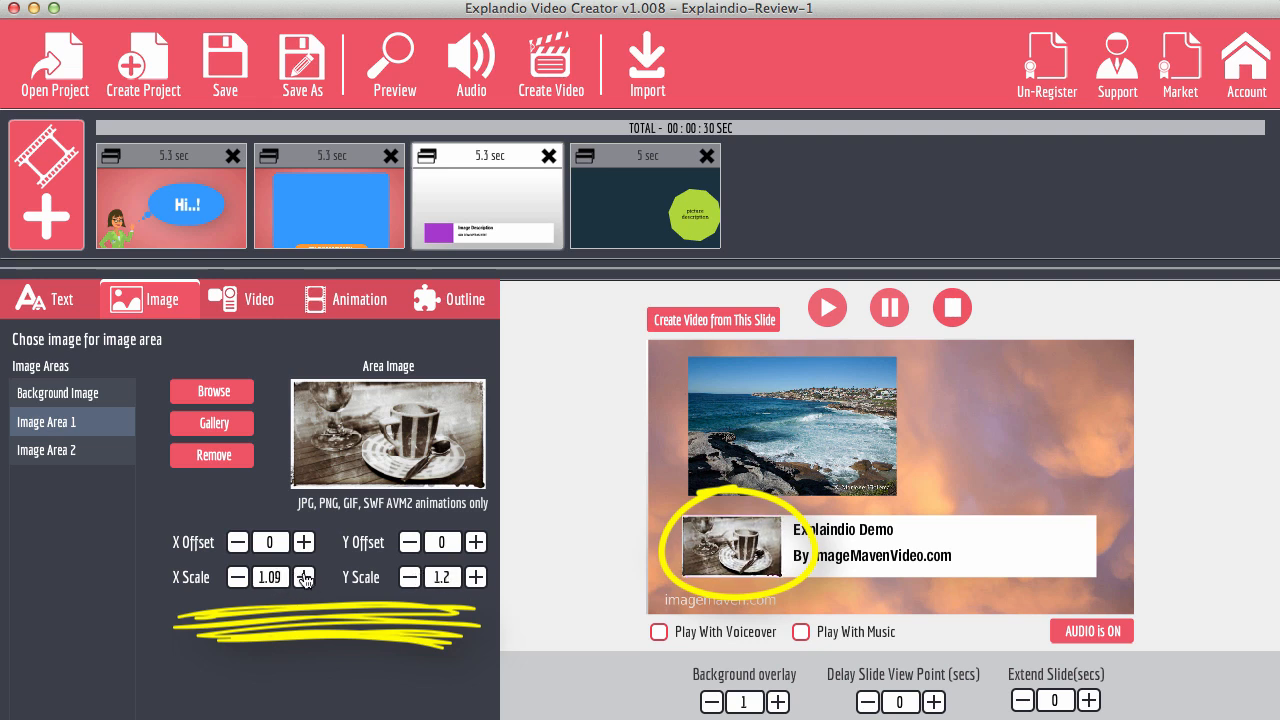
{"action": "left_click", "coordinate": [303, 578]}
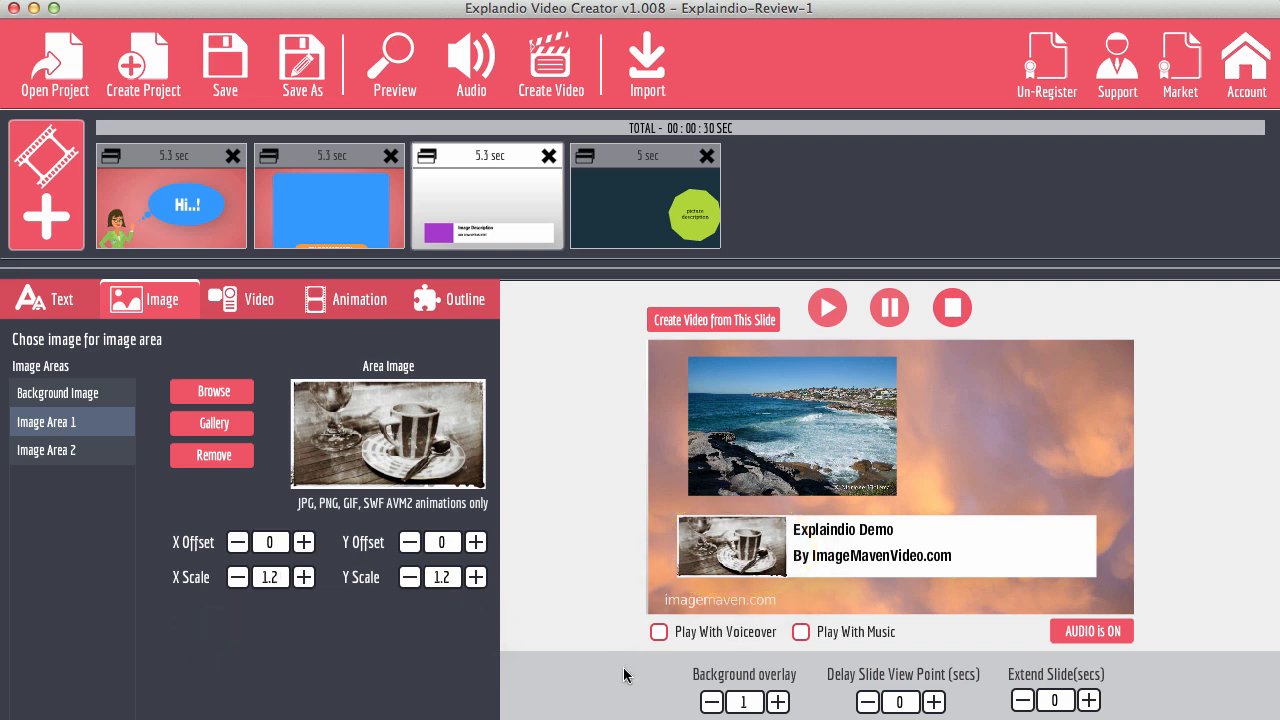
{"action": "mouse_move", "coordinate": [828, 548]}
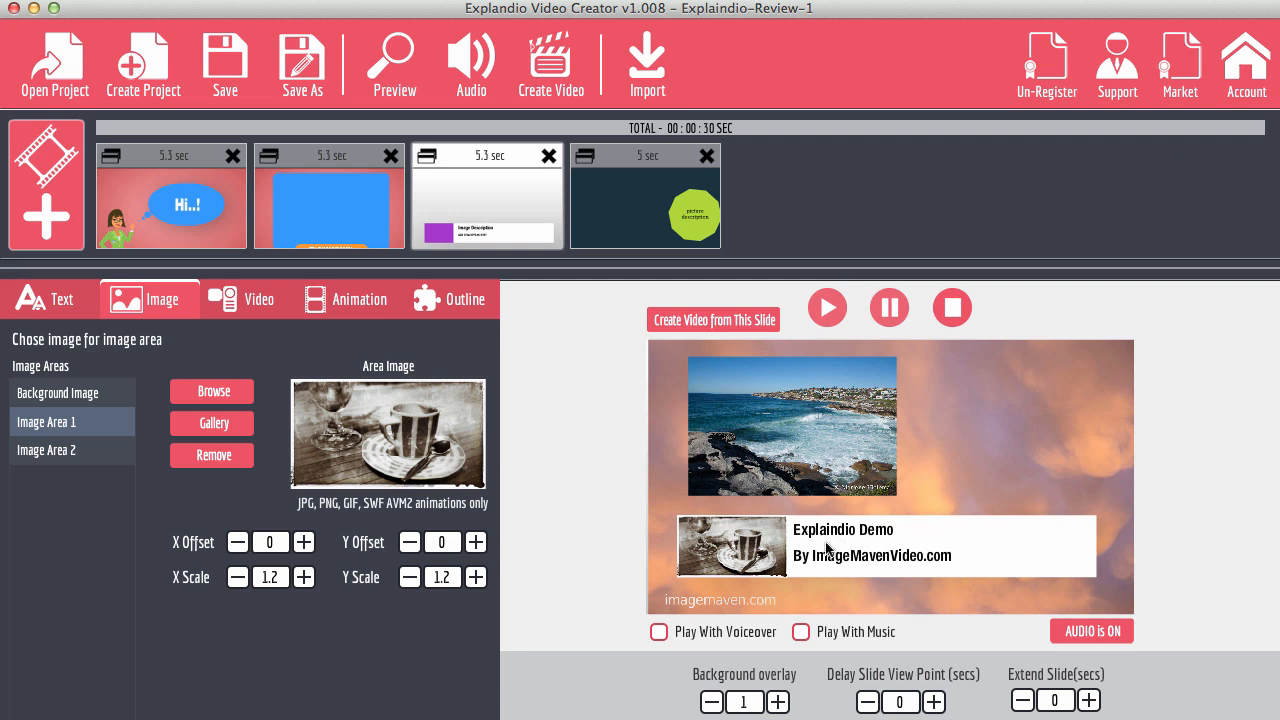
{"action": "mouse_move", "coordinate": [728, 548]}
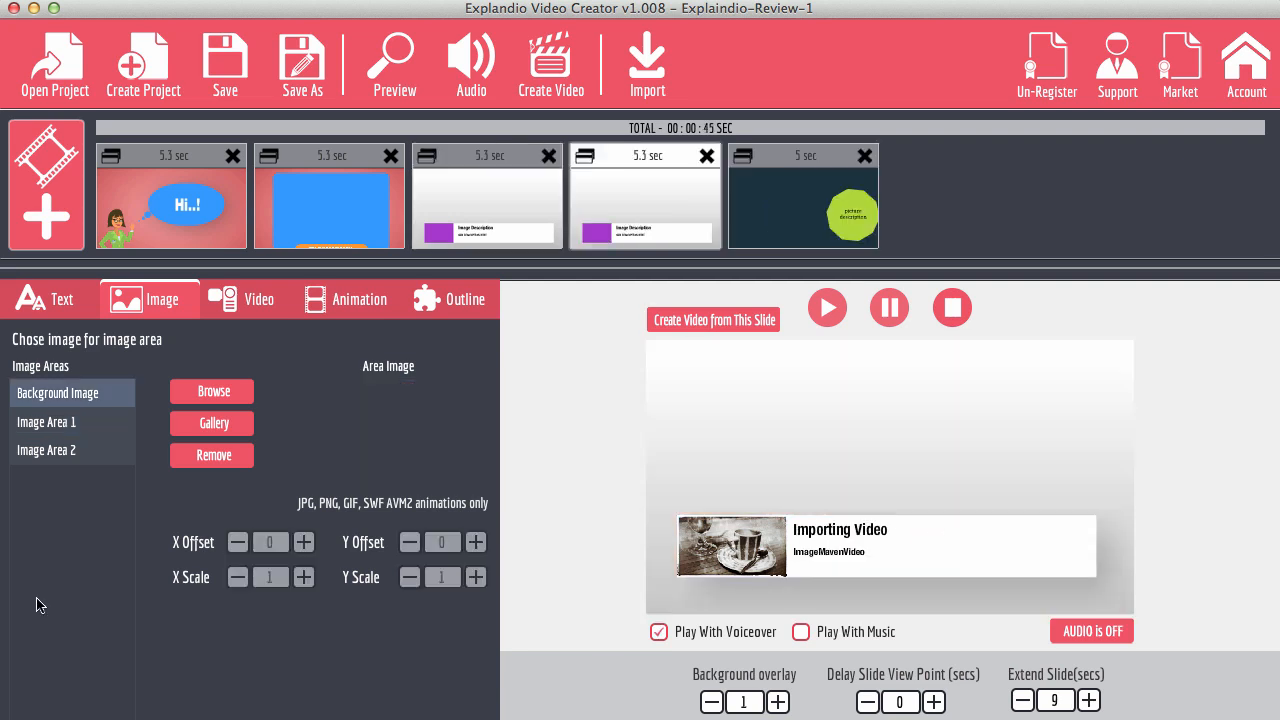
Show the Video Area 1 settings for the fourth slide.
{"action": "left_click", "coordinate": [487, 195]}
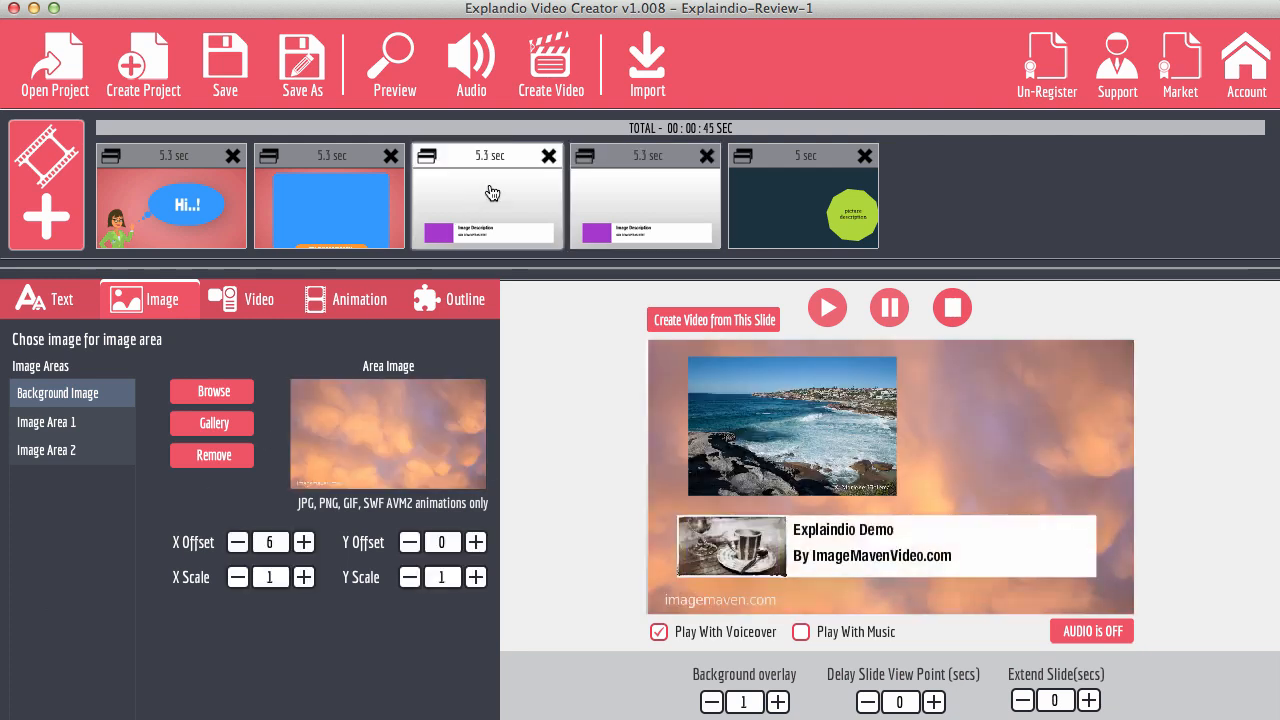
{"action": "mouse_move", "coordinate": [649, 203]}
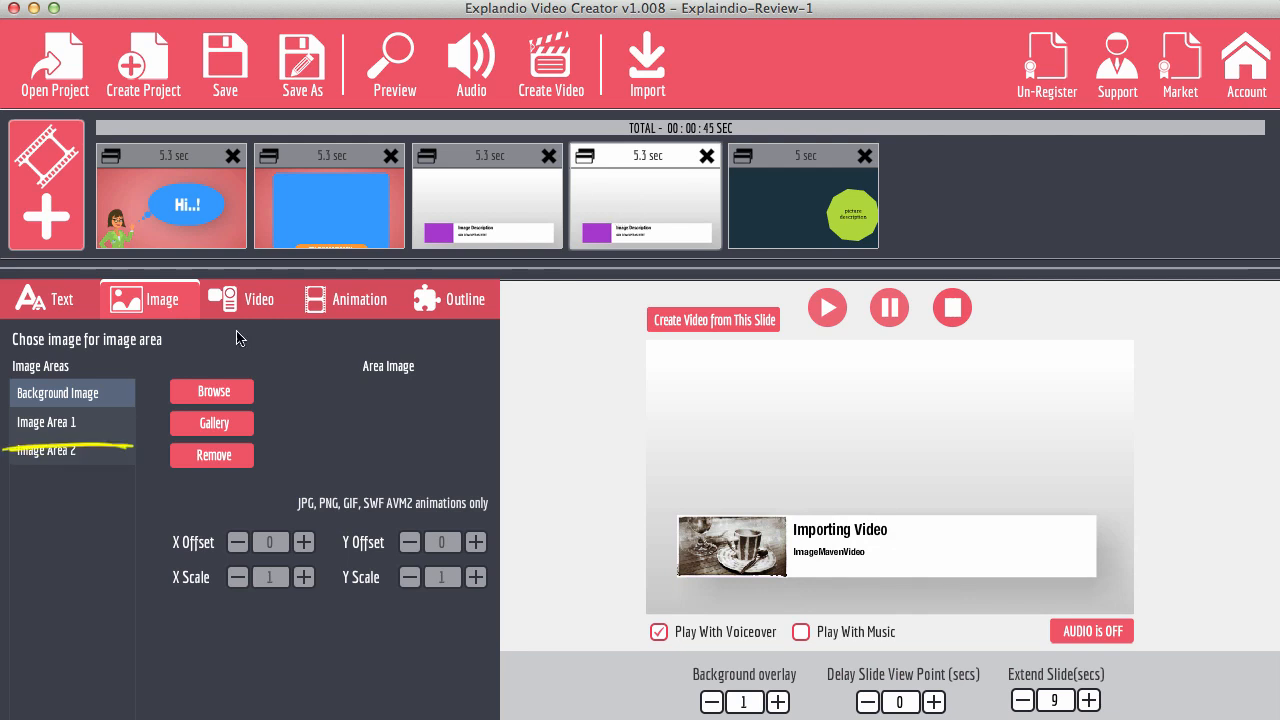
{"action": "left_click", "coordinate": [259, 299]}
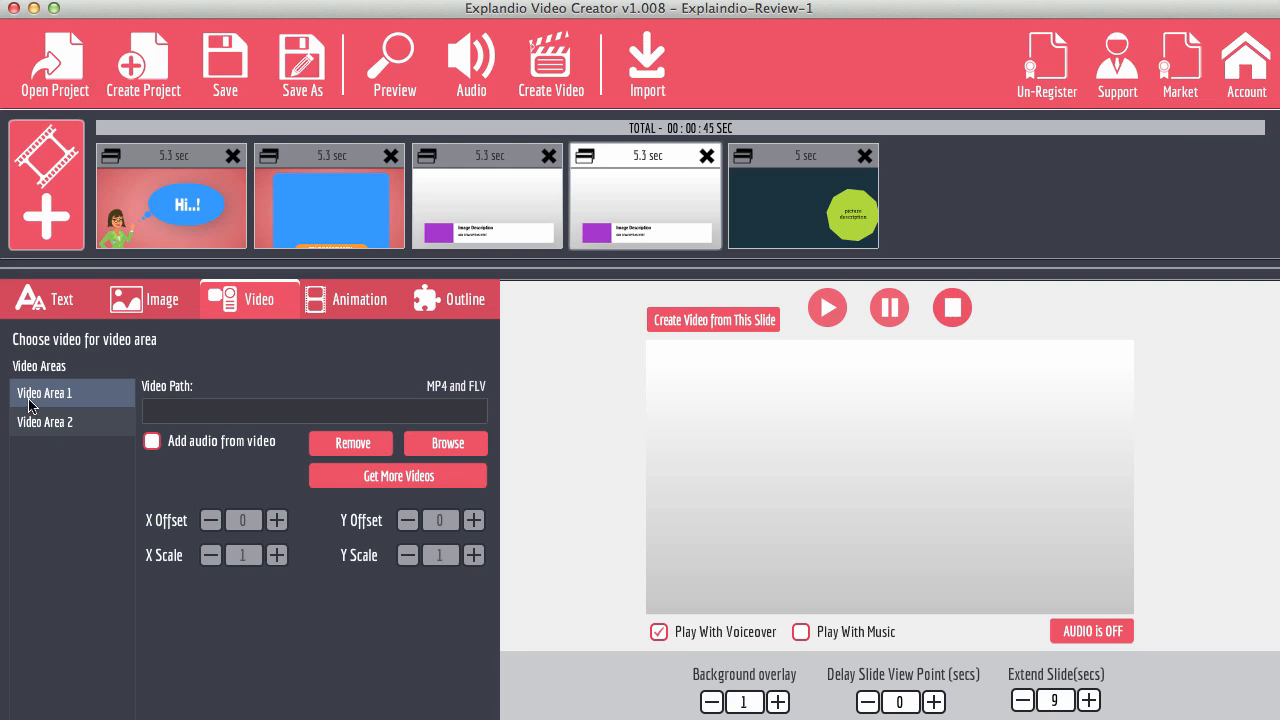
{"action": "mouse_move", "coordinate": [43, 398]}
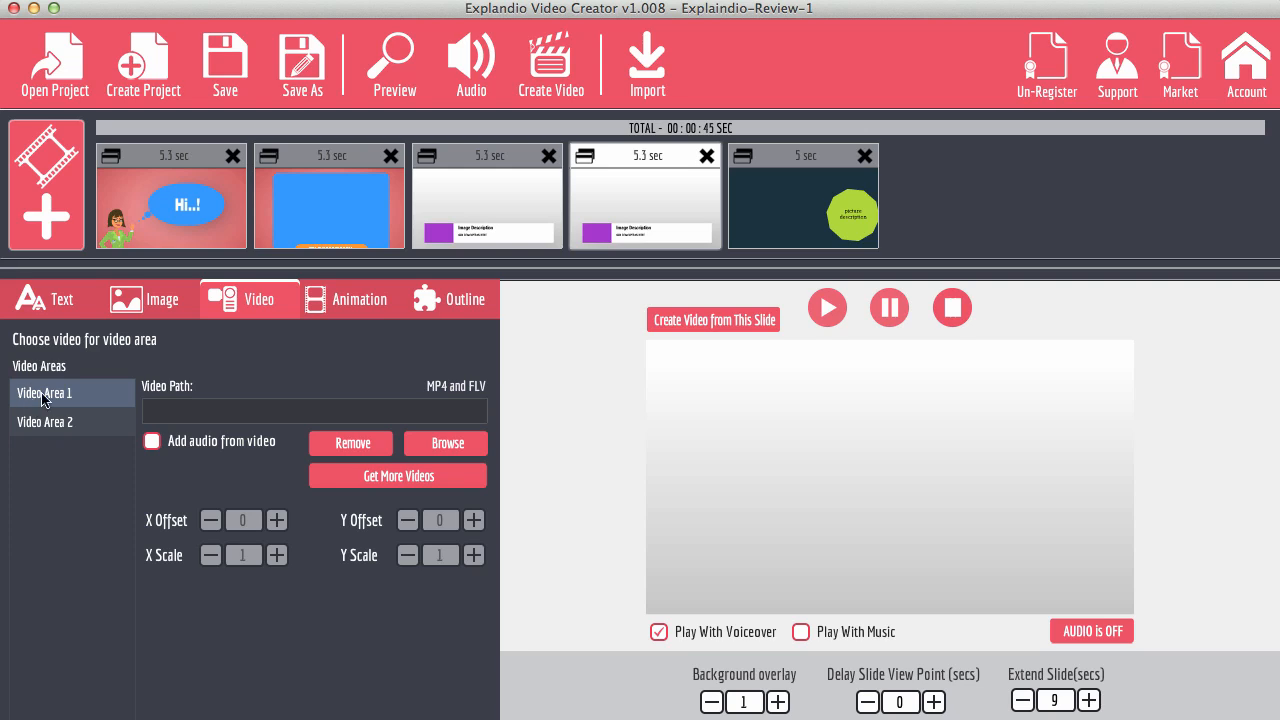
Load roller-derby-clip.mp4 from the Videos to test folder into Video Area 1 as background.
{"action": "left_click", "coordinate": [445, 443]}
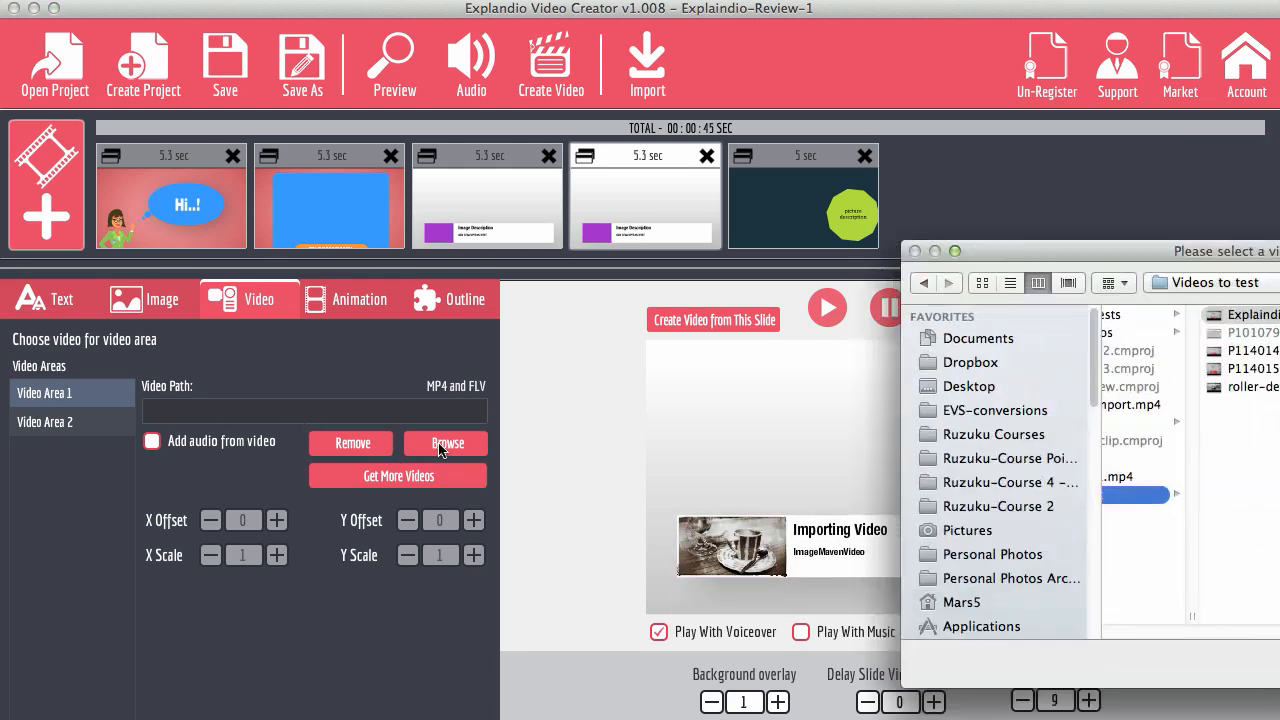
{"action": "left_click", "coordinate": [444, 443]}
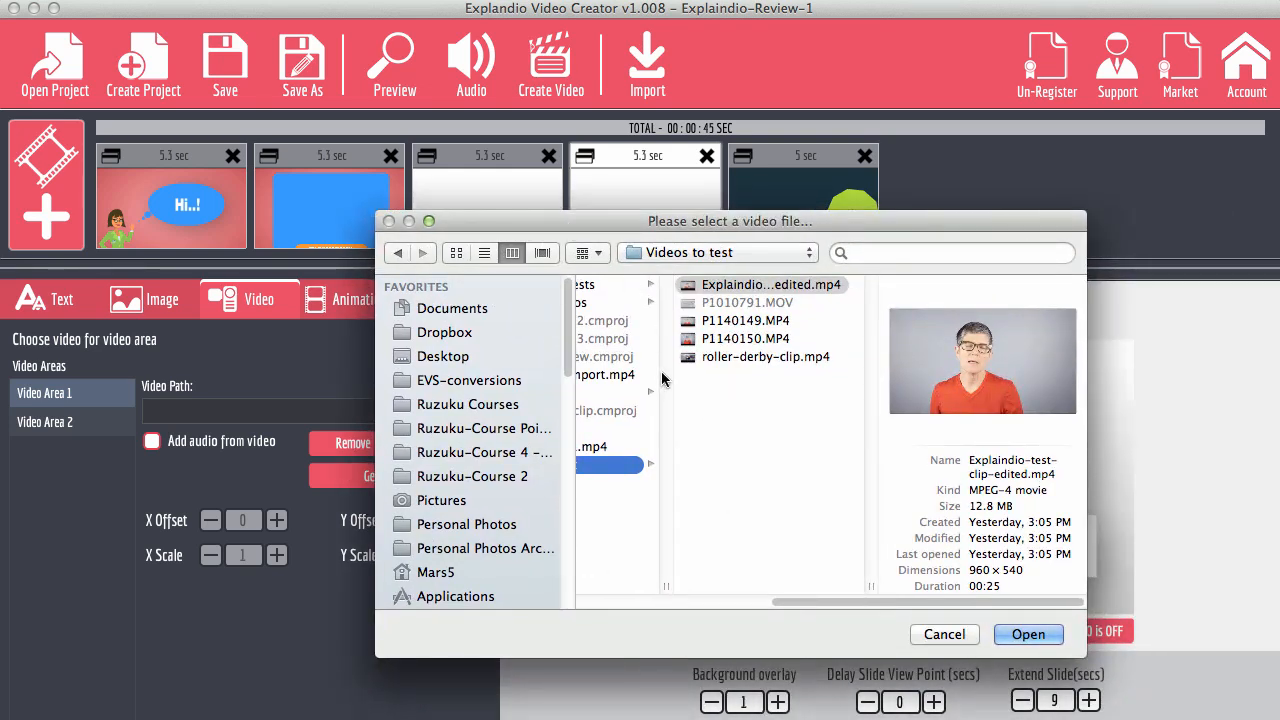
{"action": "left_click", "coordinate": [765, 357]}
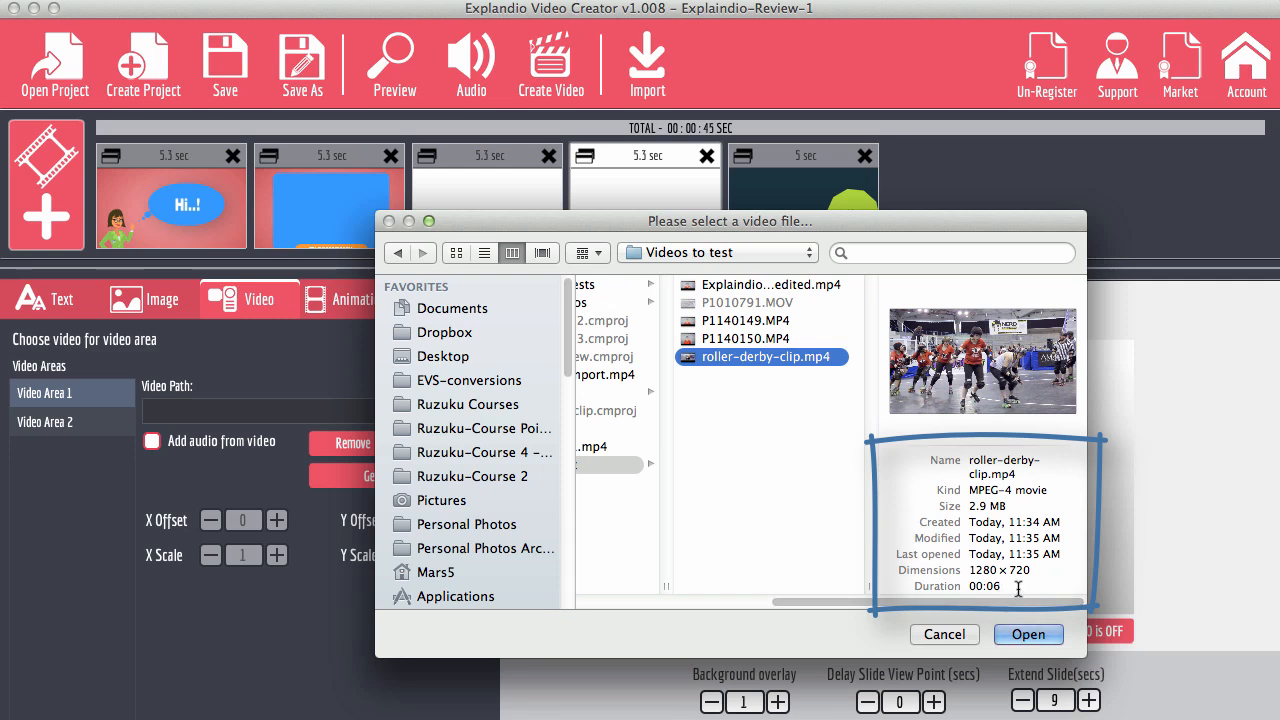
{"action": "mouse_move", "coordinate": [1033, 573]}
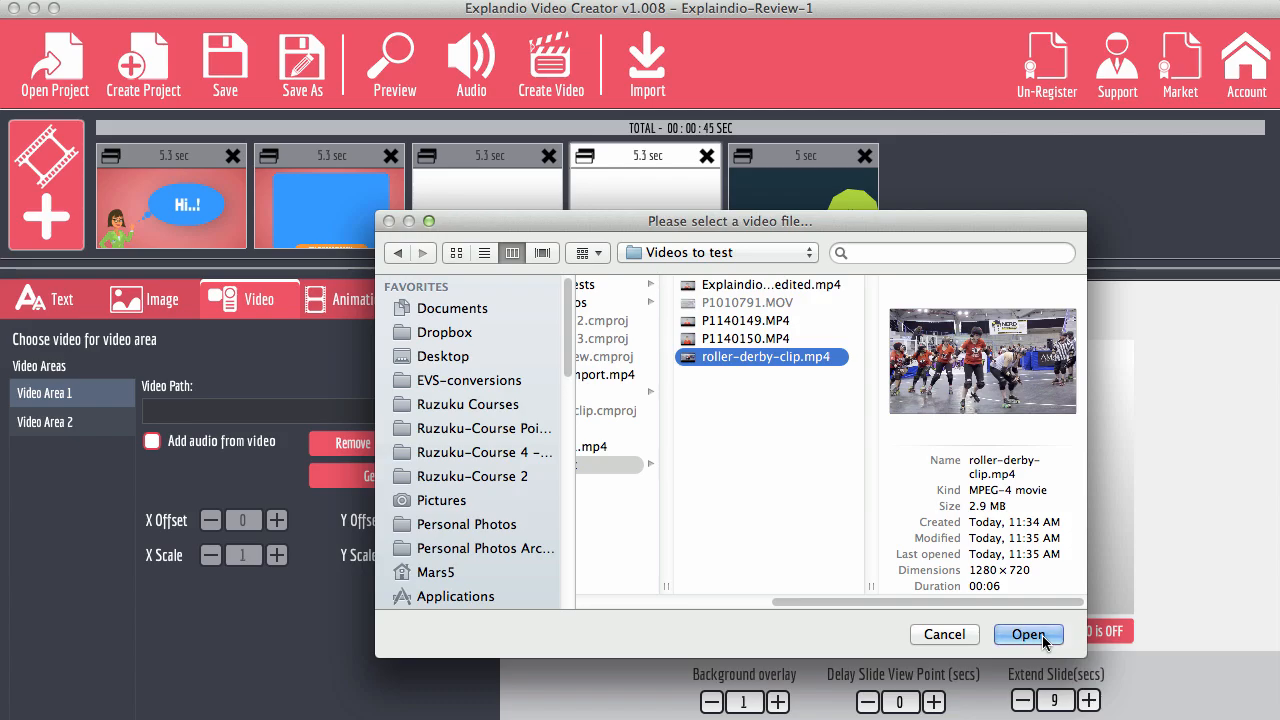
{"action": "left_click", "coordinate": [1028, 634]}
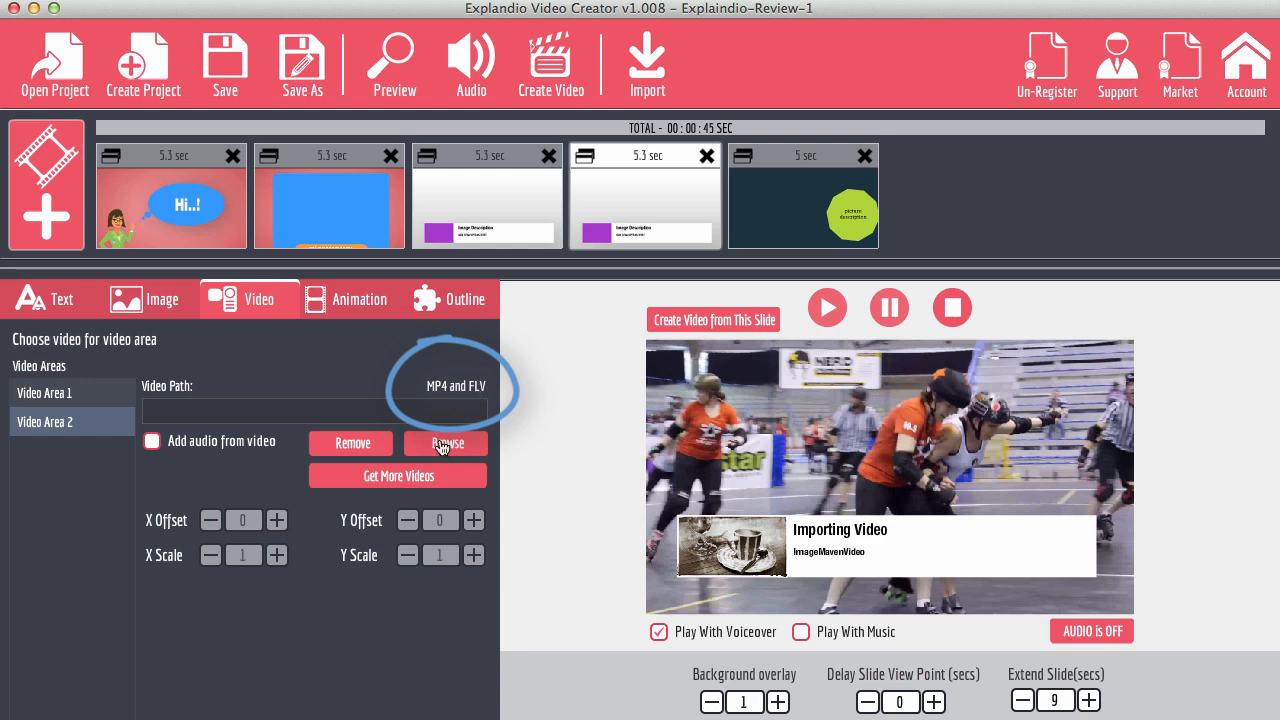
Preview the clips and load Explaindio-test-clip-edited.mp4 into Video Area 2 as the inset.
{"action": "left_click", "coordinate": [445, 443]}
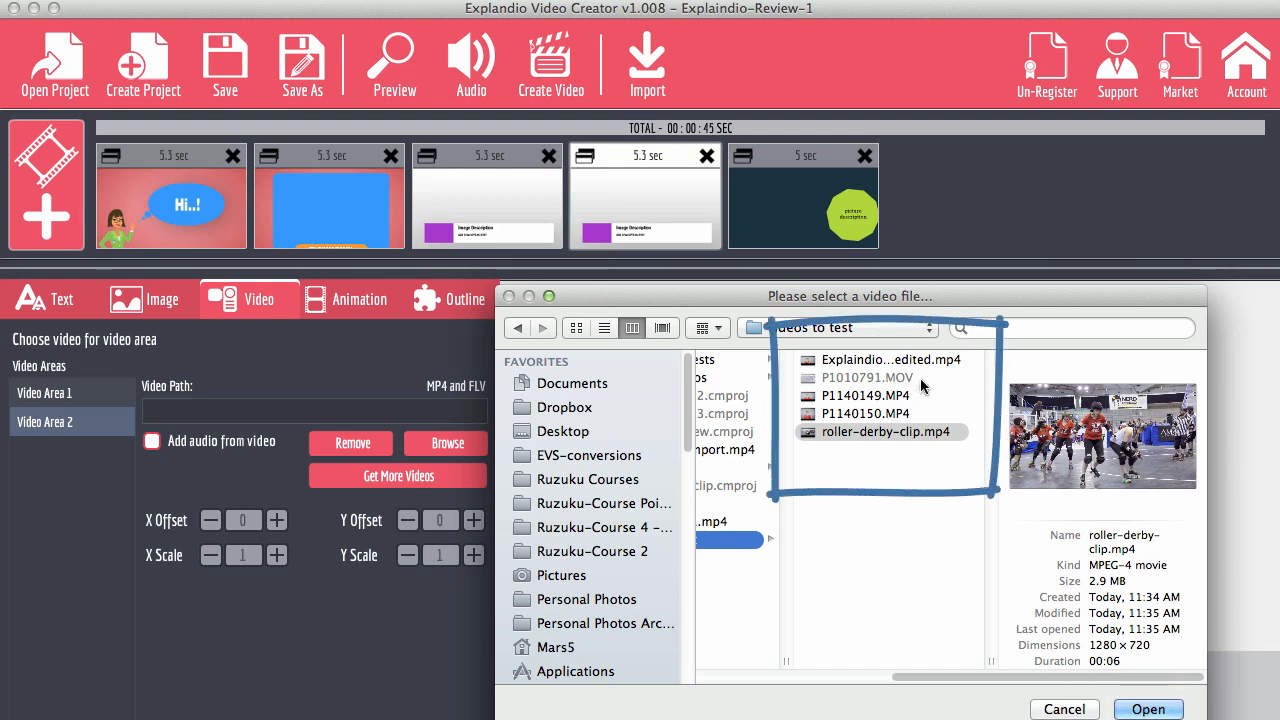
{"action": "mouse_move", "coordinate": [900, 380]}
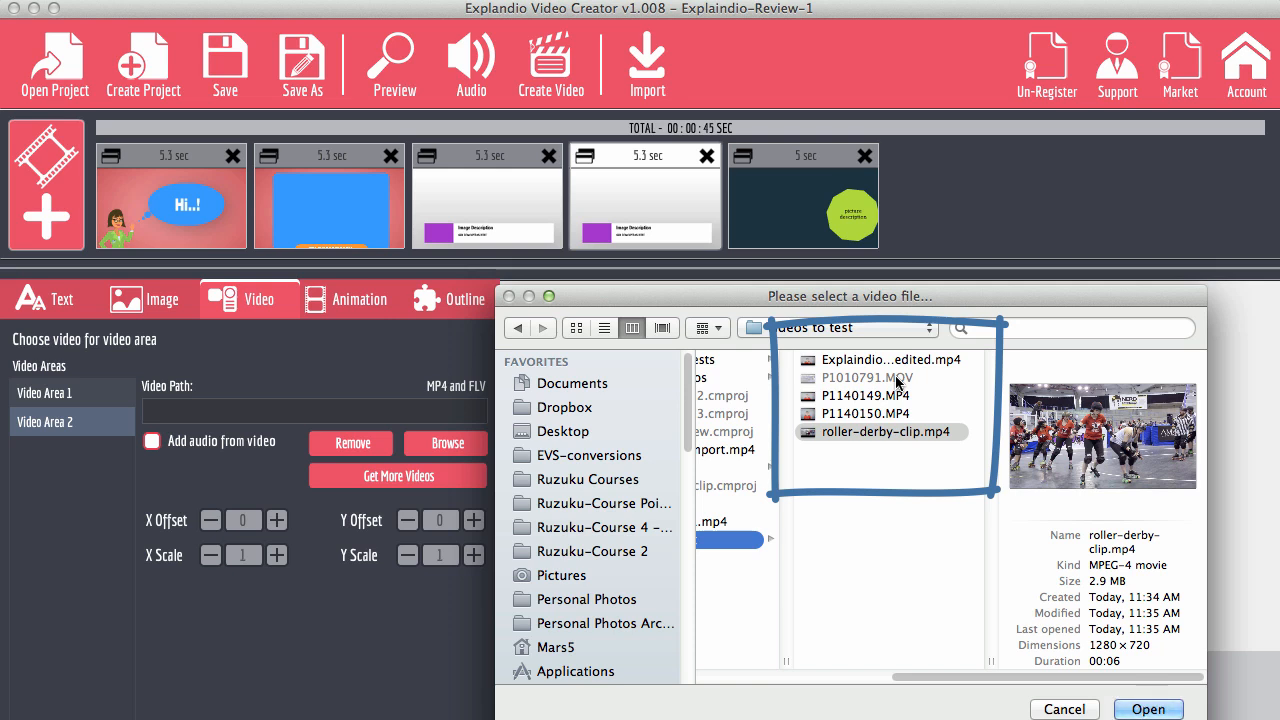
{"action": "left_click", "coordinate": [868, 395]}
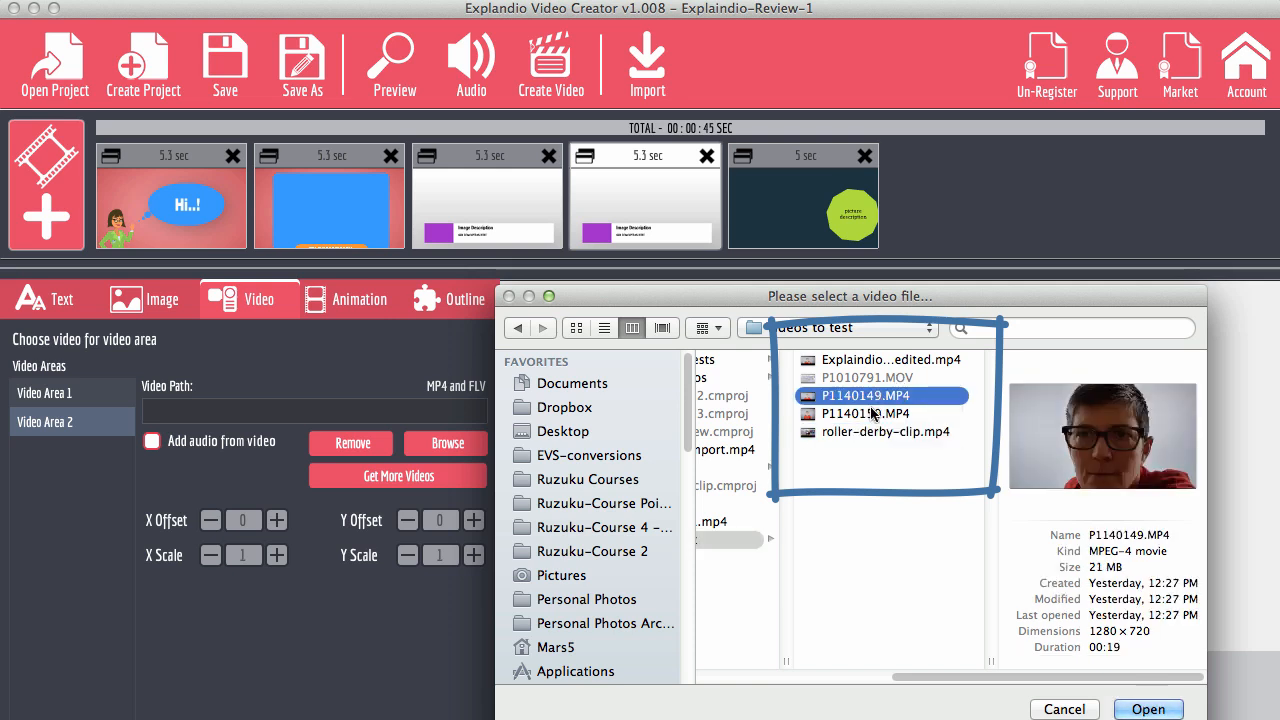
{"action": "left_click", "coordinate": [862, 413]}
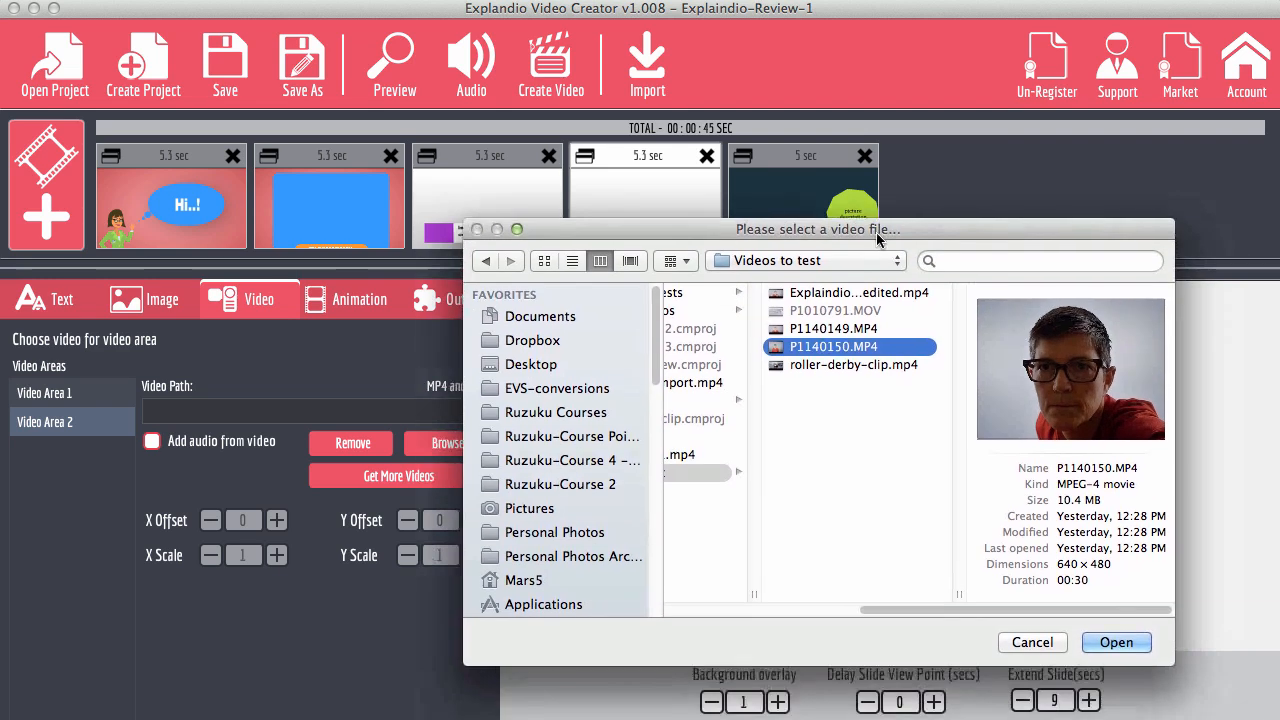
{"action": "mouse_move", "coordinate": [878, 503]}
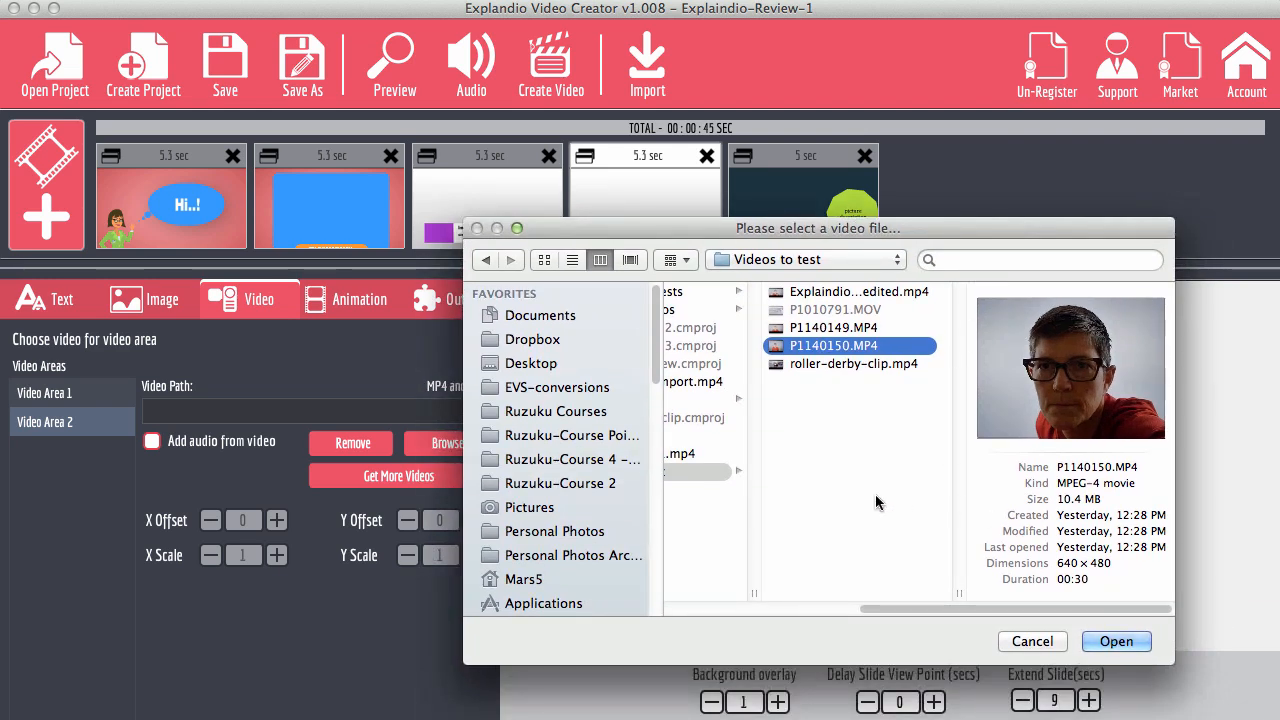
{"action": "mouse_move", "coordinate": [940, 487]}
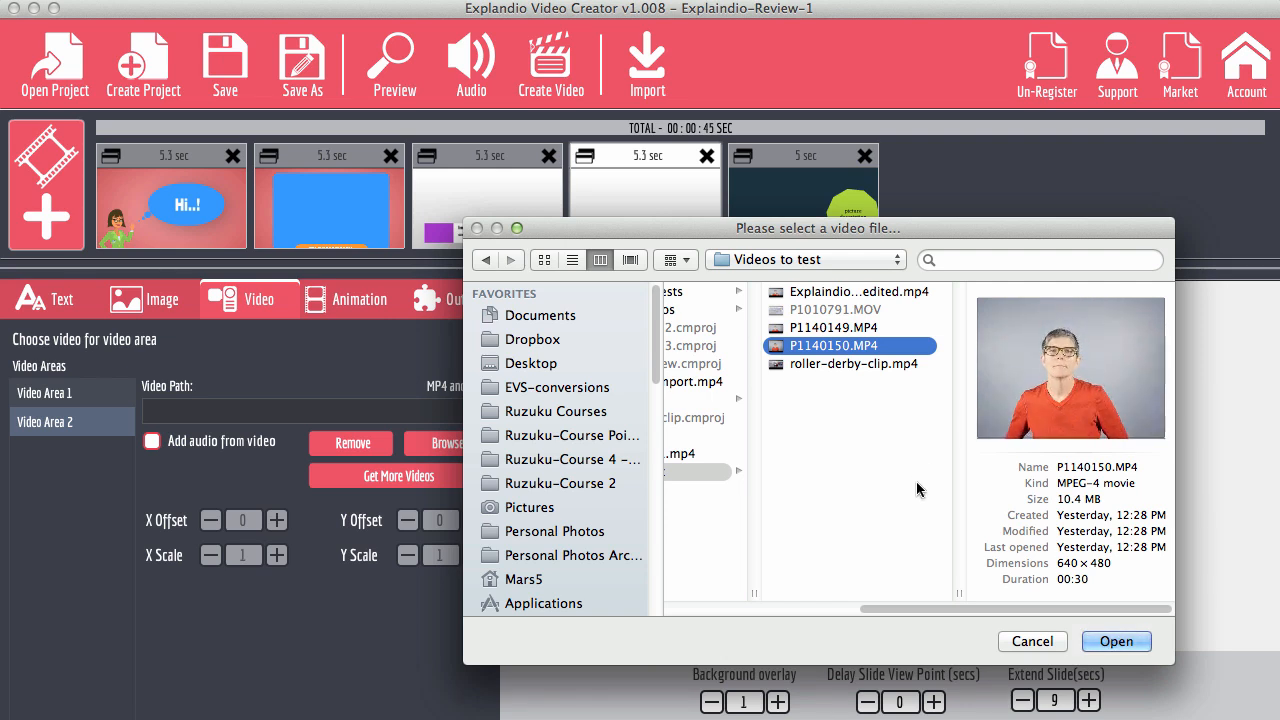
{"action": "left_click", "coordinate": [1070, 367]}
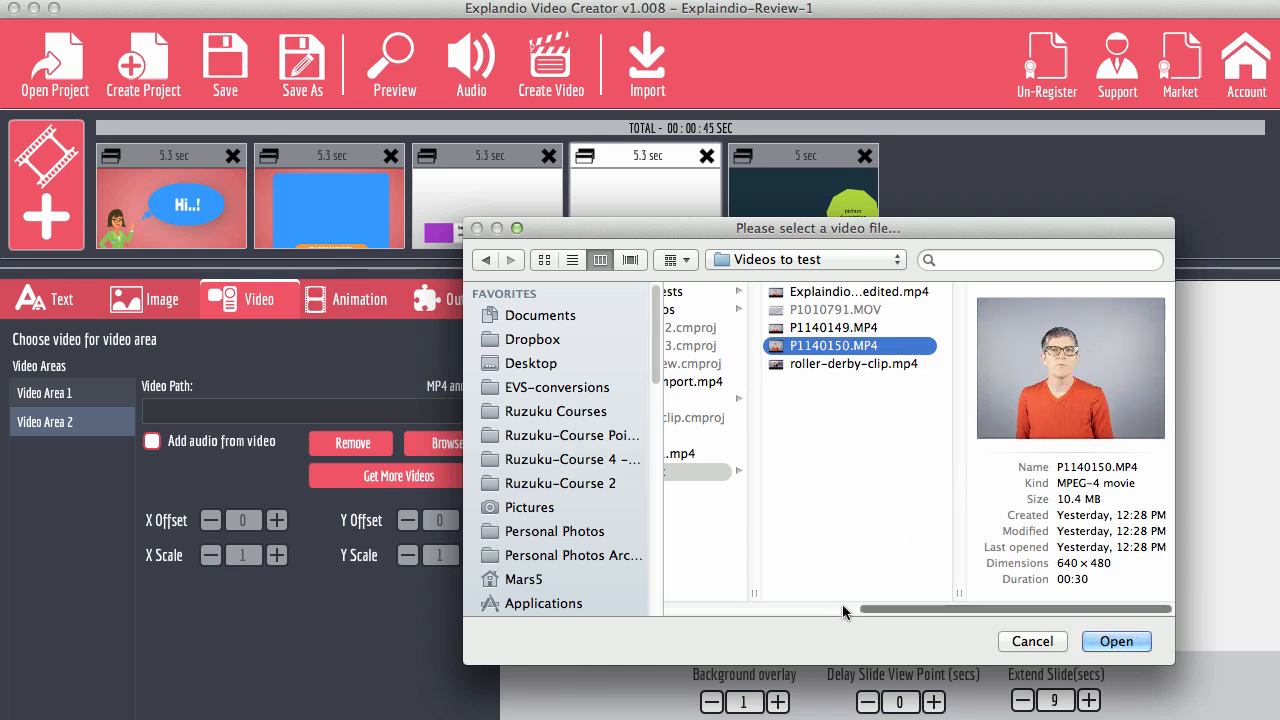
{"action": "mouse_move", "coordinate": [878, 541]}
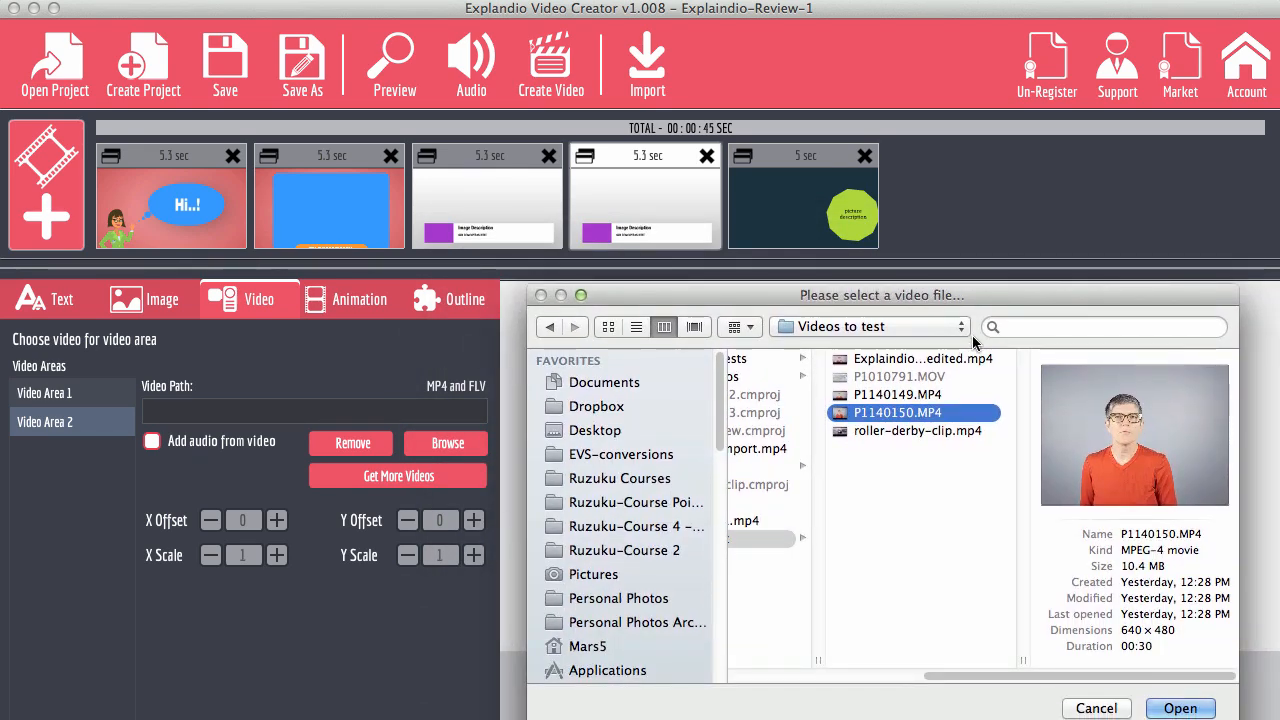
{"action": "left_click", "coordinate": [920, 358]}
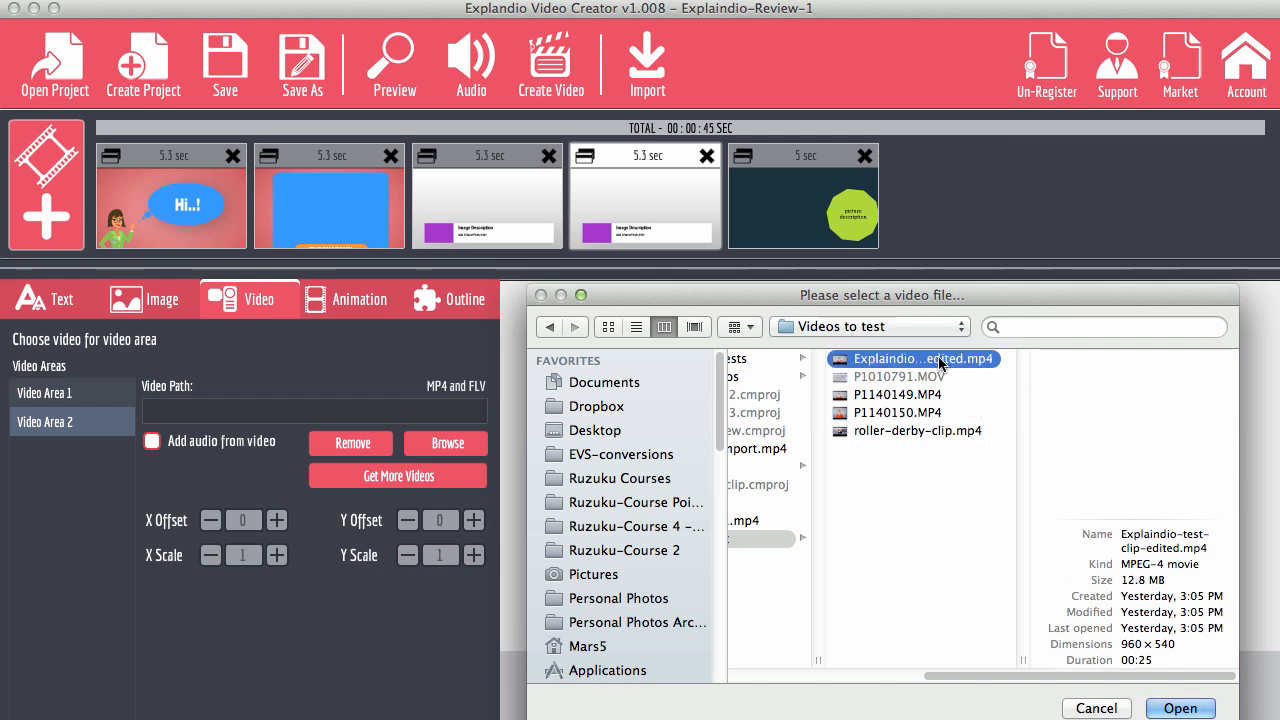
{"action": "left_click", "coordinate": [912, 358]}
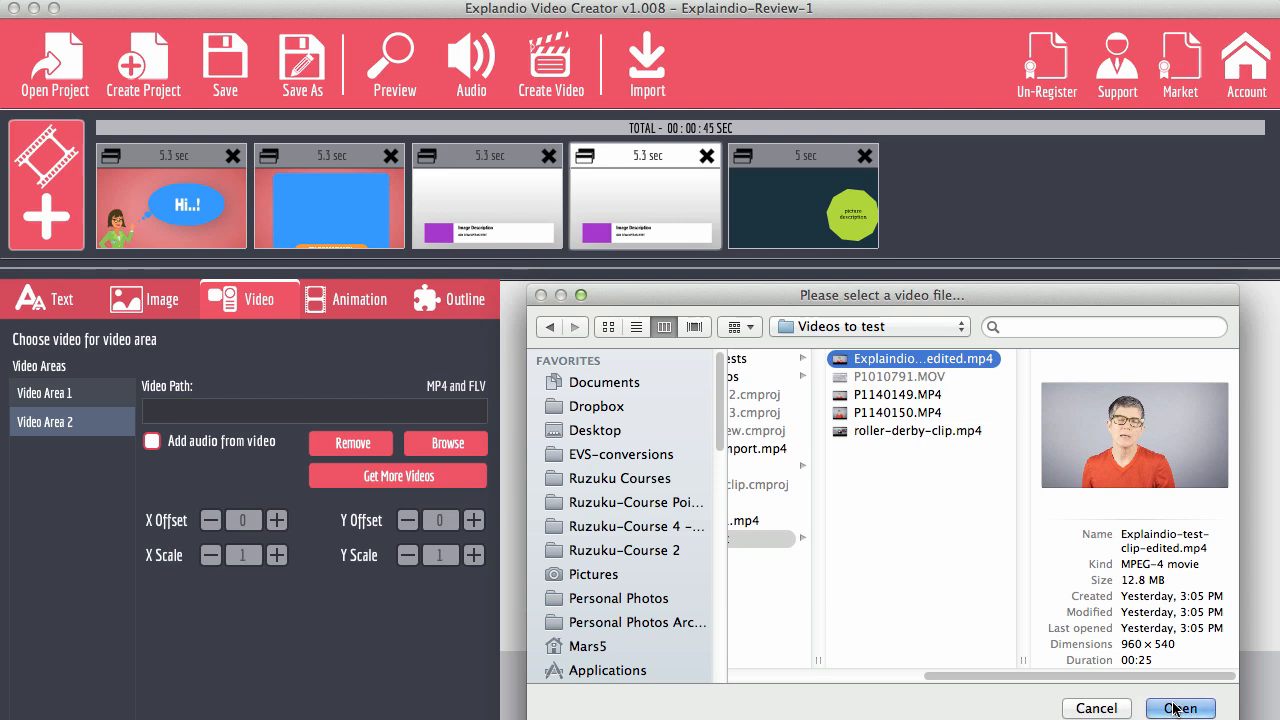
{"action": "left_click", "coordinate": [1180, 708]}
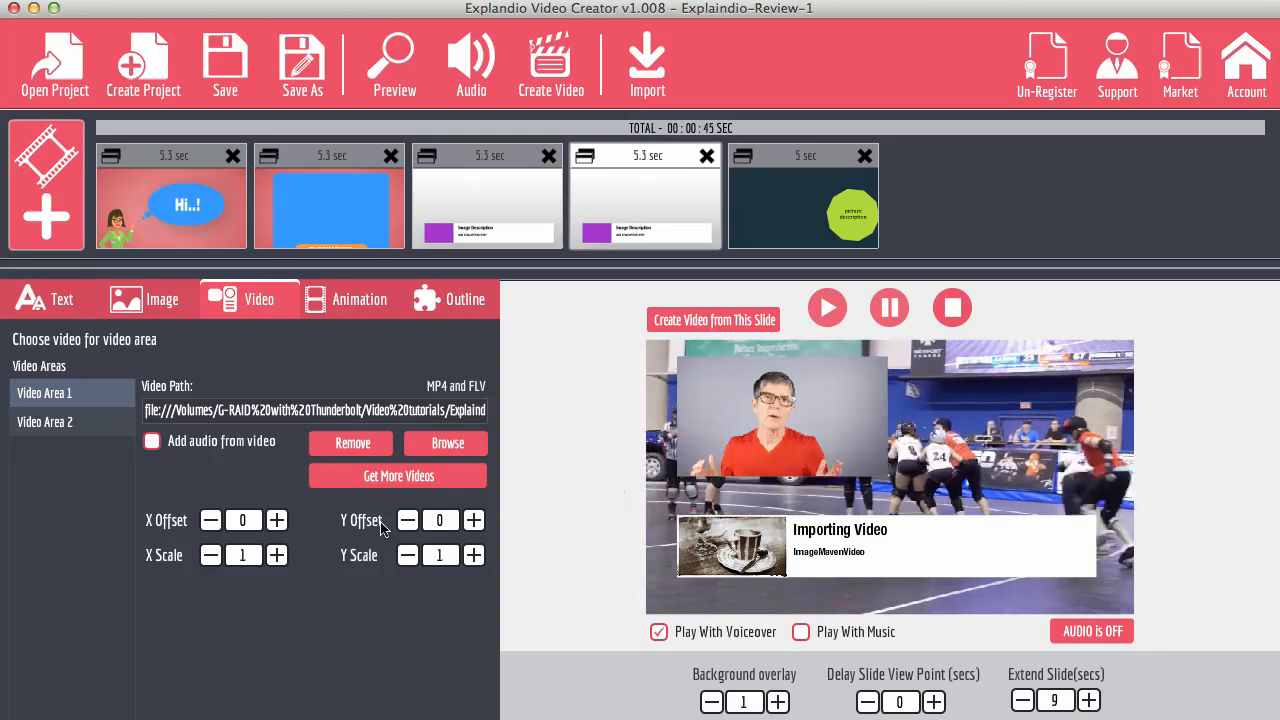
Centre the Video Area 2 talking-head inset horizontally at an X Offset of about -3.
{"action": "left_click", "coordinate": [45, 421]}
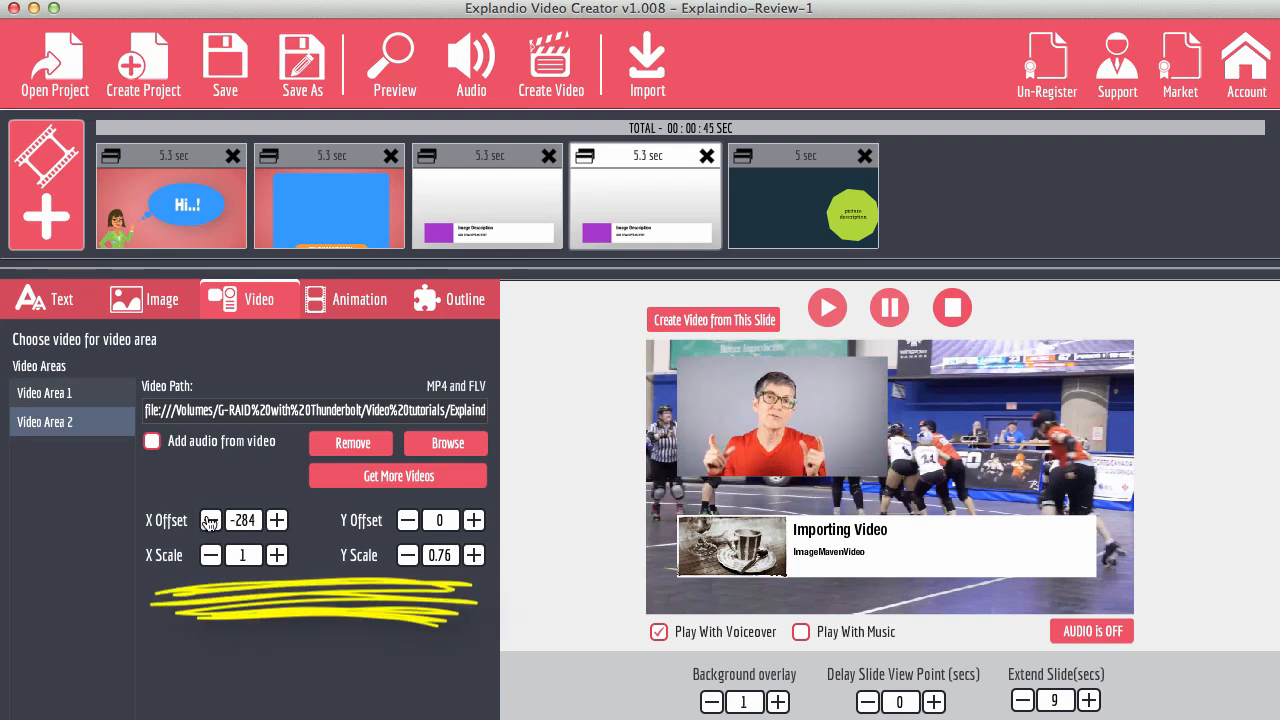
{"action": "left_click", "coordinate": [277, 520]}
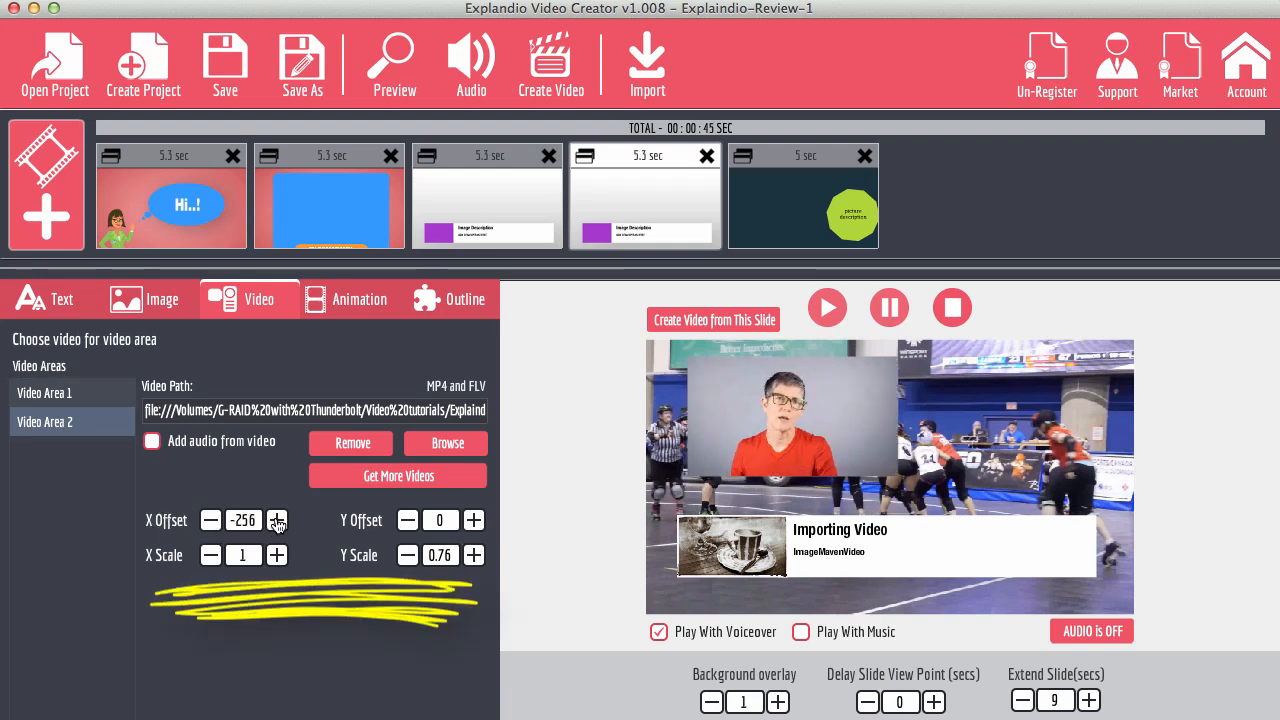
{"action": "left_click", "coordinate": [277, 520]}
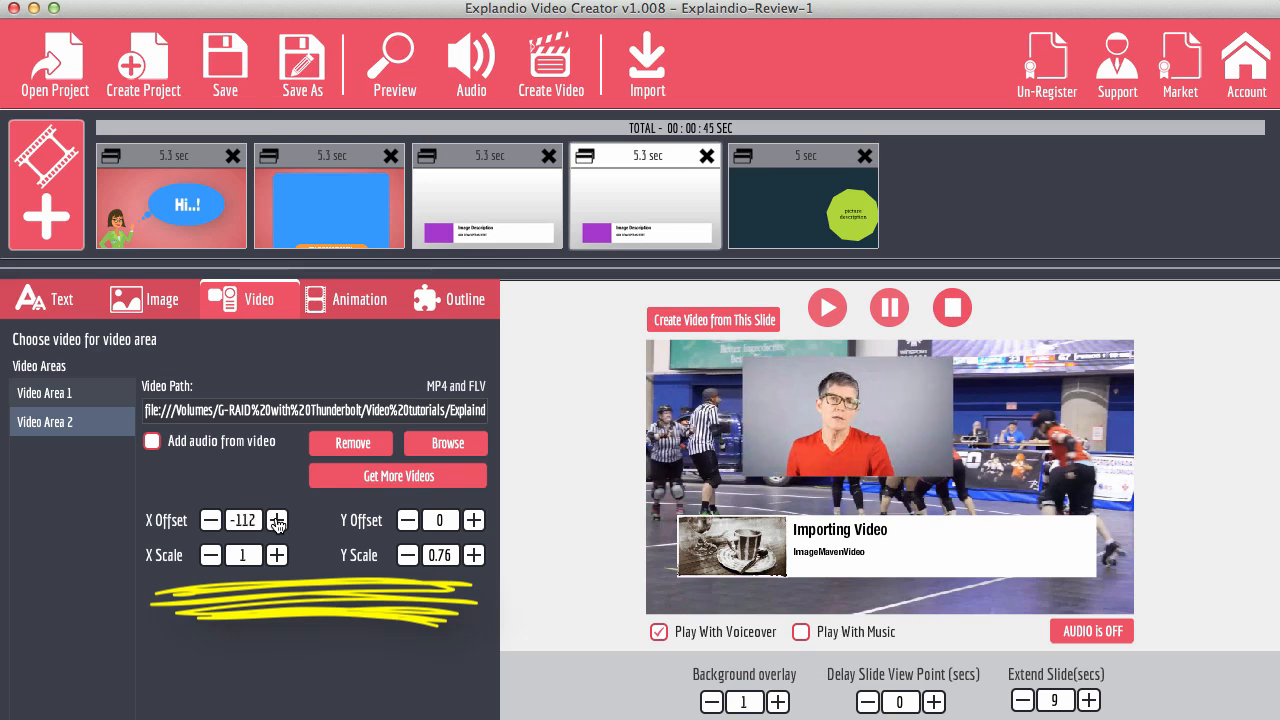
{"action": "left_click", "coordinate": [277, 520]}
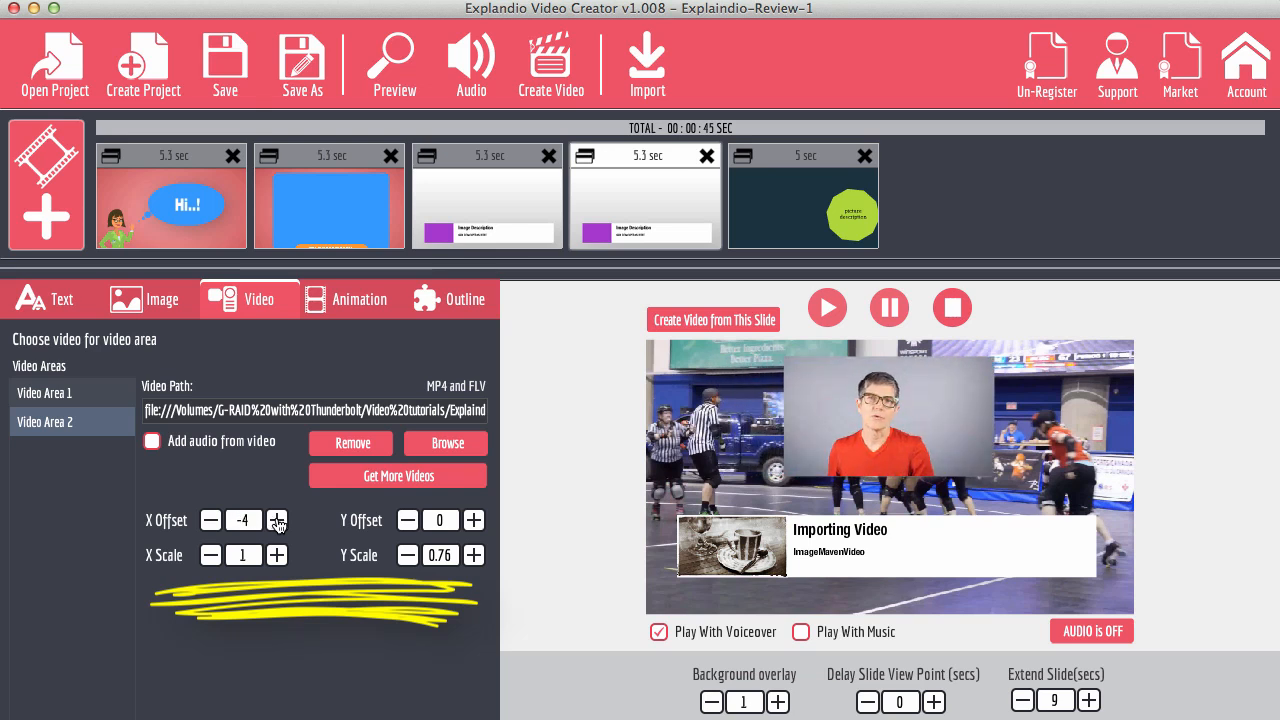
{"action": "left_click", "coordinate": [277, 520]}
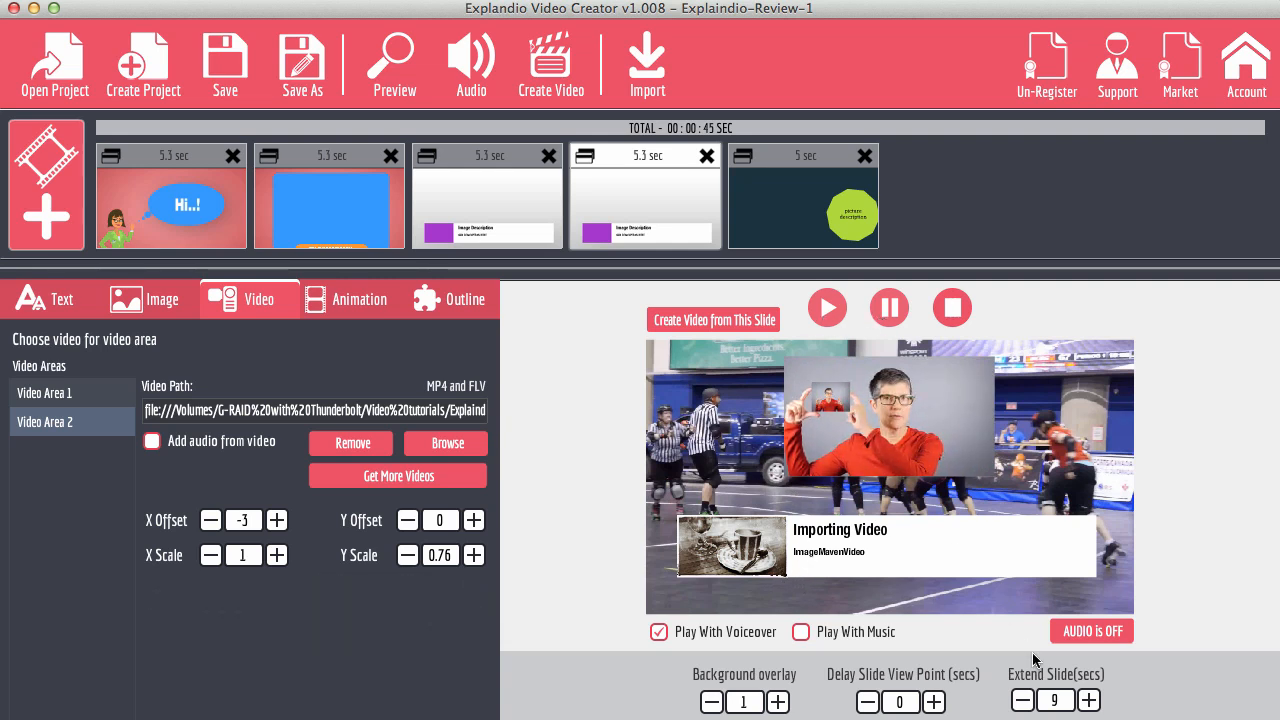
Raise the fourth slide's Extend Slide duration to 46 seconds.
{"action": "left_click", "coordinate": [1022, 700]}
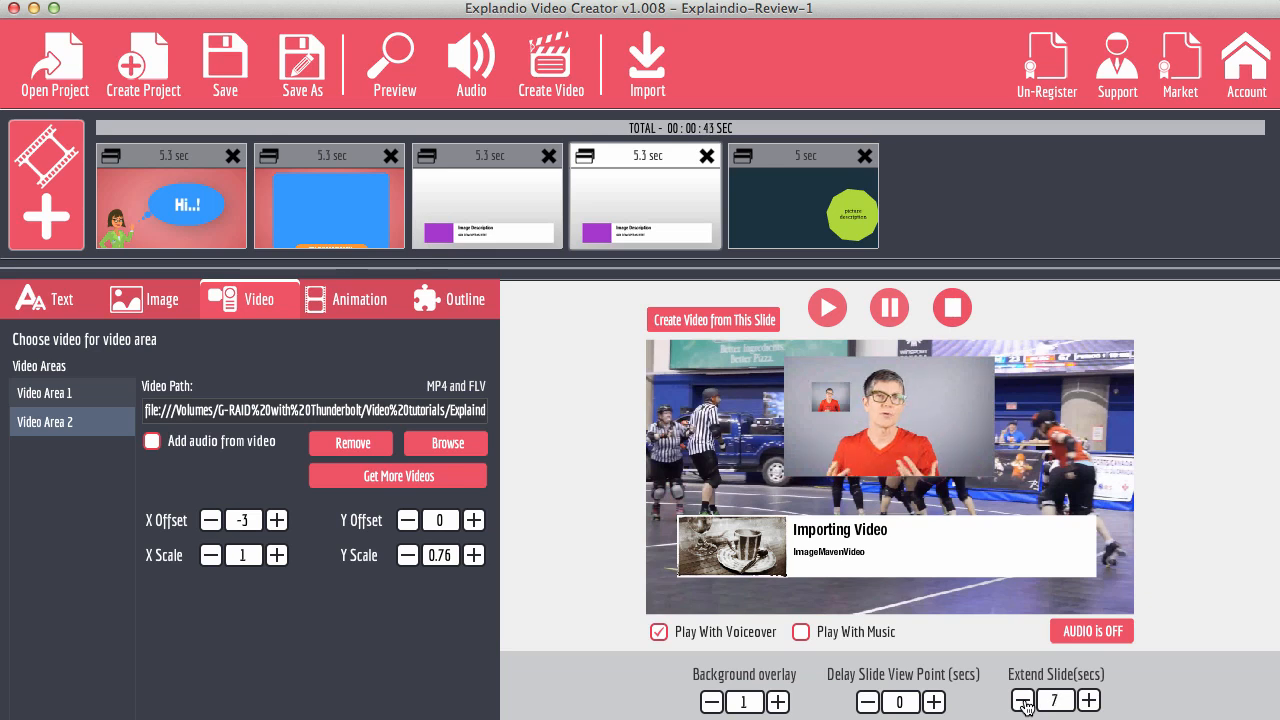
{"action": "left_click", "coordinate": [1022, 701]}
{"action": "type", "text": "46"}
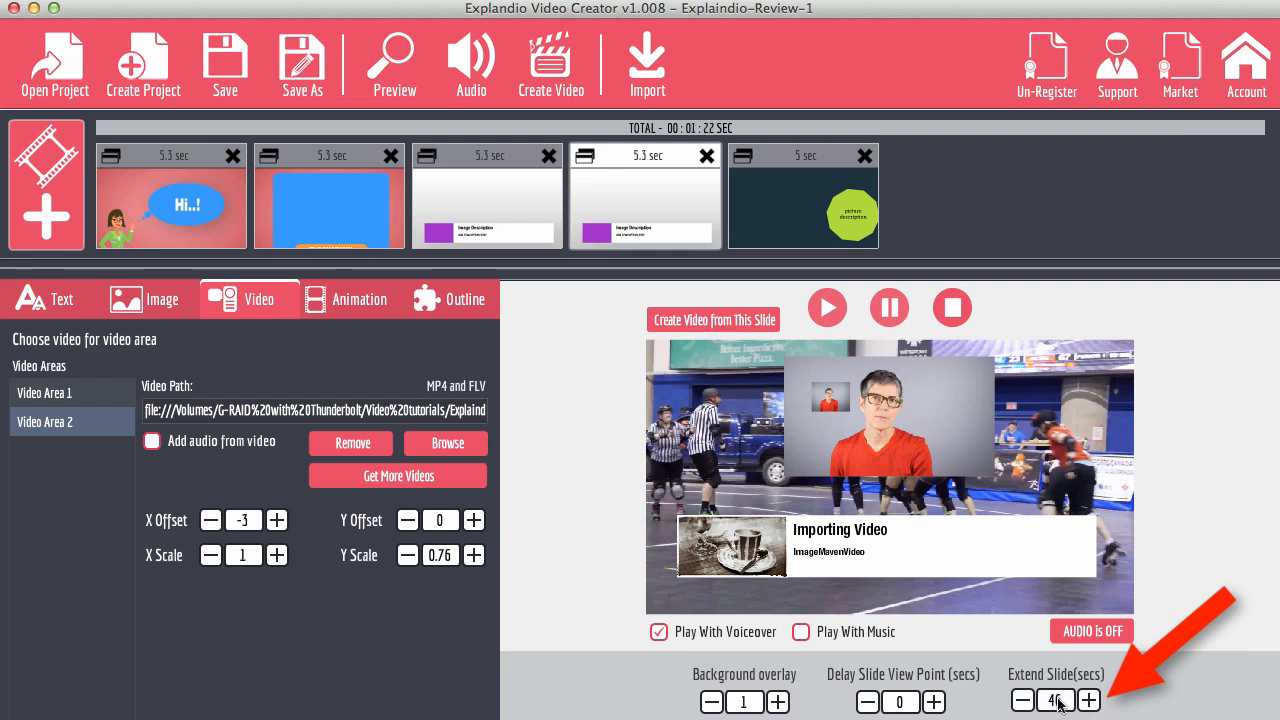
{"action": "left_click", "coordinate": [1022, 701]}
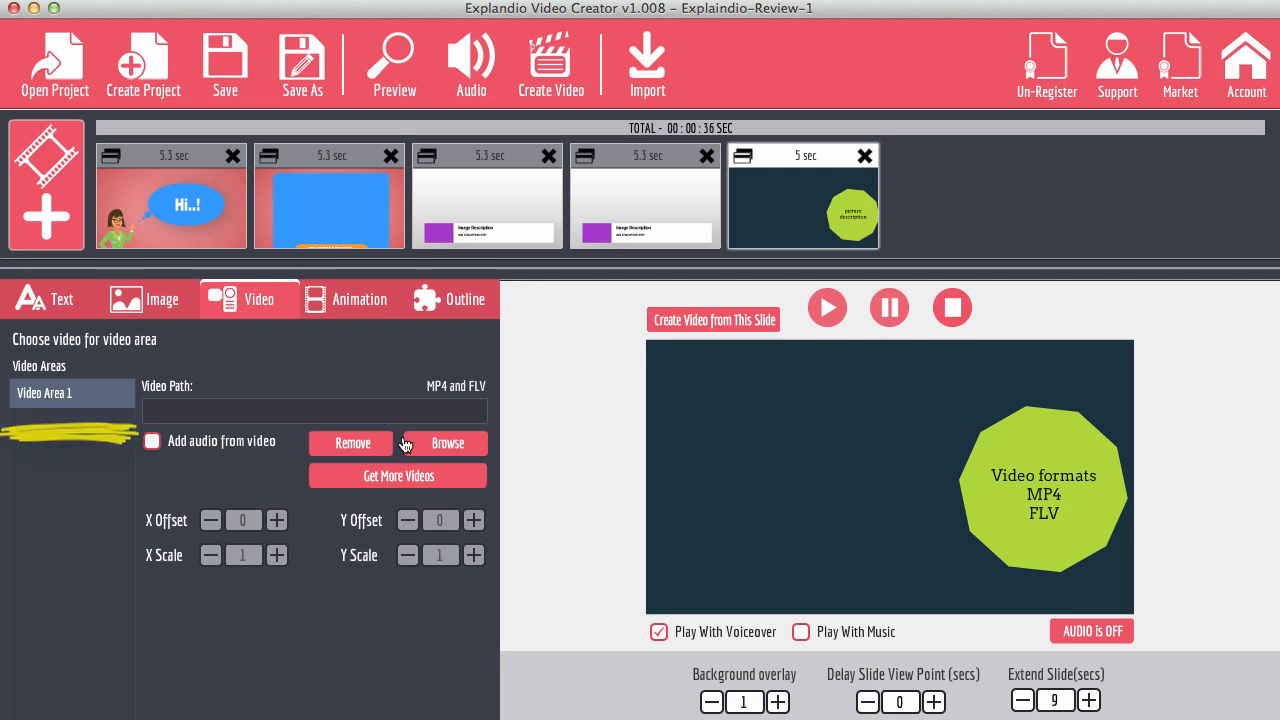
Give the fifth slide its talking-head background video and check its Text and Image settings.
{"action": "left_click", "coordinate": [445, 443]}
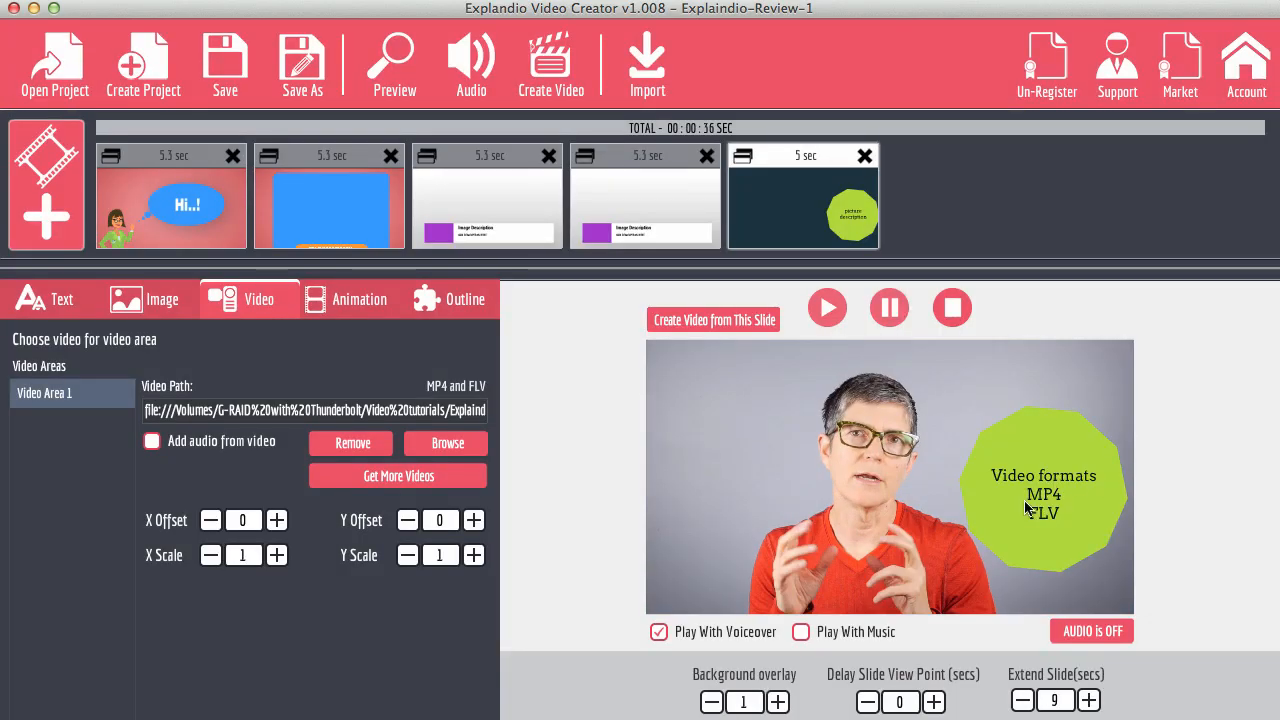
{"action": "left_click", "coordinate": [50, 299]}
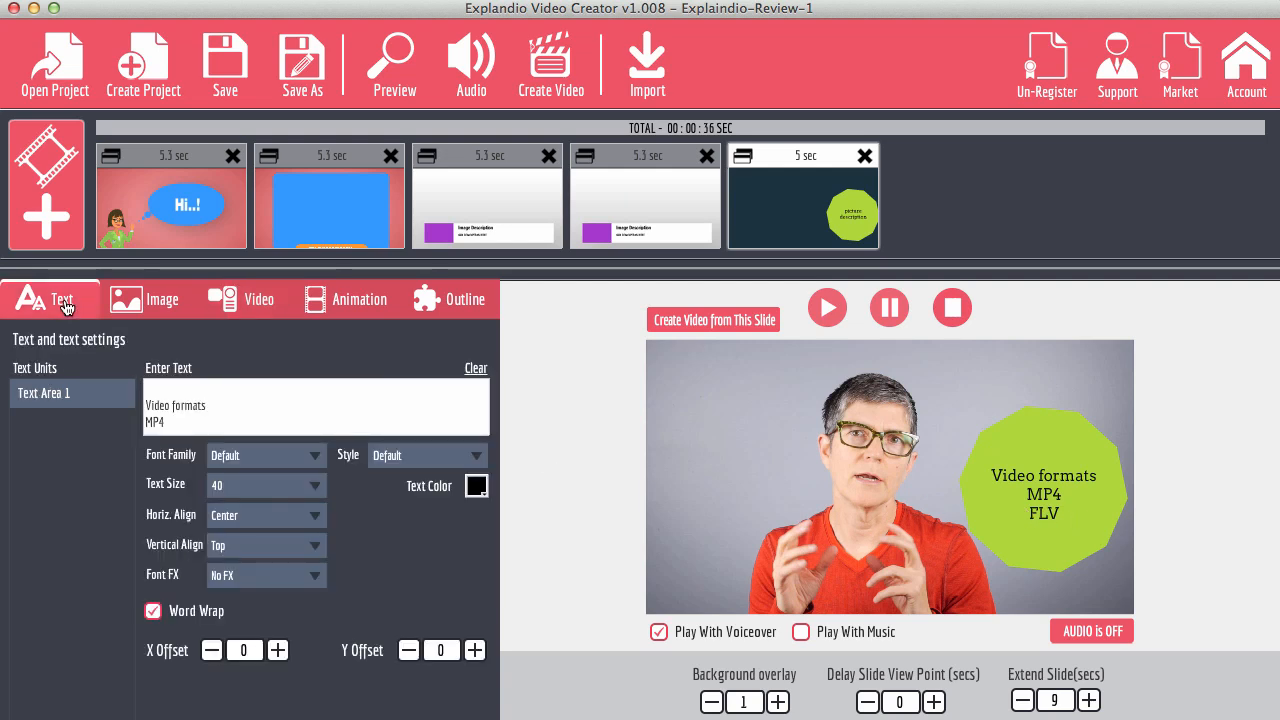
{"action": "left_click", "coordinate": [161, 299]}
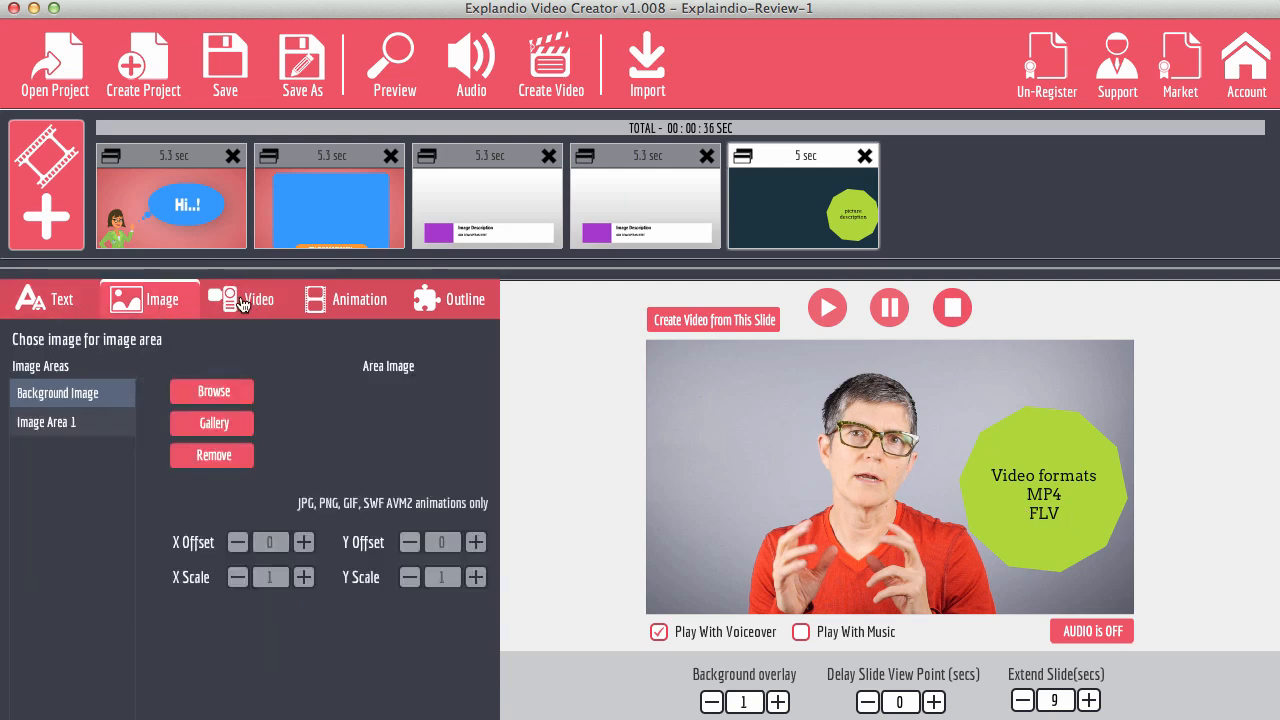
{"action": "left_click", "coordinate": [258, 299]}
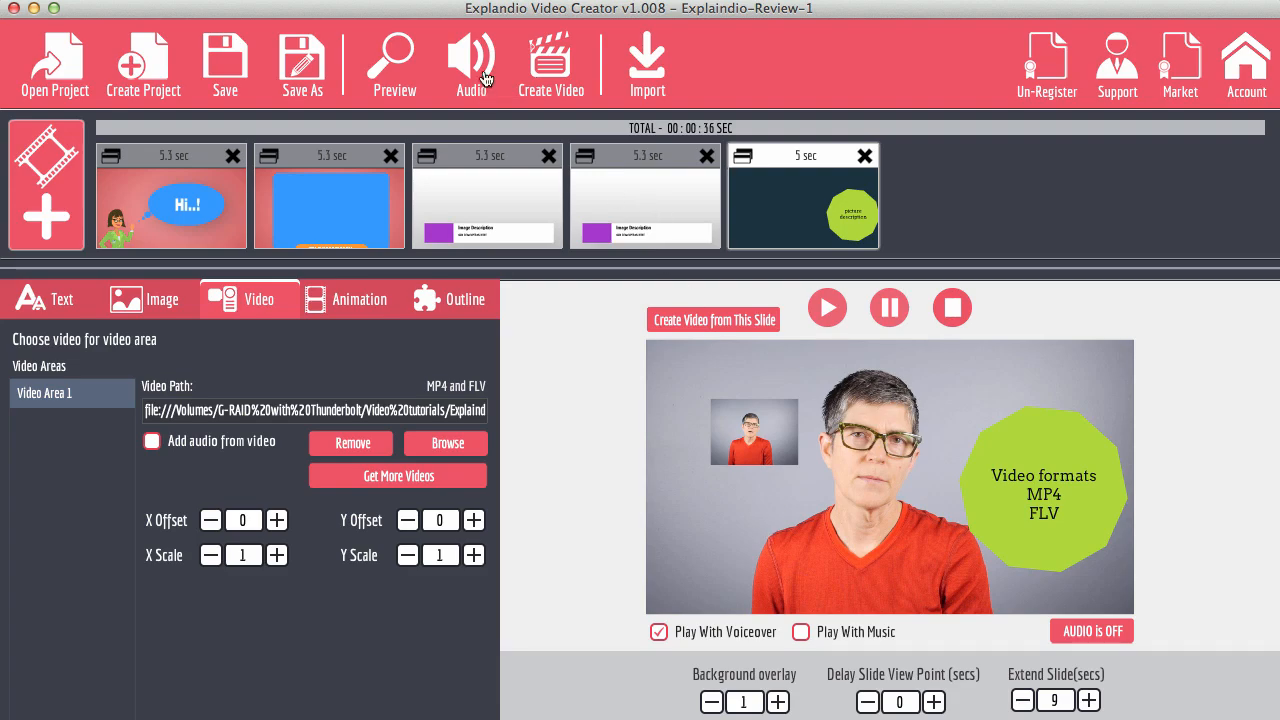
Bring up the voice recorder from the Audio Settings, set to the Yeti Stereo Microphone.
{"action": "left_click", "coordinate": [470, 60]}
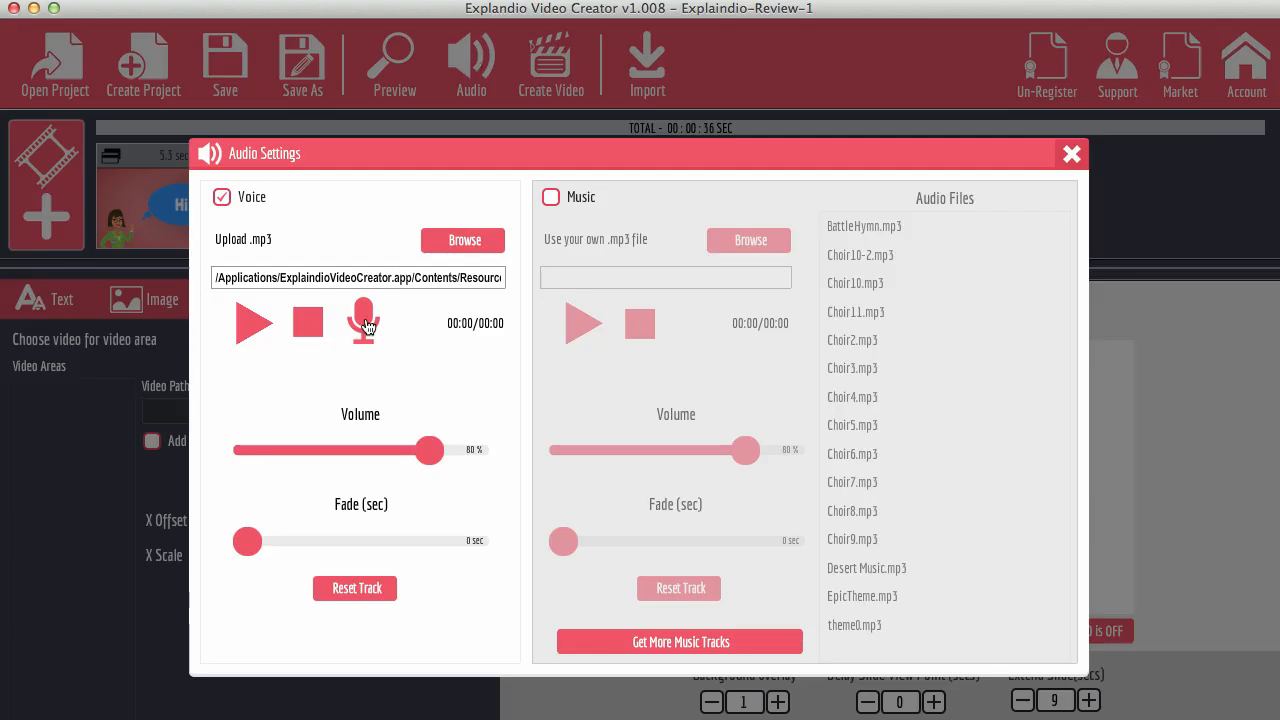
{"action": "mouse_move", "coordinate": [397, 345]}
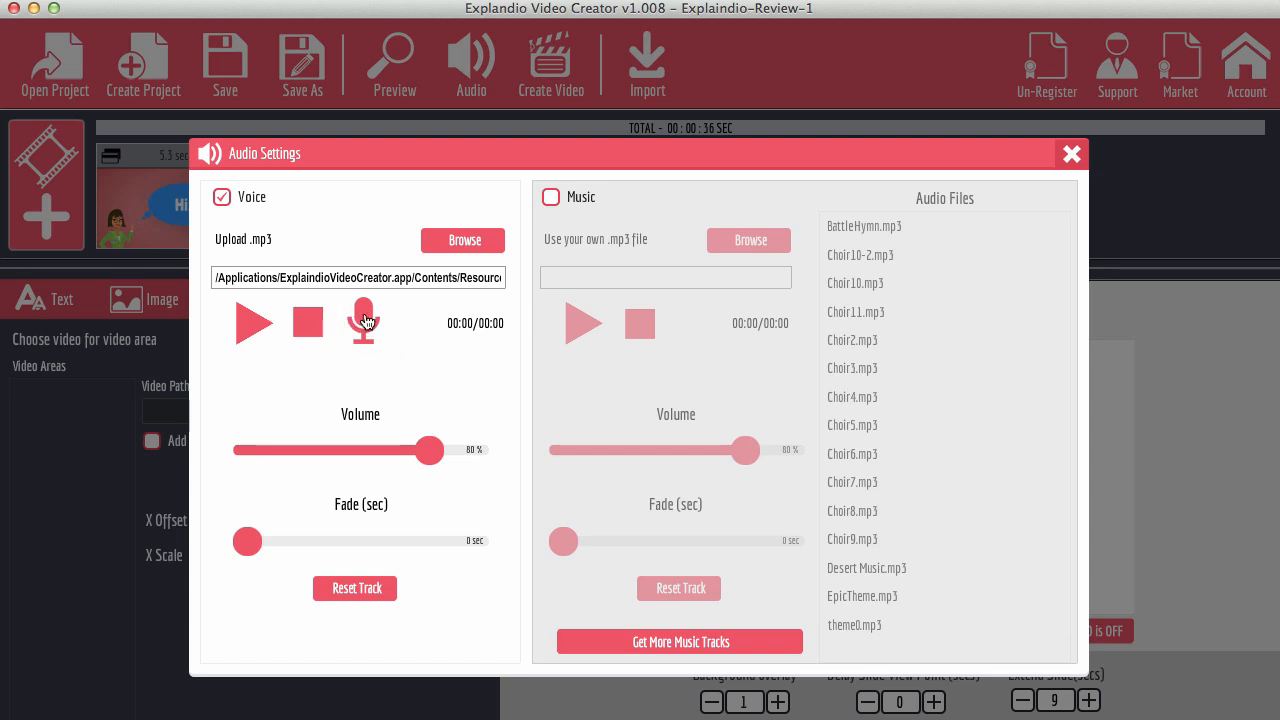
{"action": "left_click", "coordinate": [363, 322]}
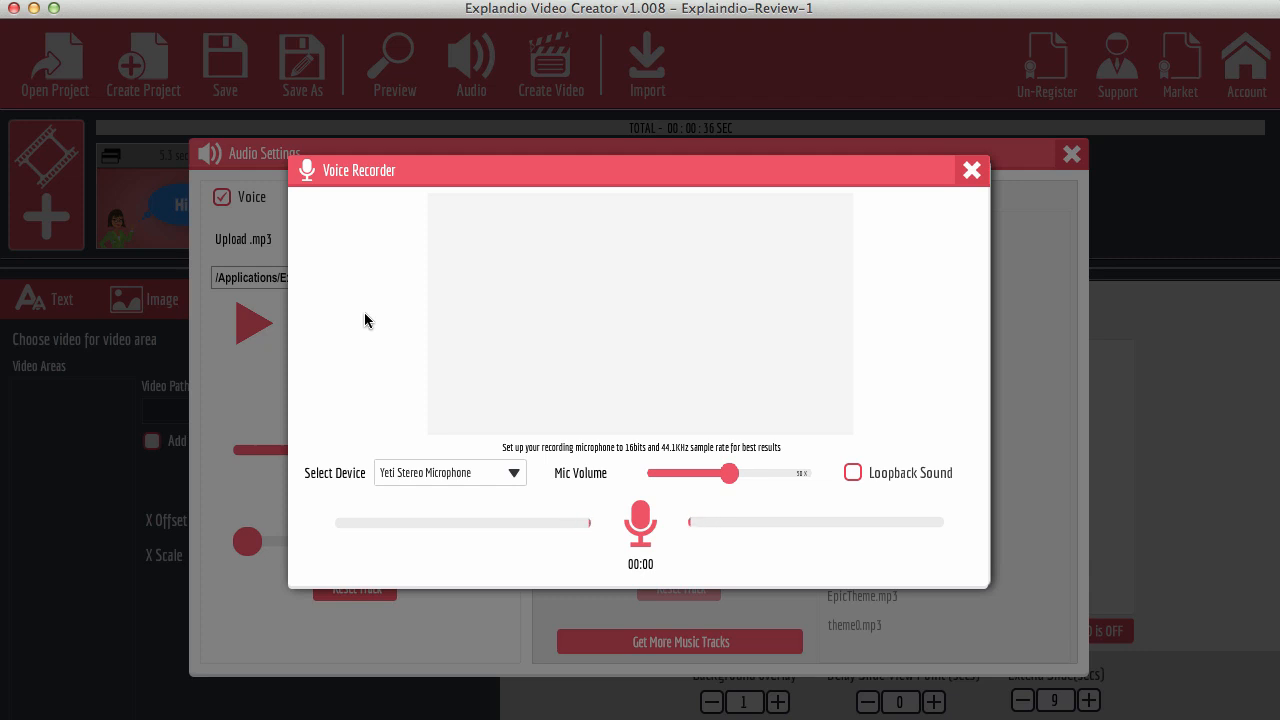
Record the voiceover on the Yeti Stereo Microphone and keep it as the voice track.
{"action": "left_click", "coordinate": [513, 472]}
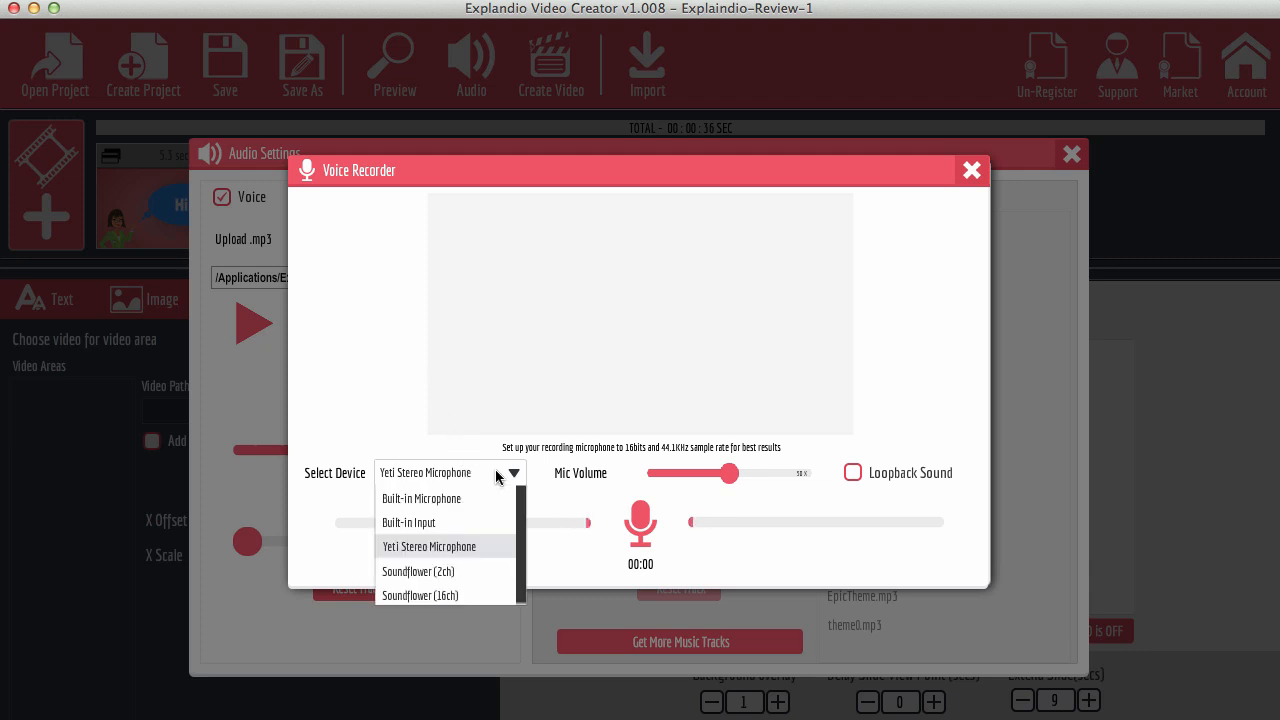
{"action": "mouse_move", "coordinate": [645, 527]}
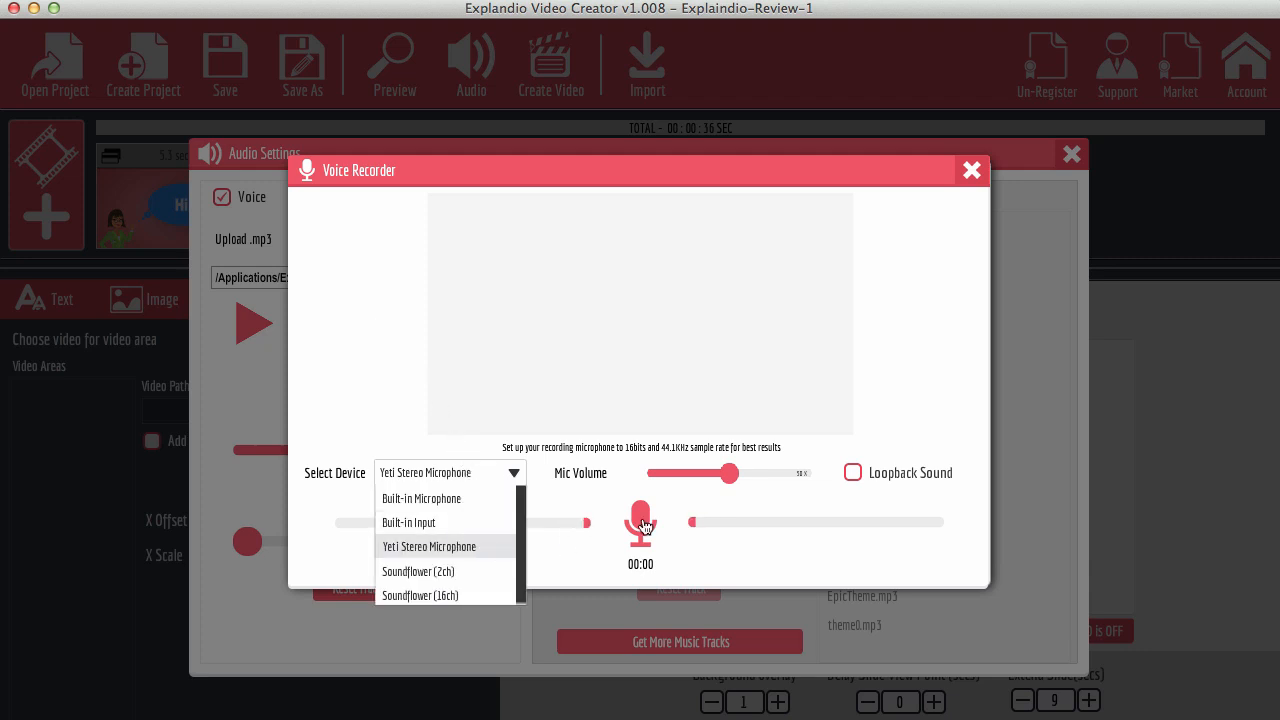
{"action": "left_click", "coordinate": [640, 522]}
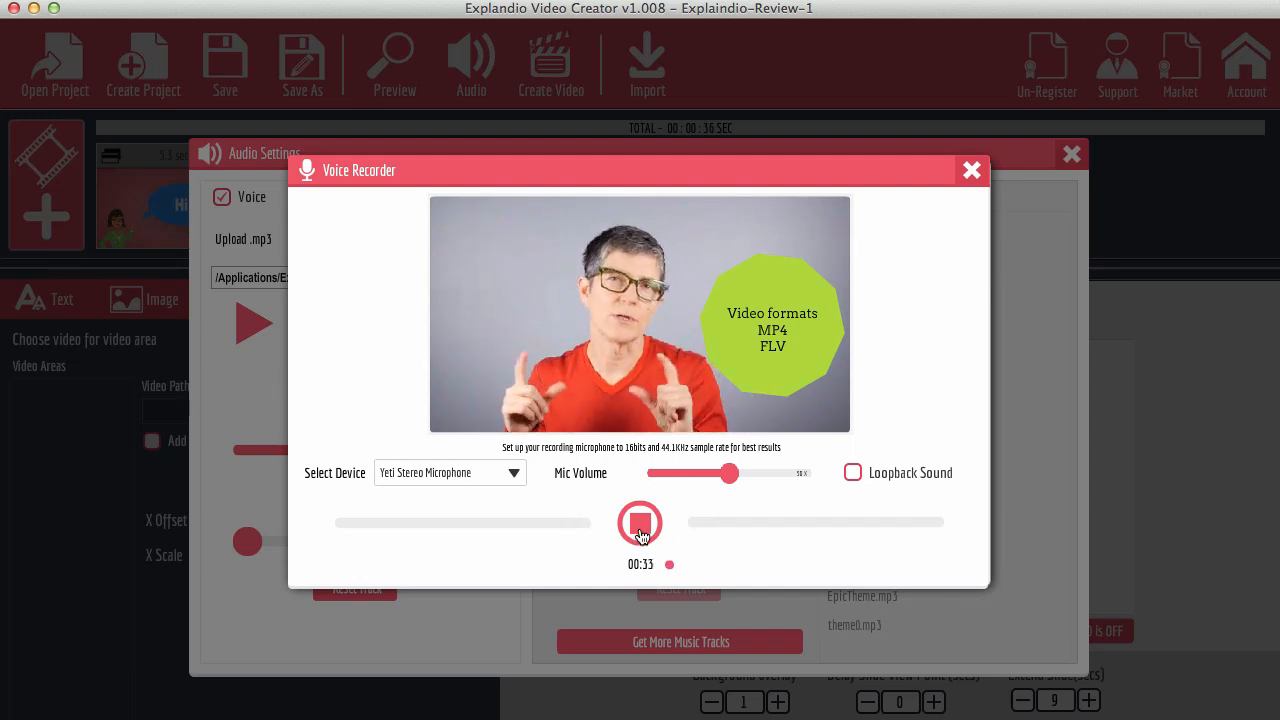
{"action": "left_click", "coordinate": [640, 522]}
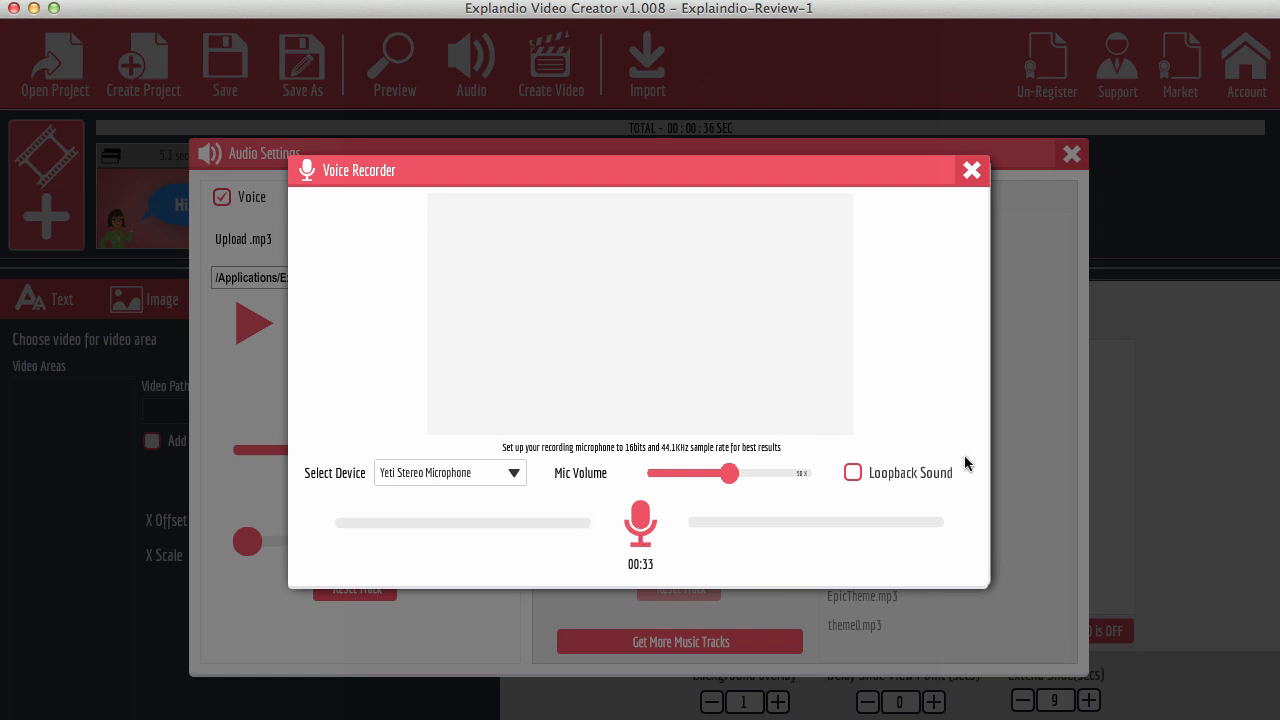
{"action": "left_click", "coordinate": [970, 170]}
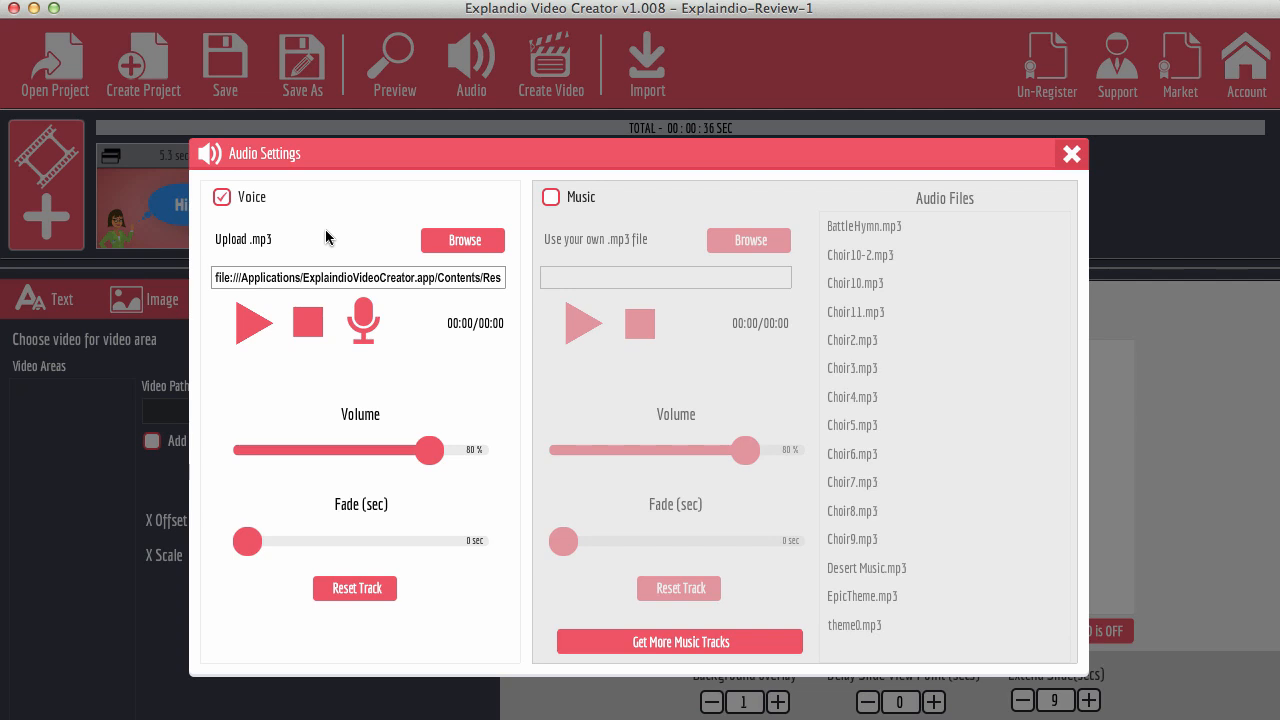
{"action": "mouse_move", "coordinate": [610, 125]}
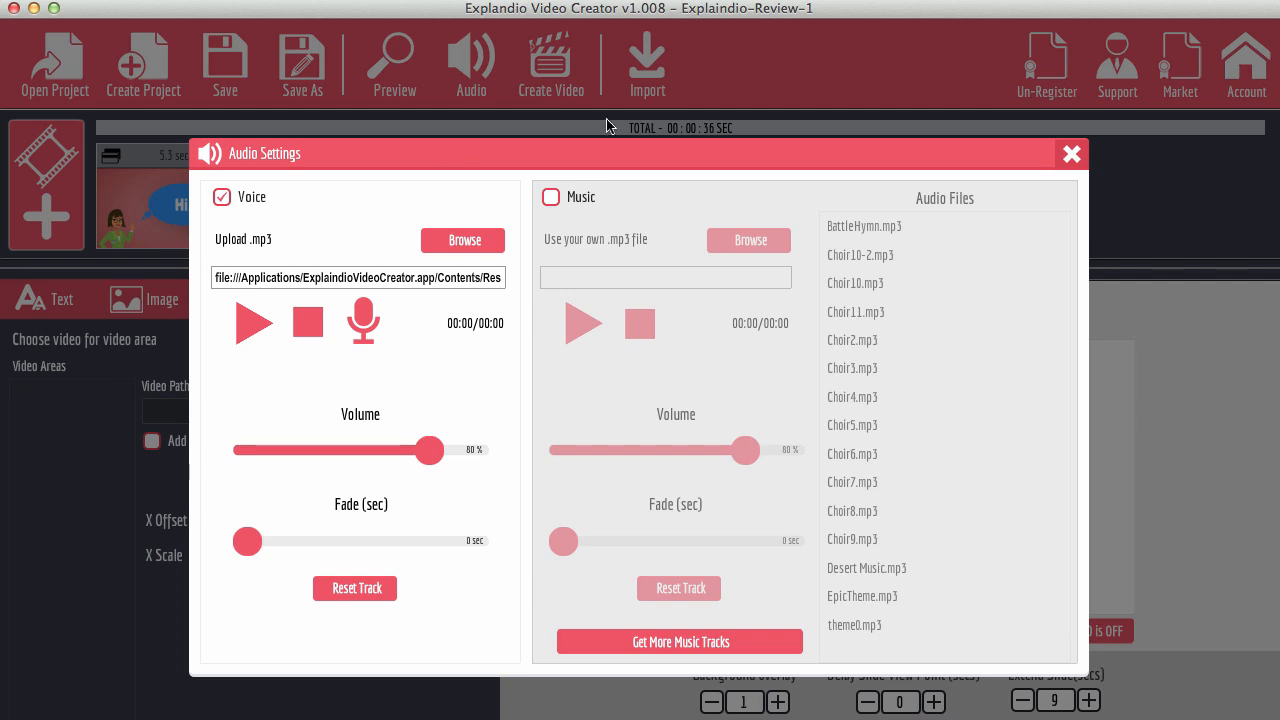
Save the active project after closing Audio Settings, then launch the full-video preview.
{"action": "left_click", "coordinate": [1071, 153]}
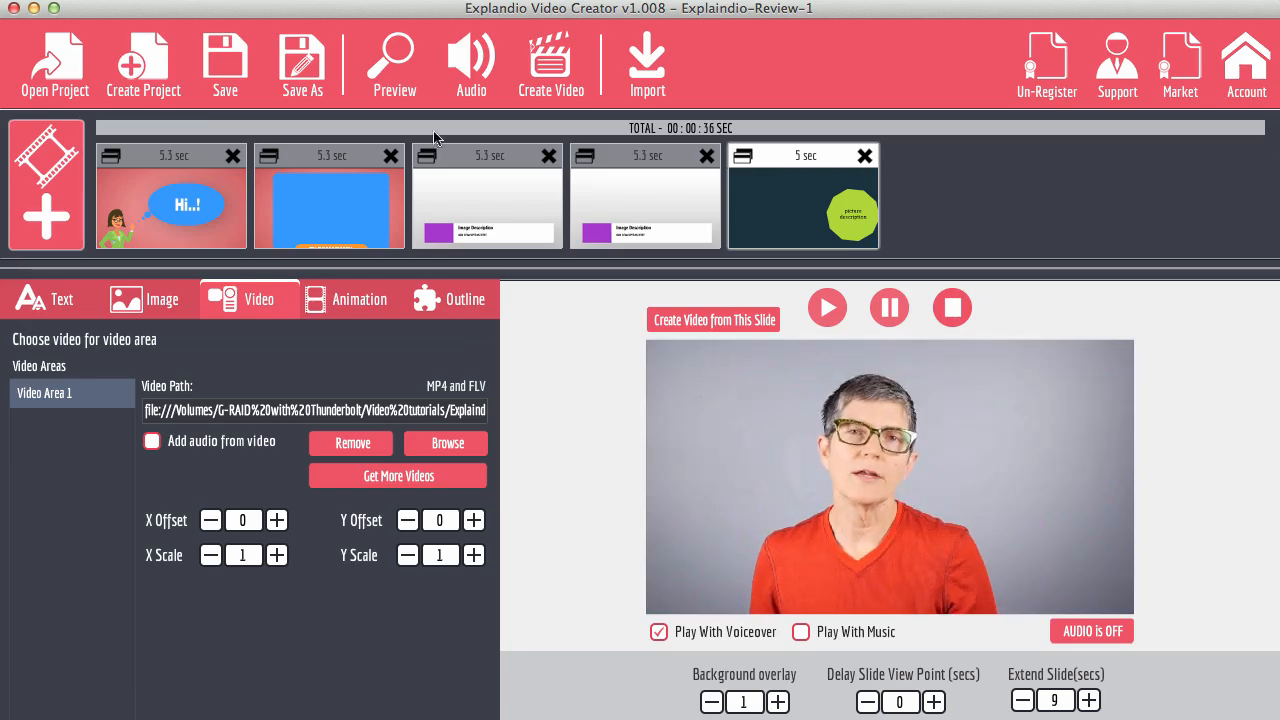
{"action": "left_click", "coordinate": [225, 60]}
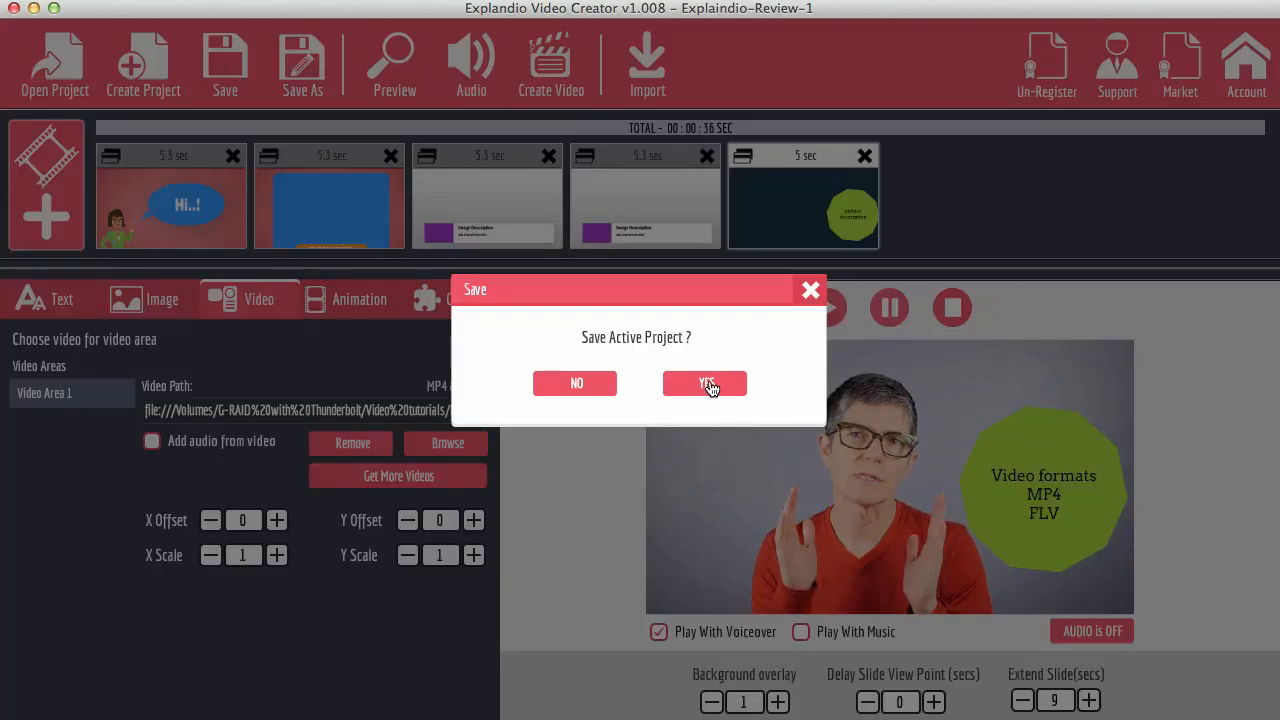
{"action": "left_click", "coordinate": [704, 384]}
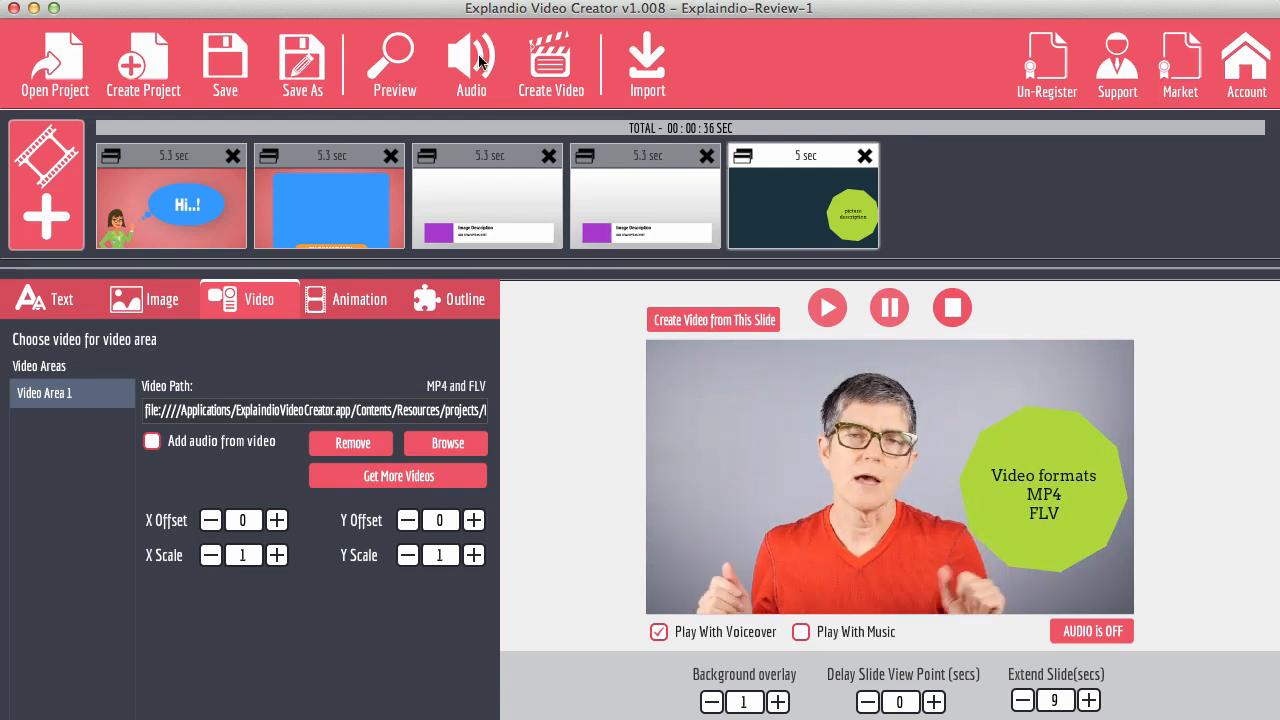
{"action": "left_click", "coordinate": [393, 65]}
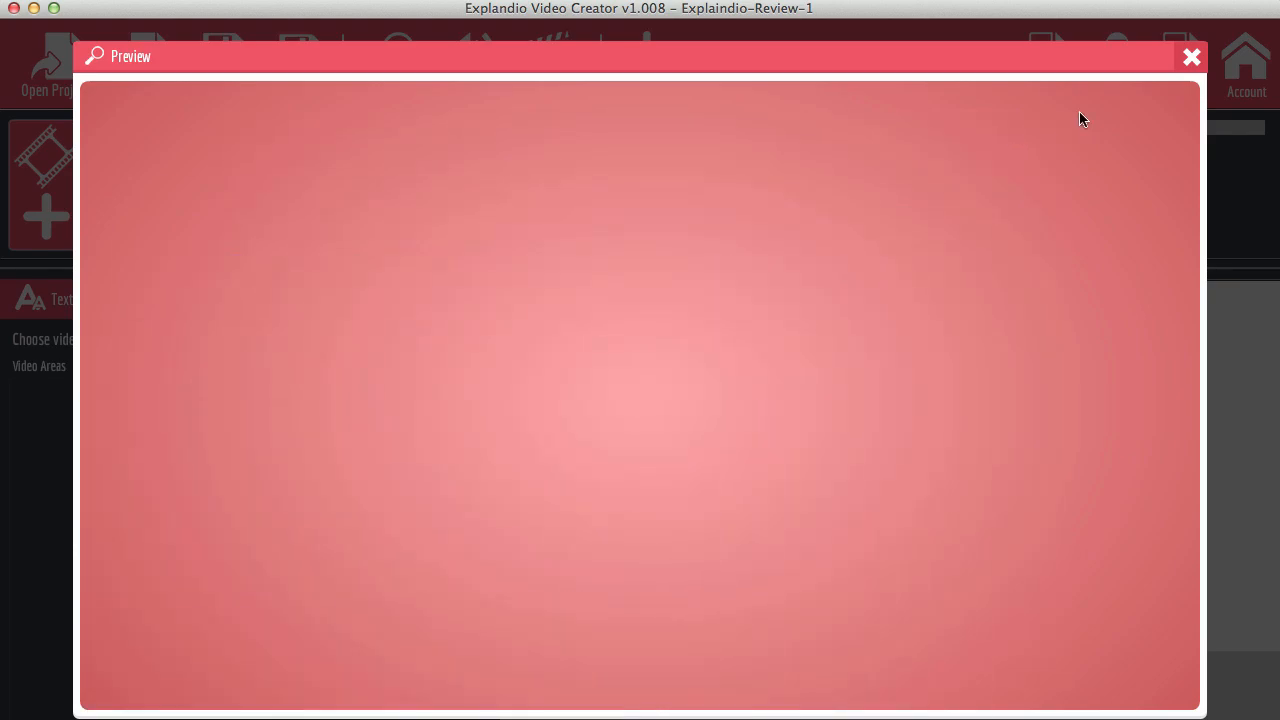
Close the Preview window to return to the fifth slide's editor.
{"action": "left_click", "coordinate": [1190, 57]}
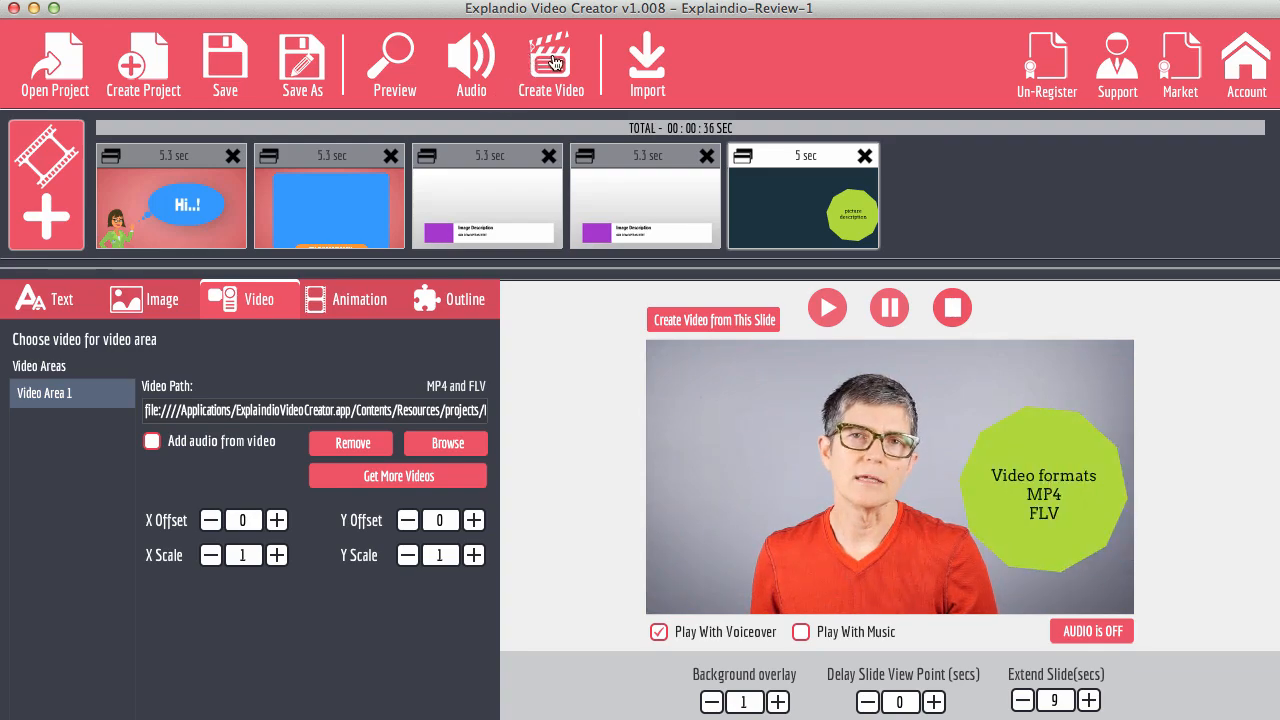
Export at 1280x720 HD, Perfect quality, as Explaindio-Review-1 in the Exp-export tests folder.
{"action": "left_click", "coordinate": [550, 63]}
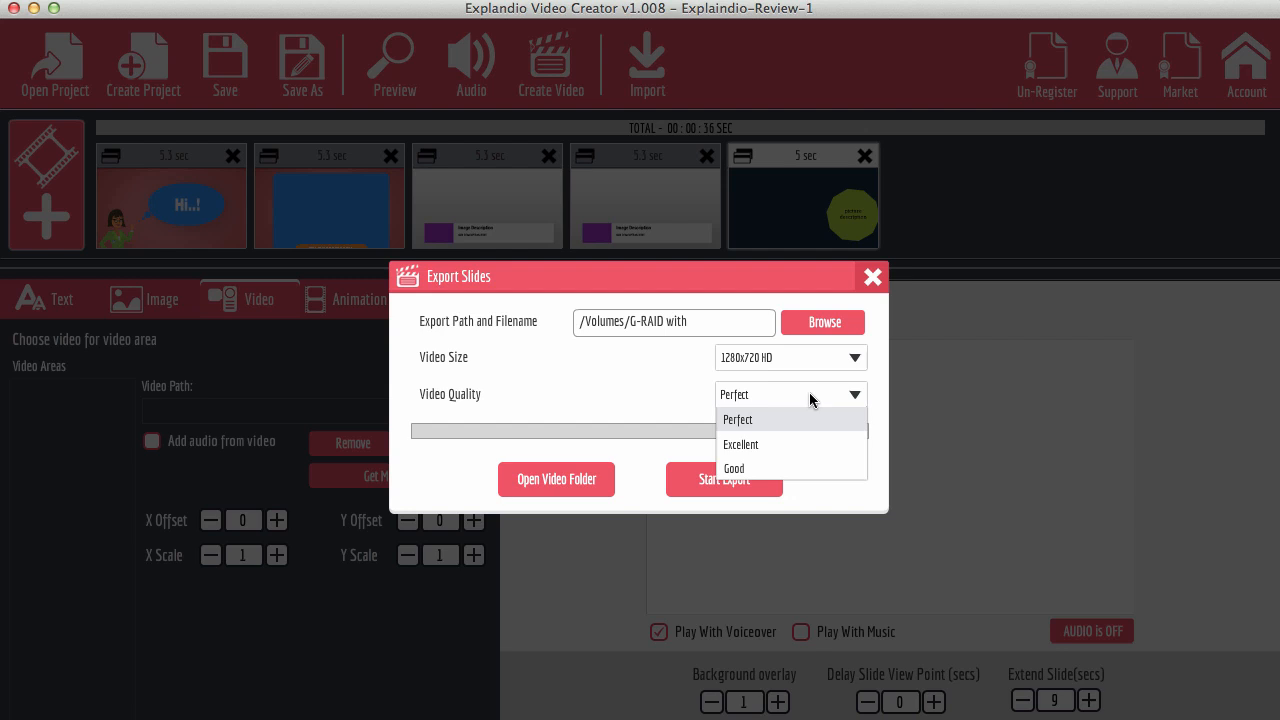
{"action": "mouse_move", "coordinate": [752, 419]}
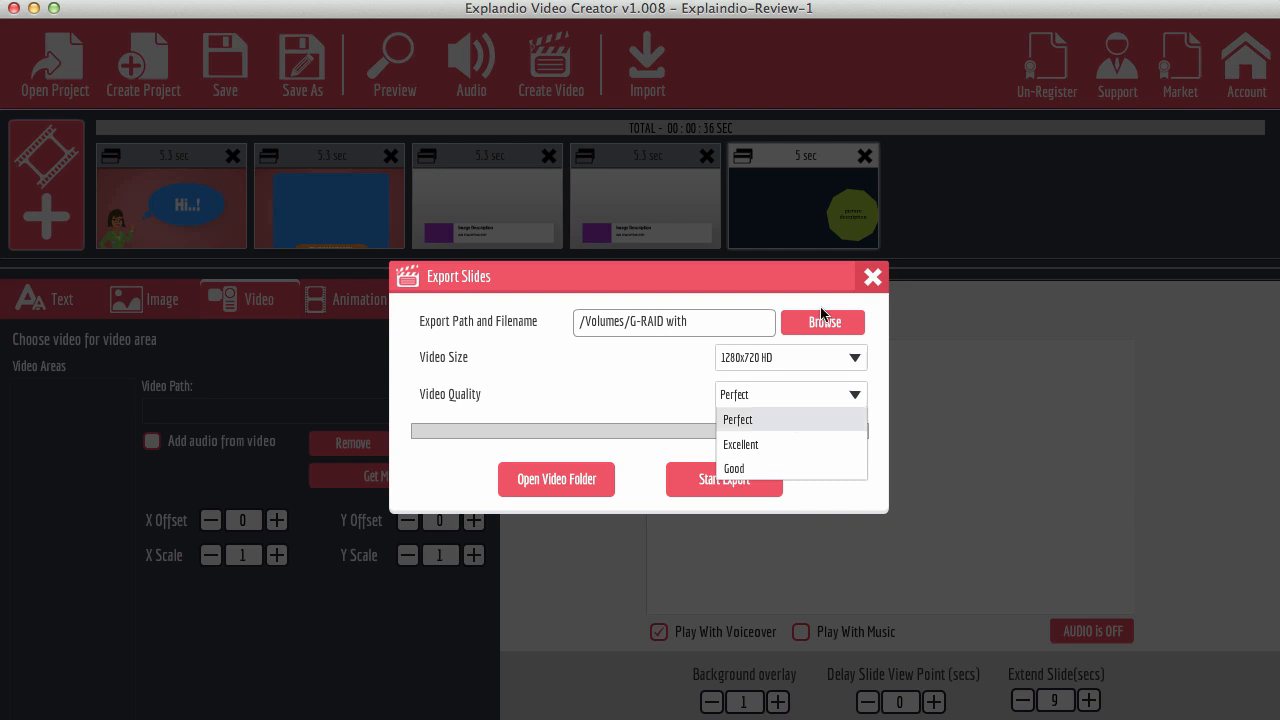
{"action": "left_click", "coordinate": [822, 321]}
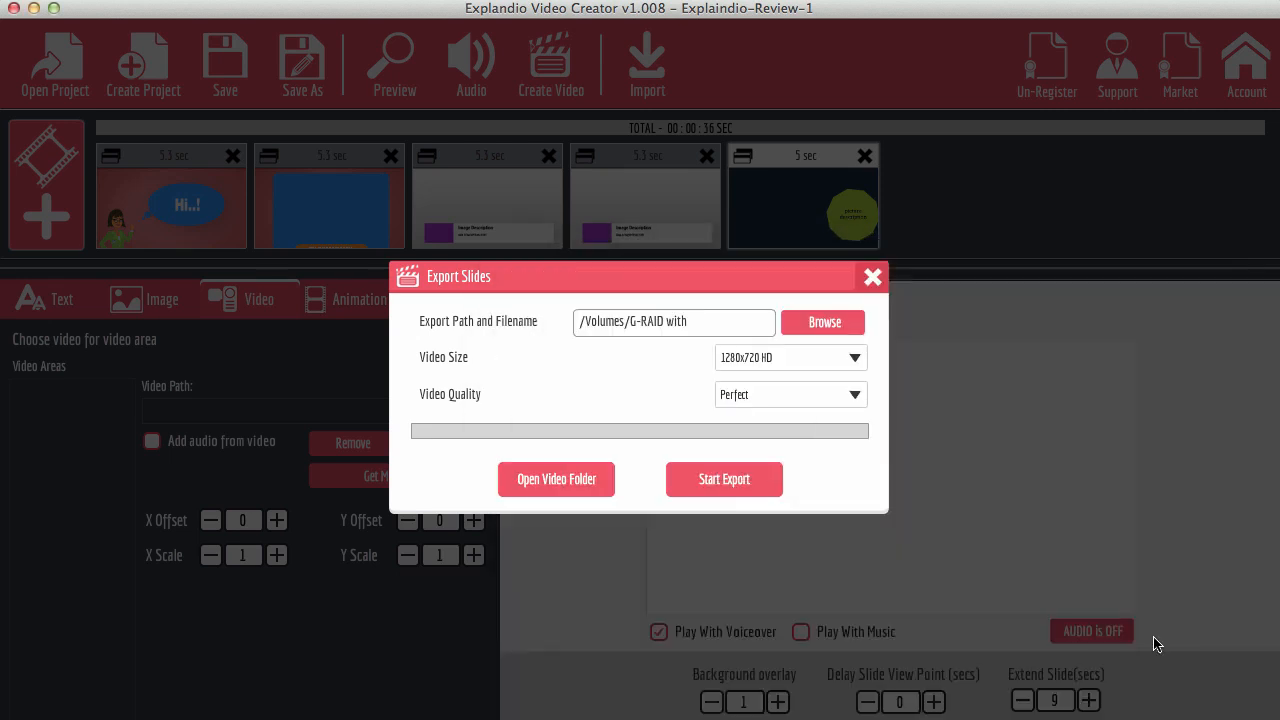
{"action": "mouse_move", "coordinate": [830, 328]}
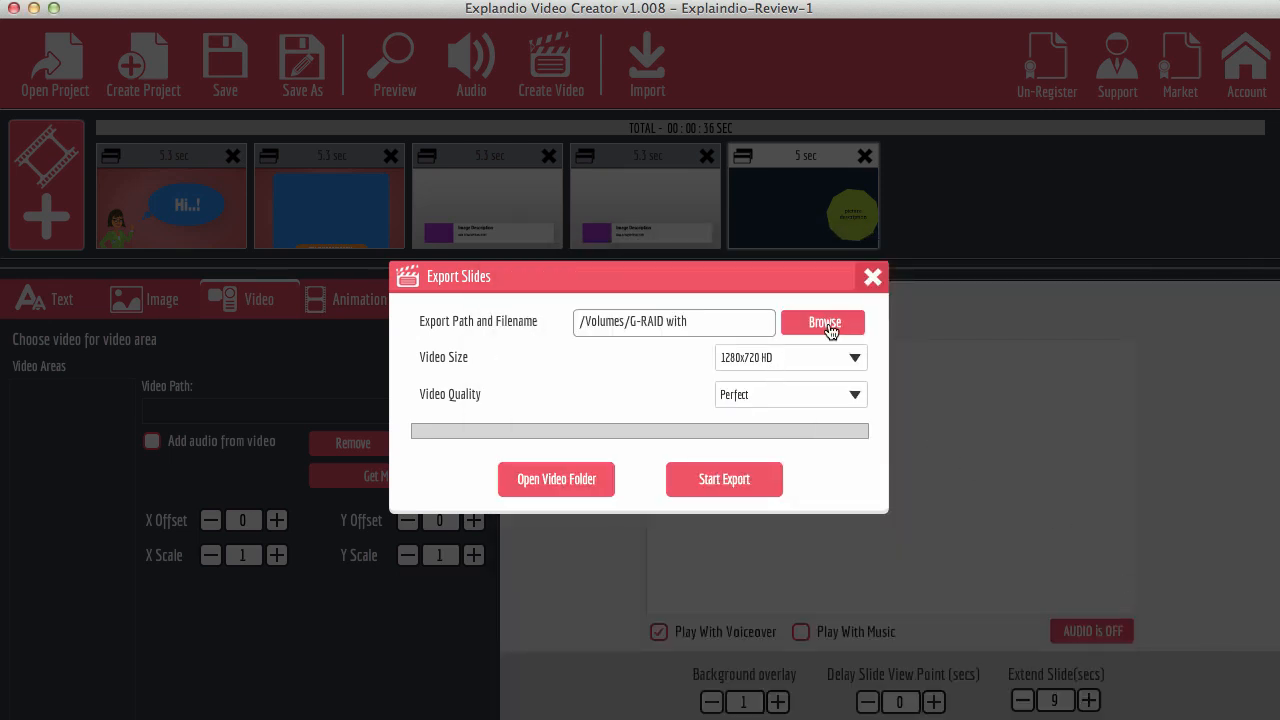
{"action": "left_click", "coordinate": [822, 322]}
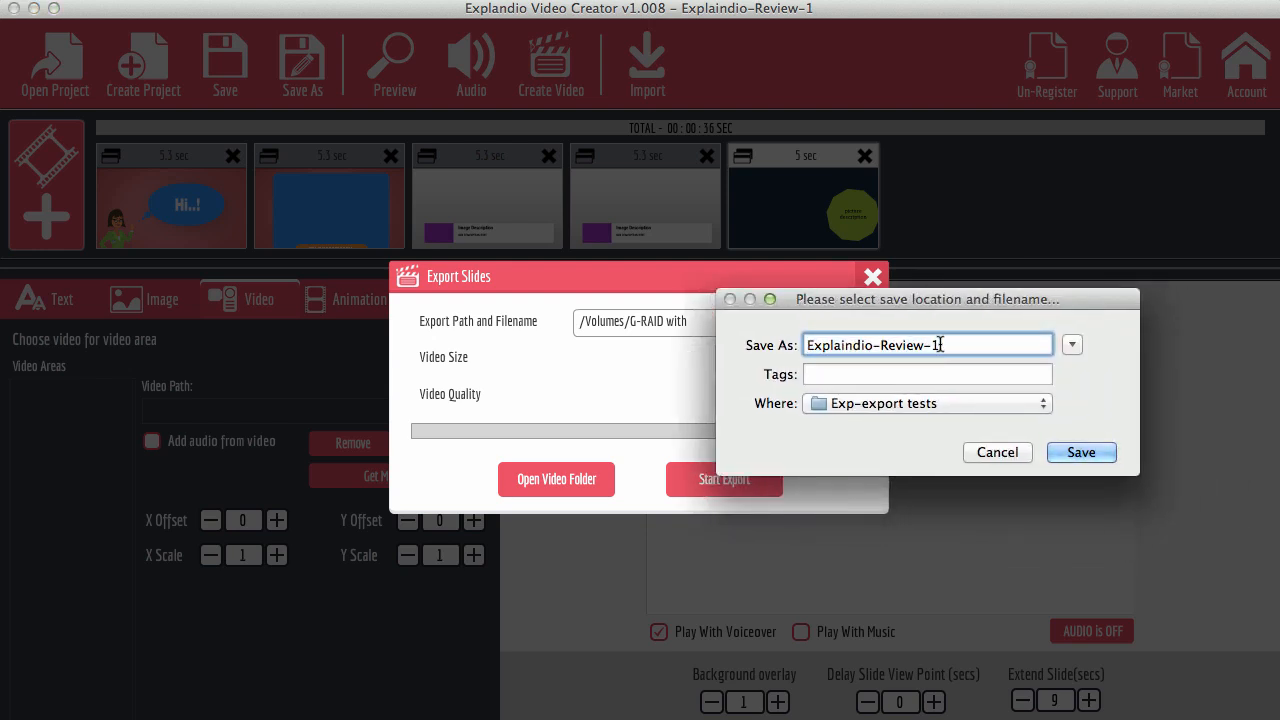
{"action": "left_click", "coordinate": [1080, 452]}
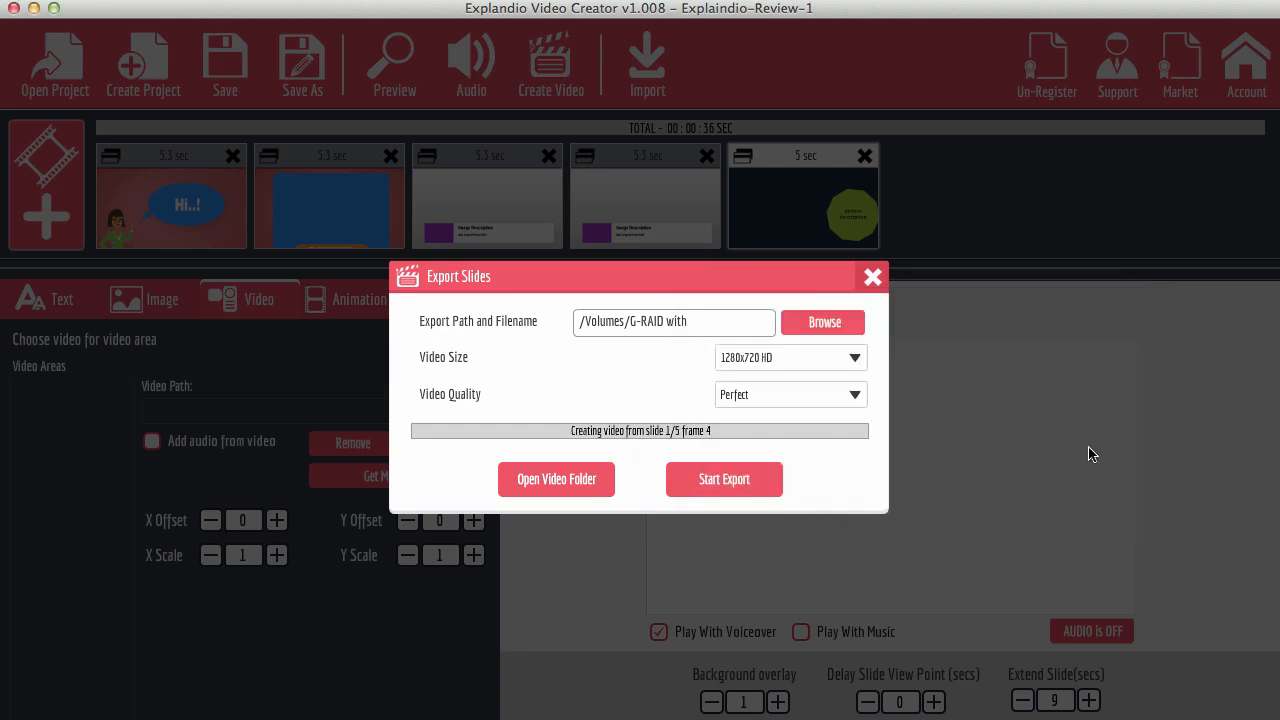